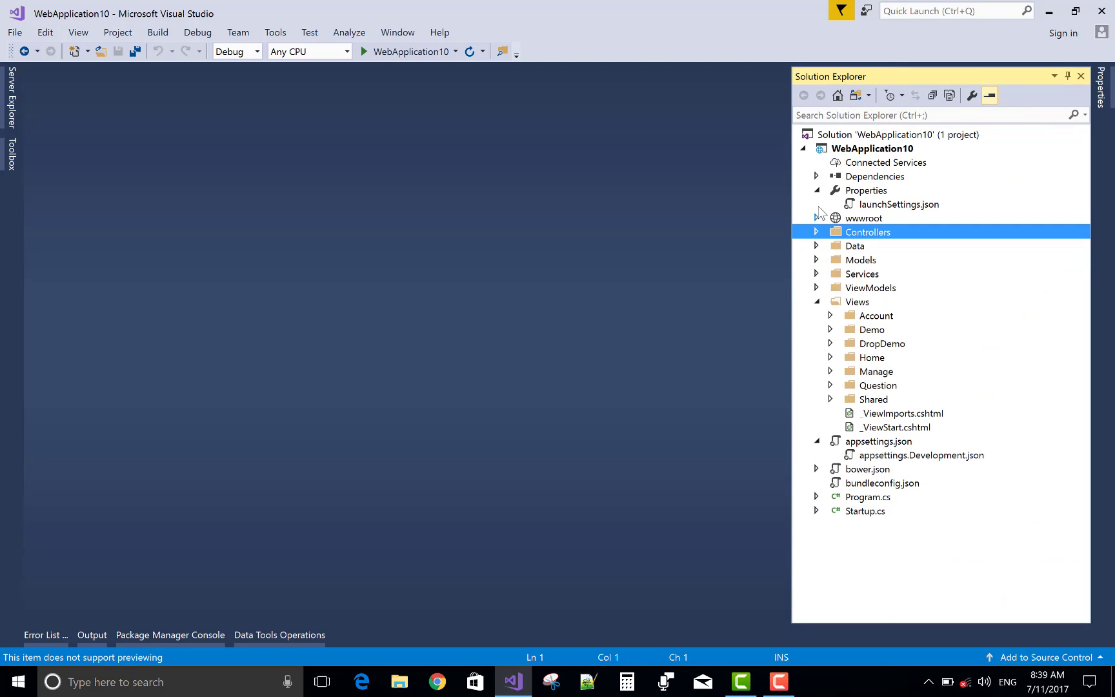
Collapse Properties and Views, expand Models and open the Country model class.
left_click(815, 190)
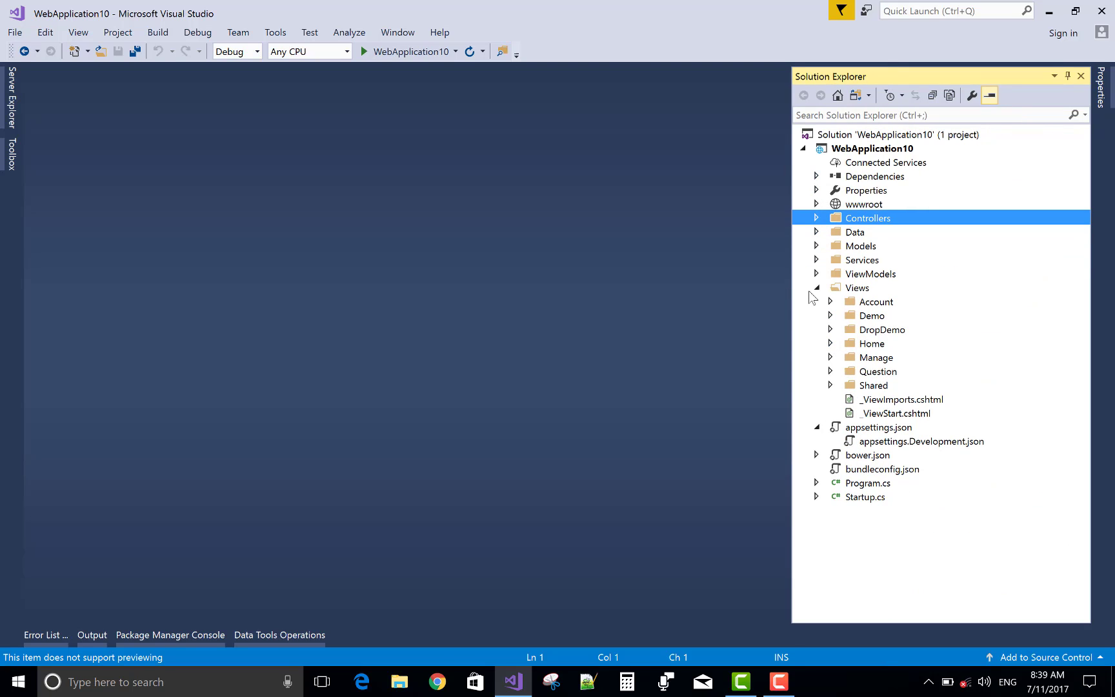
left_click(817, 288)
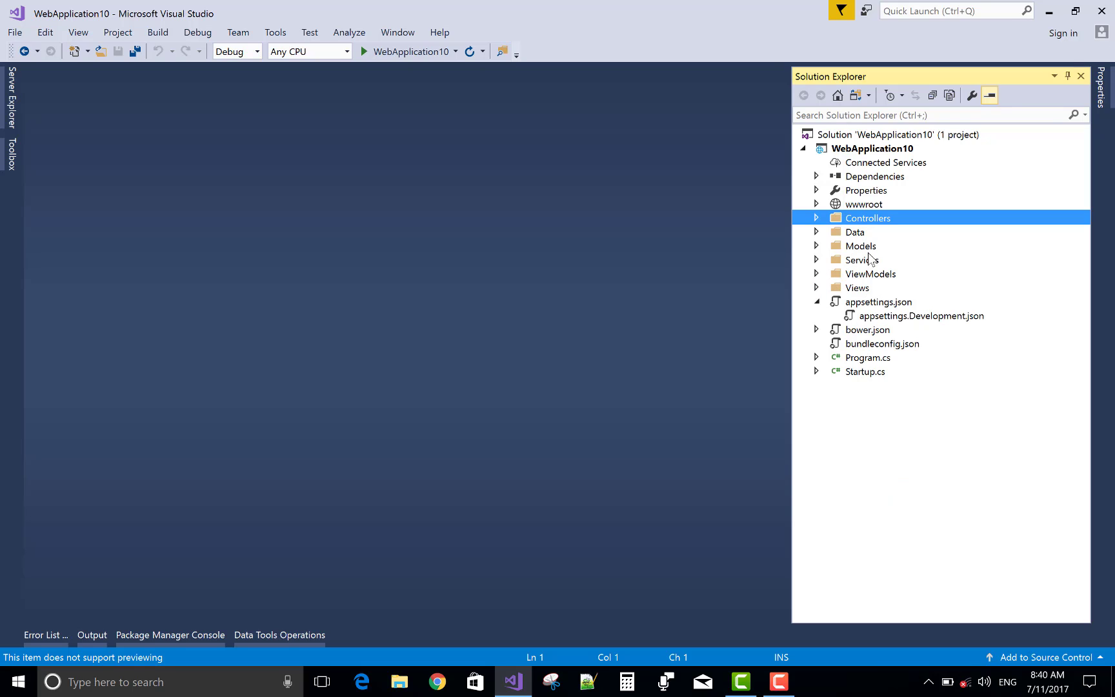
left_click(818, 245)
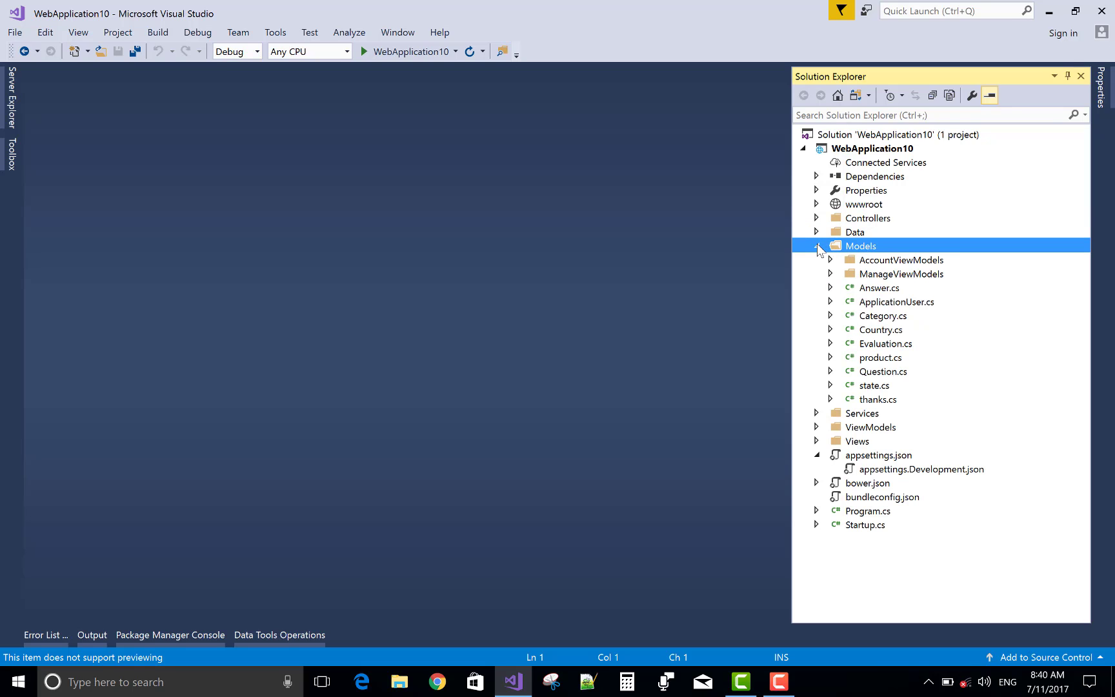
mouse_move(885, 335)
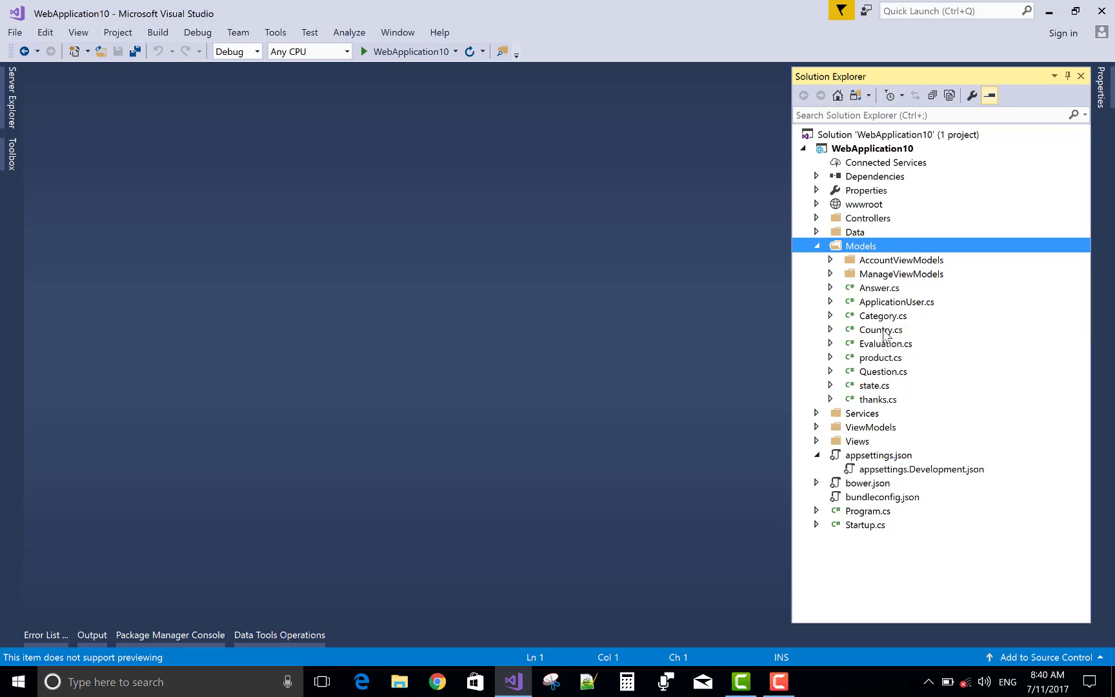
double_click(883, 329)
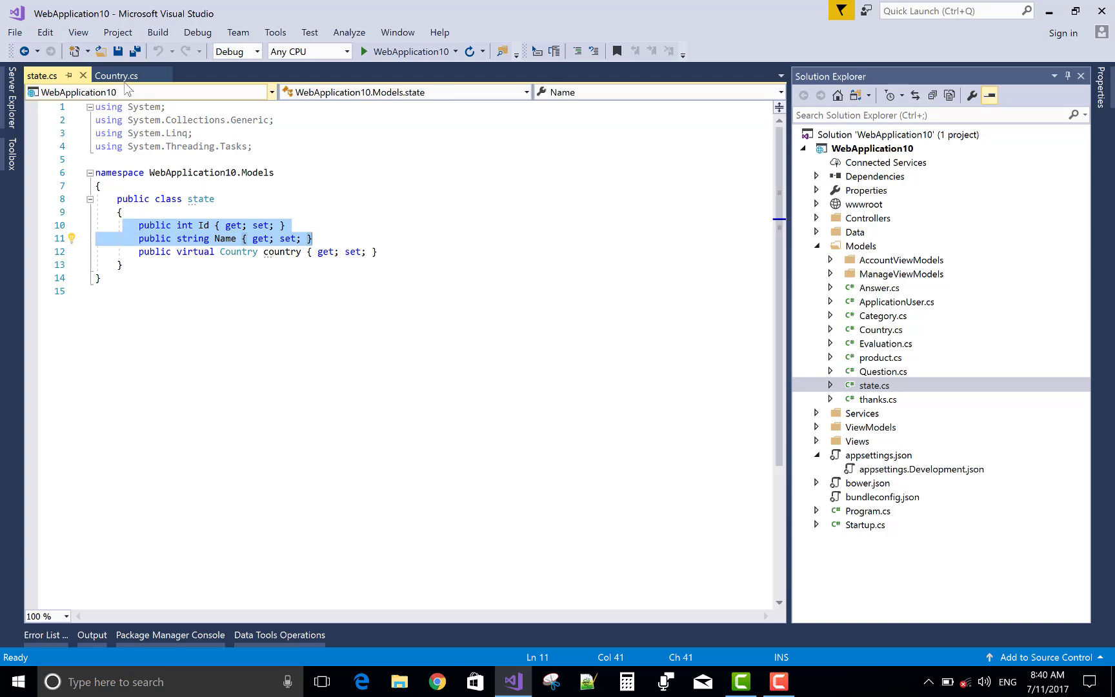
Review Country.cs and state.cs, noting state's country navigation property, then close state.cs.
left_click(115, 75)
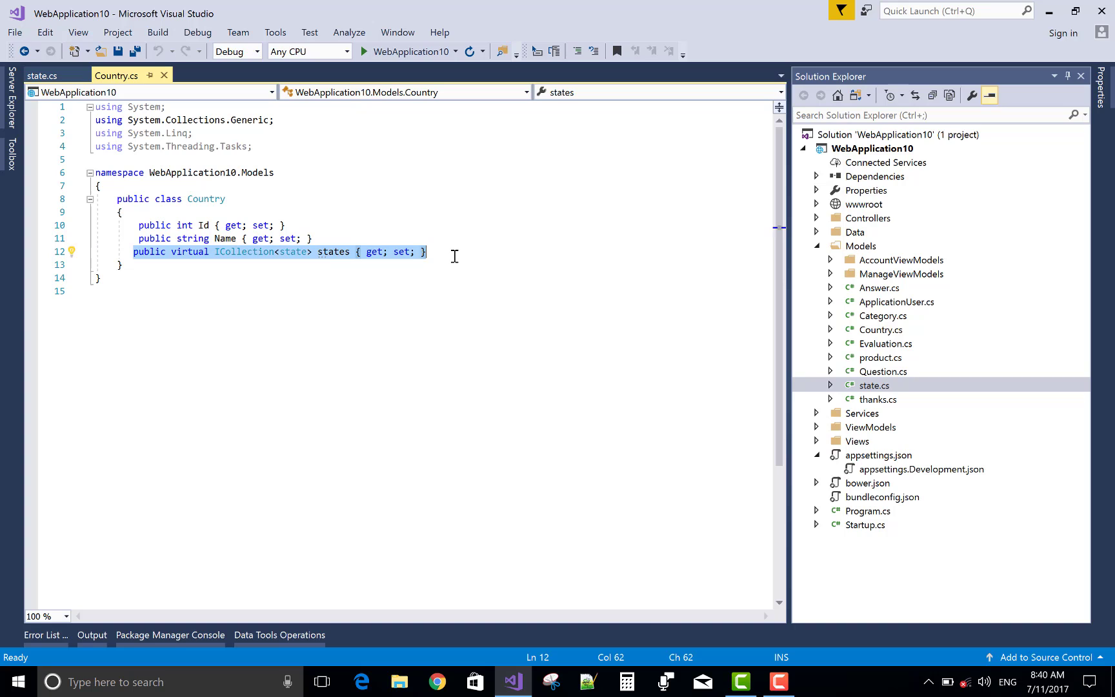
left_click(41, 75)
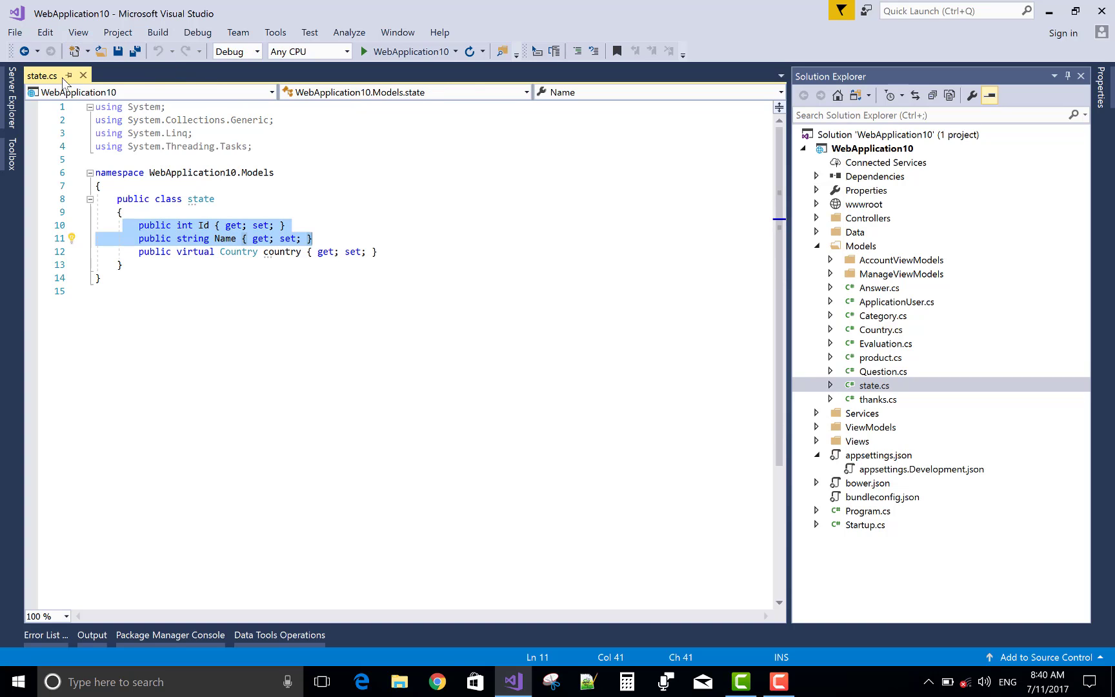
left_click(292, 252)
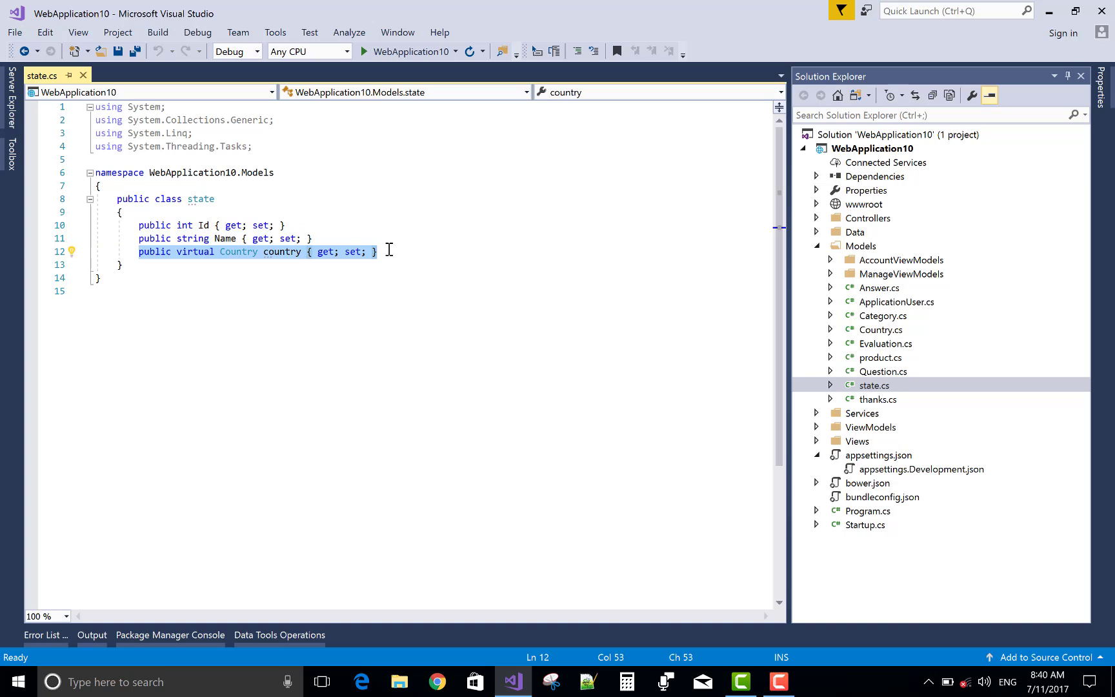
mouse_move(83, 75)
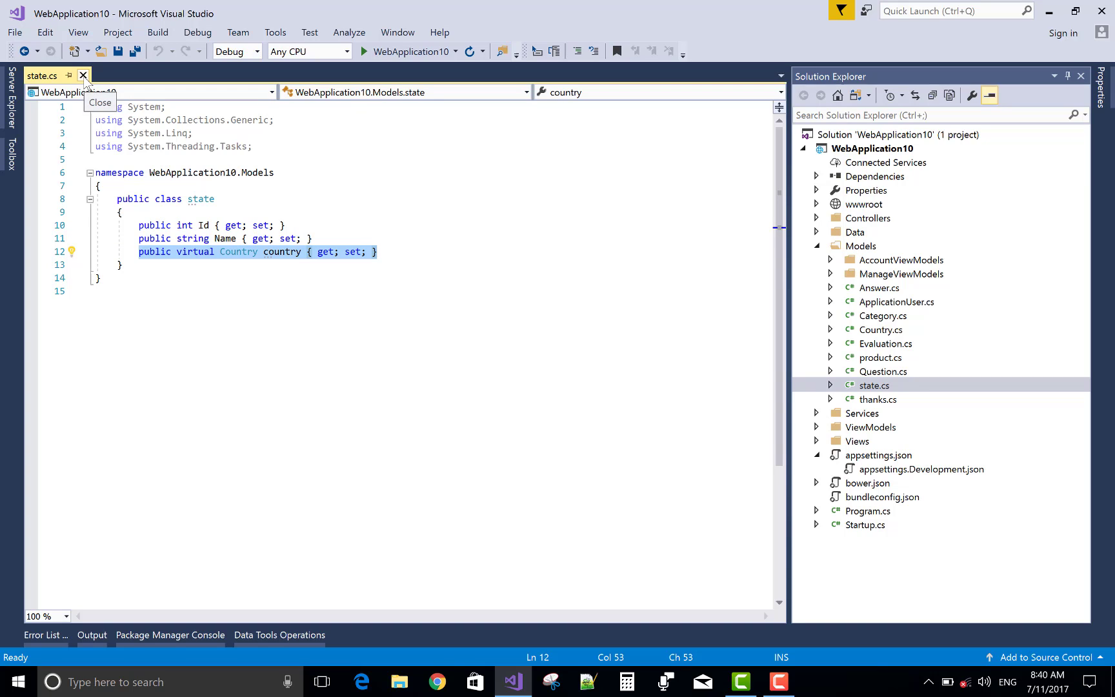
left_click(83, 75)
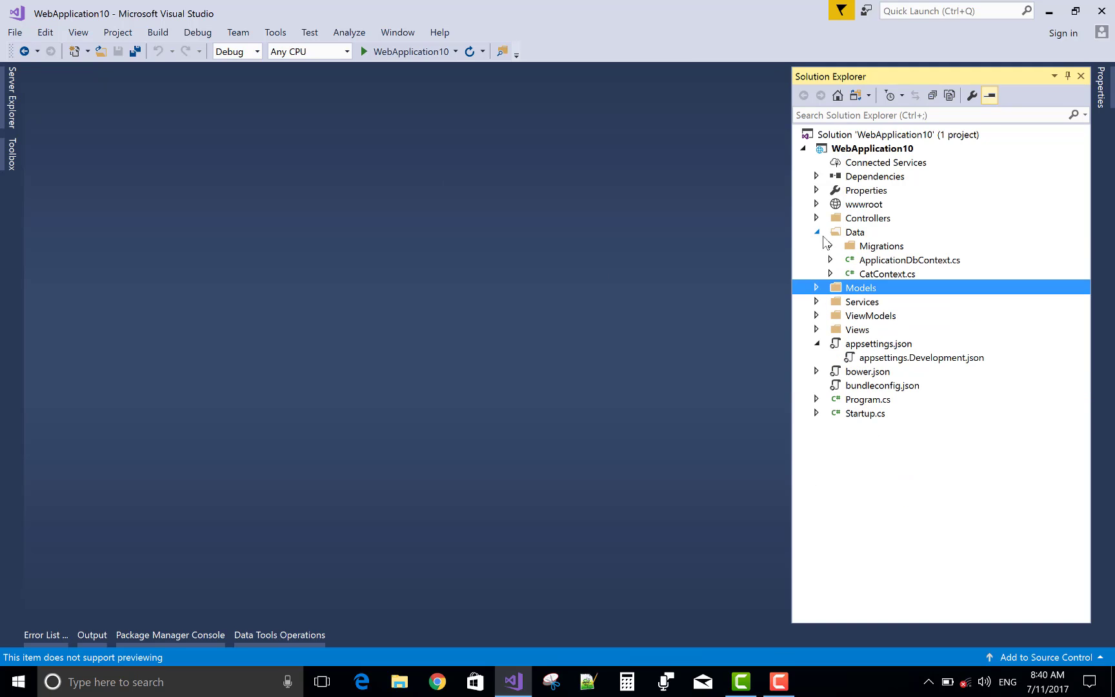
double_click(887, 273)
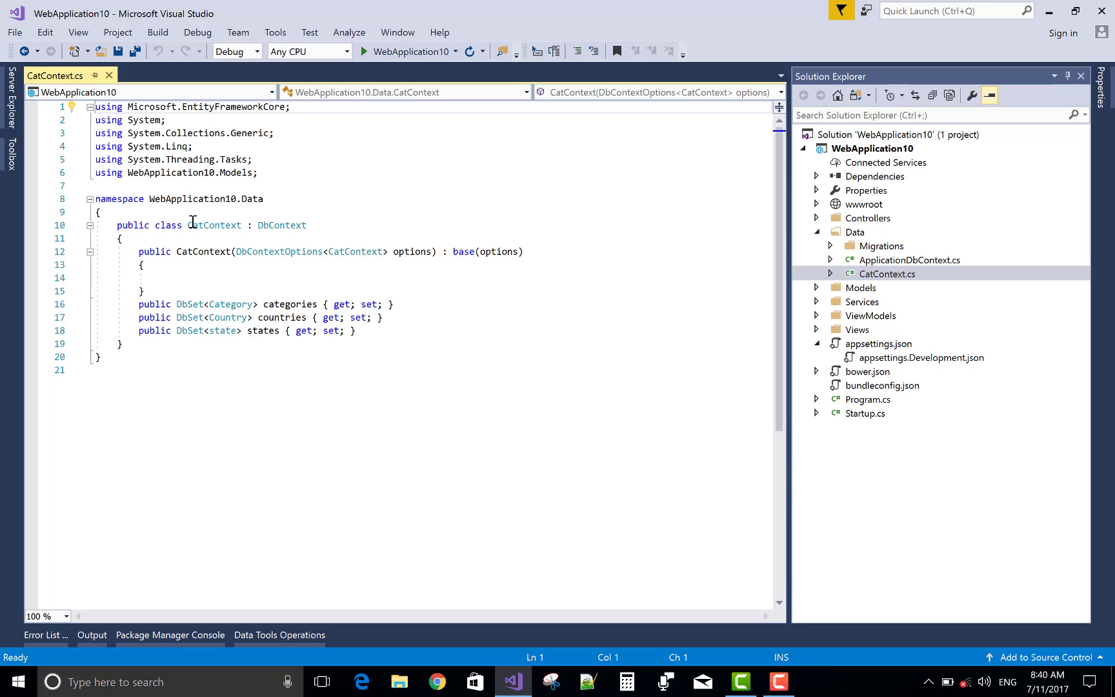
double_click(281, 225)
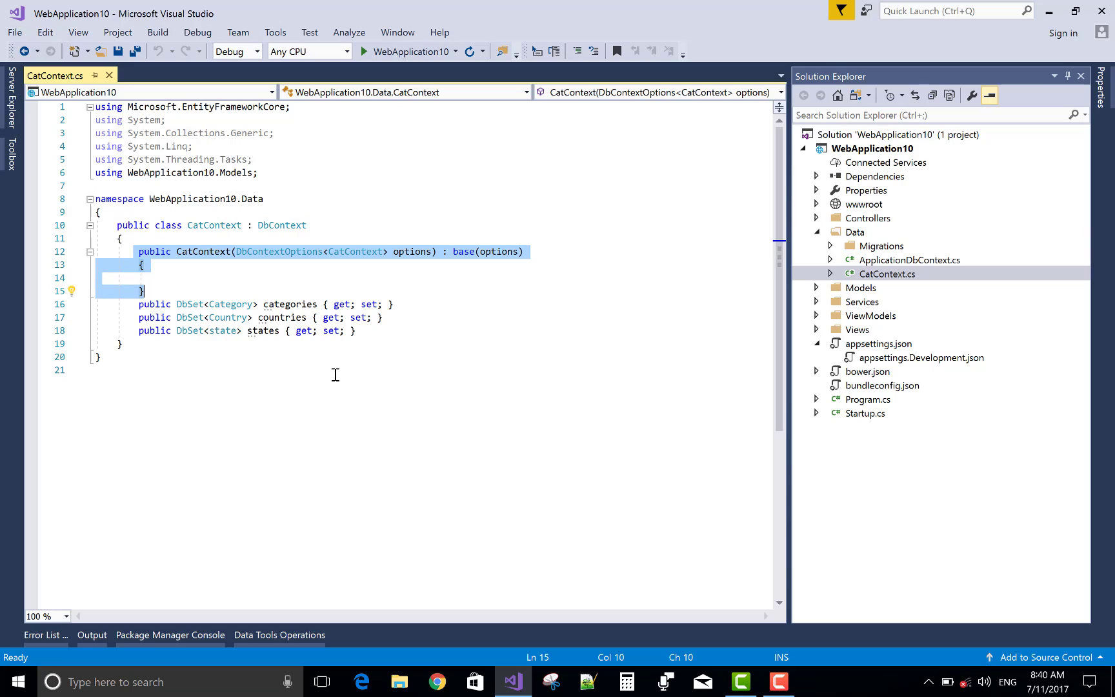
mouse_move(420, 267)
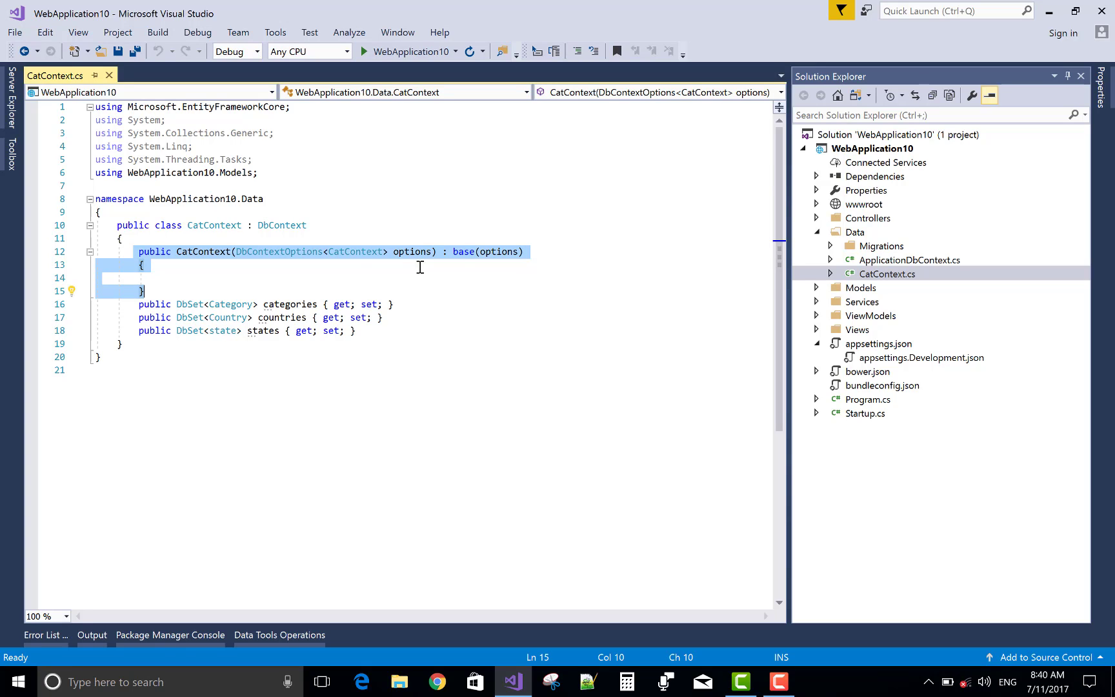
left_click(208, 344)
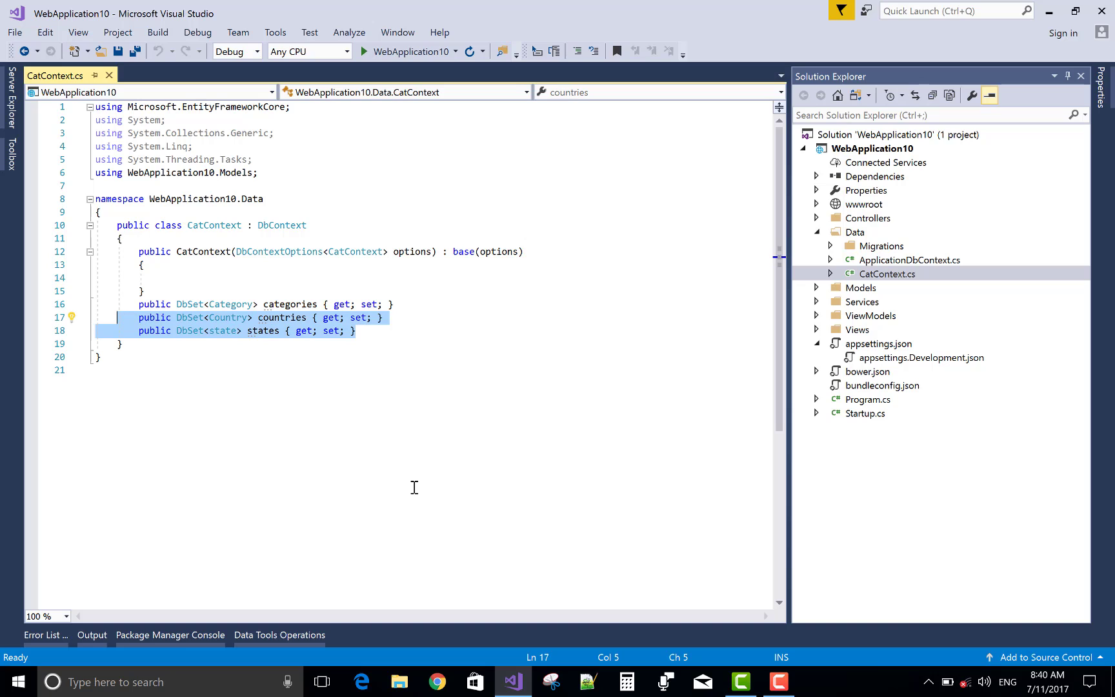
mouse_move(176, 136)
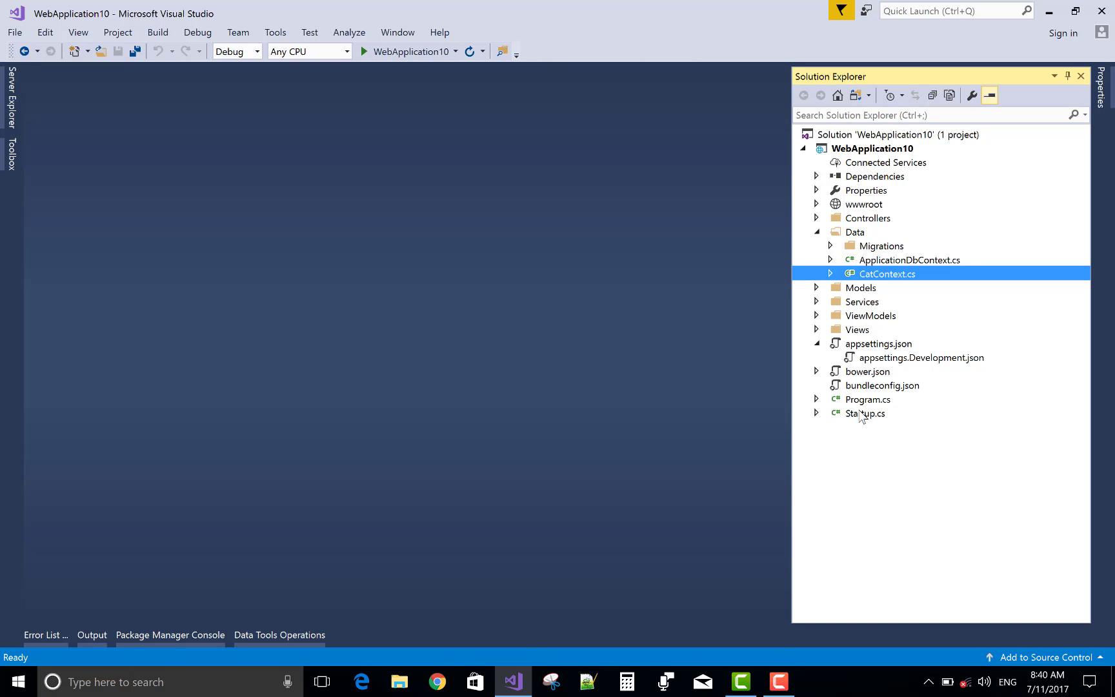
Open Startup.cs and locate the CatContext registration using the "cettable" connection string.
double_click(865, 413)
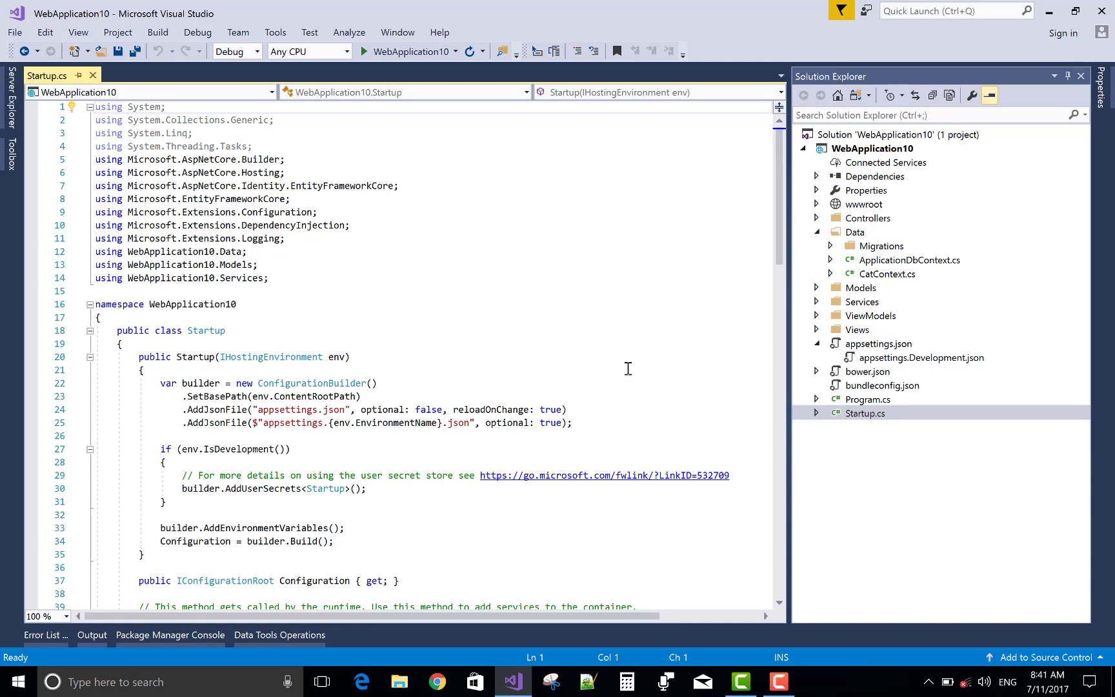
mouse_move(620, 367)
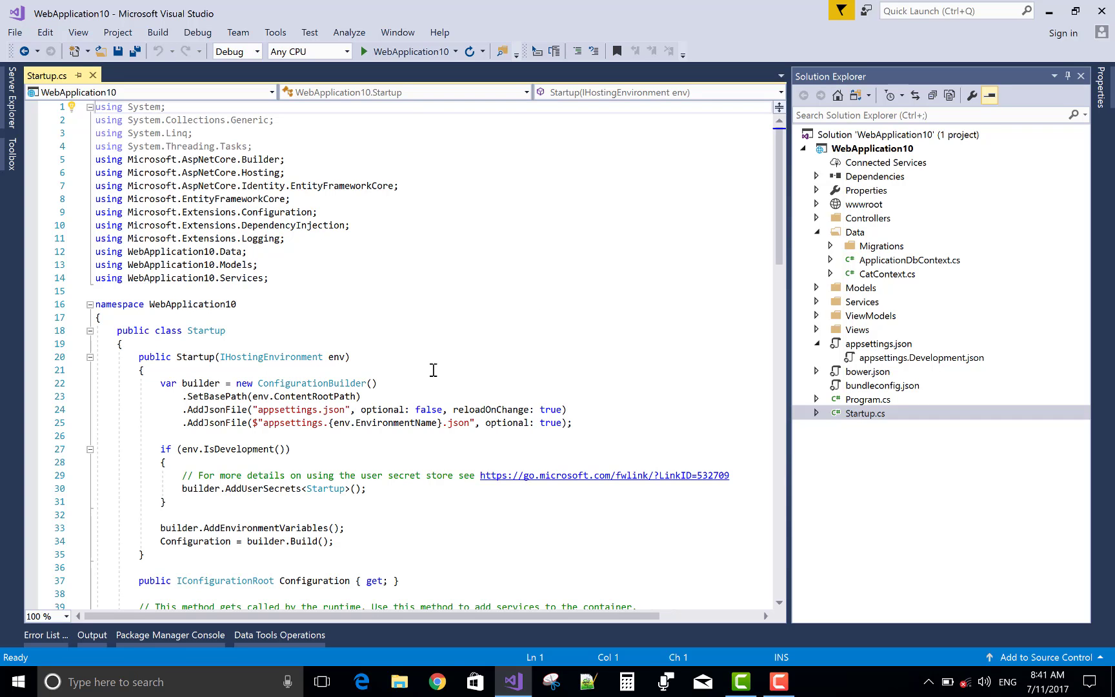
scroll("down", 3)
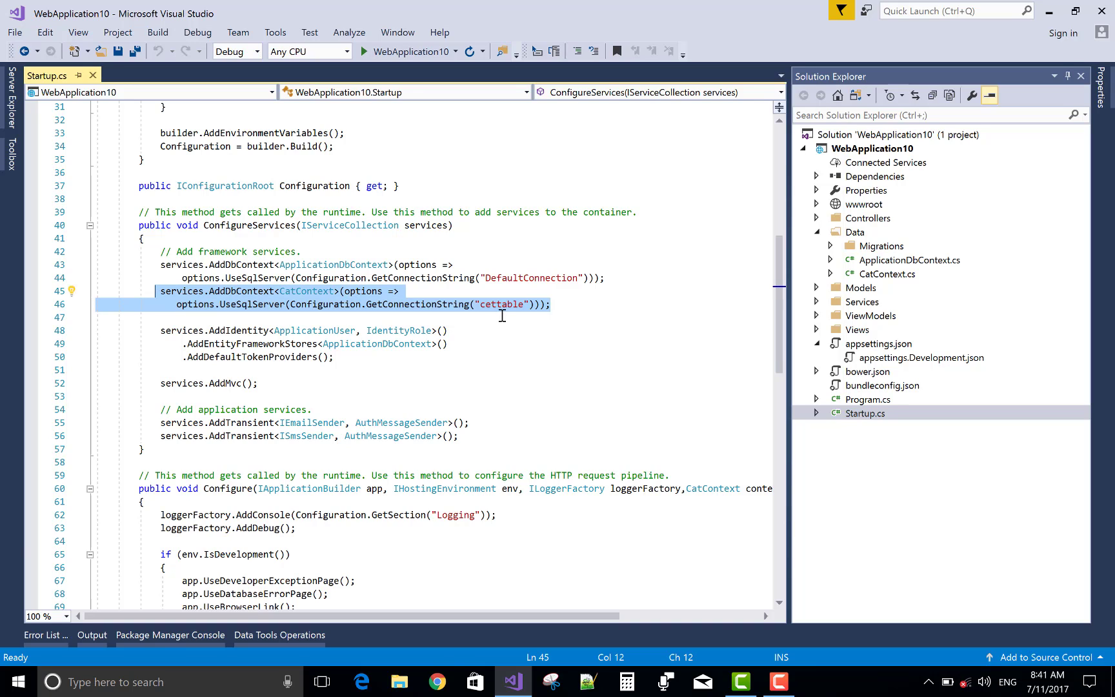
mouse_move(559, 310)
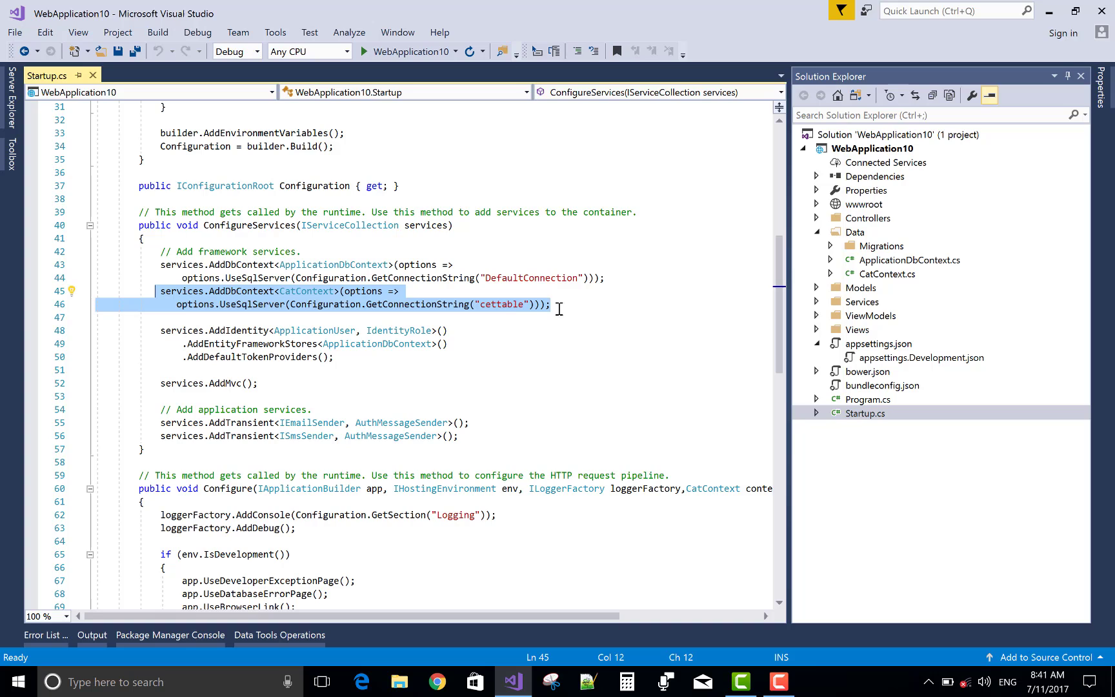
left_click(712, 344)
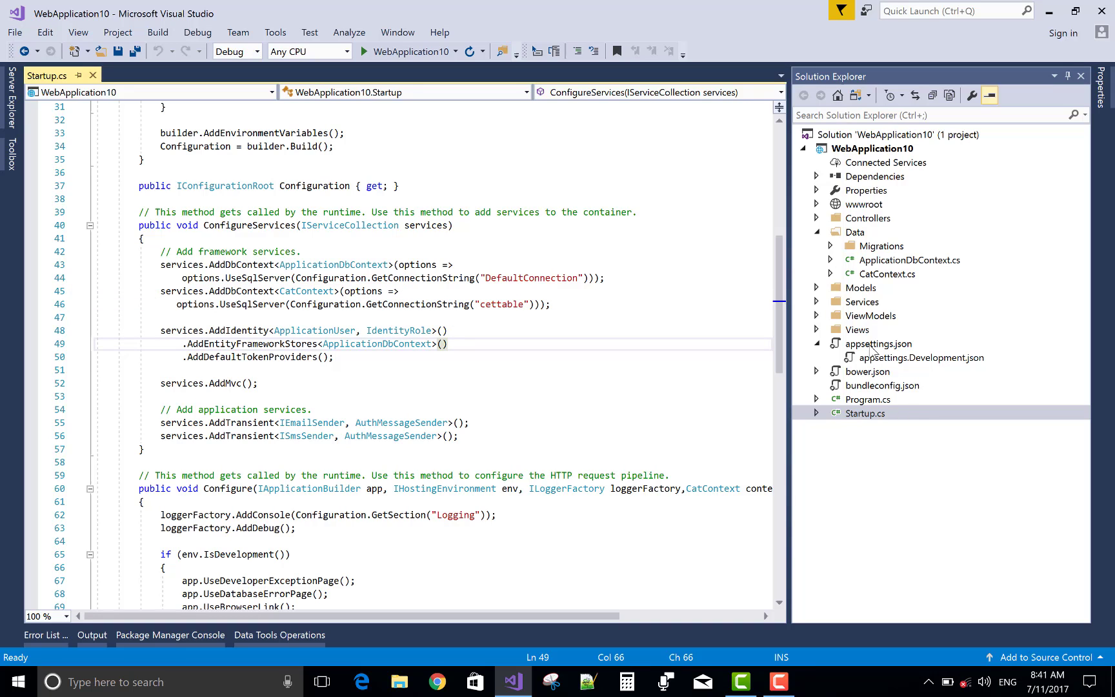
Review the "cettable" connection string in appsettings.json, then close the file.
double_click(879, 344)
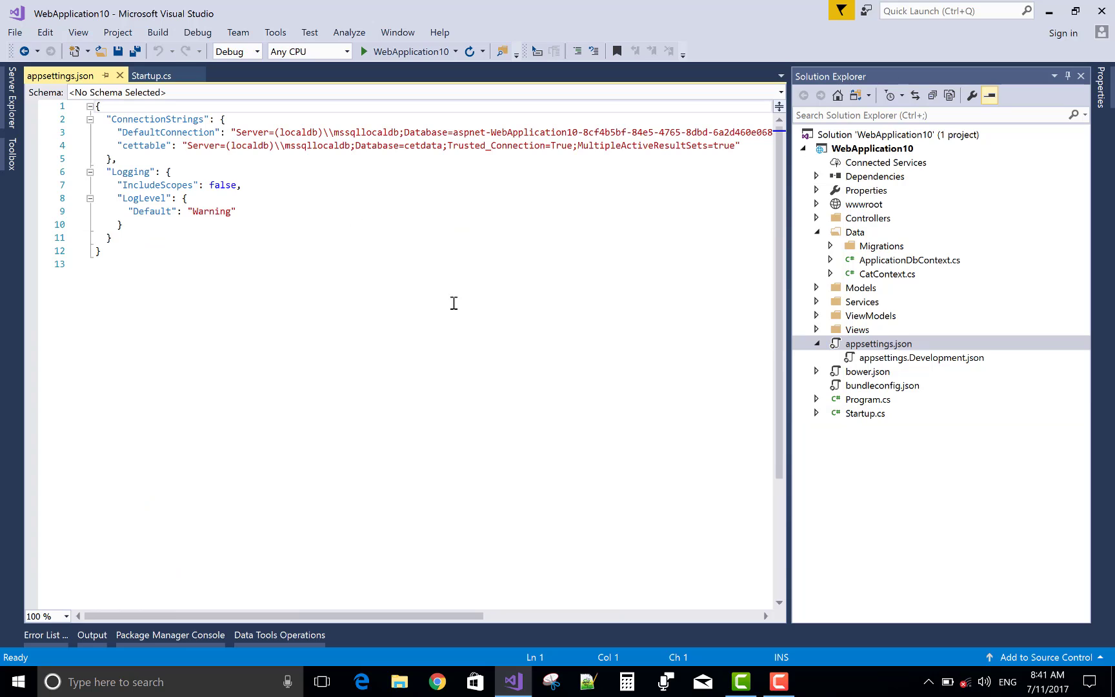
left_click(1079, 76)
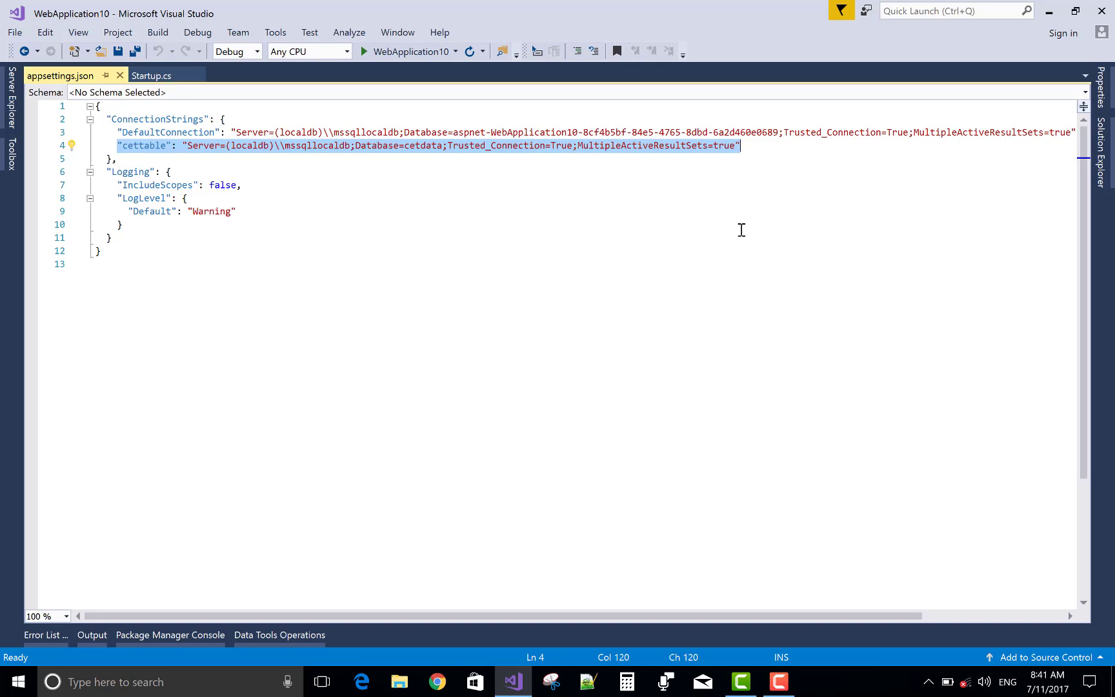
mouse_move(594, 230)
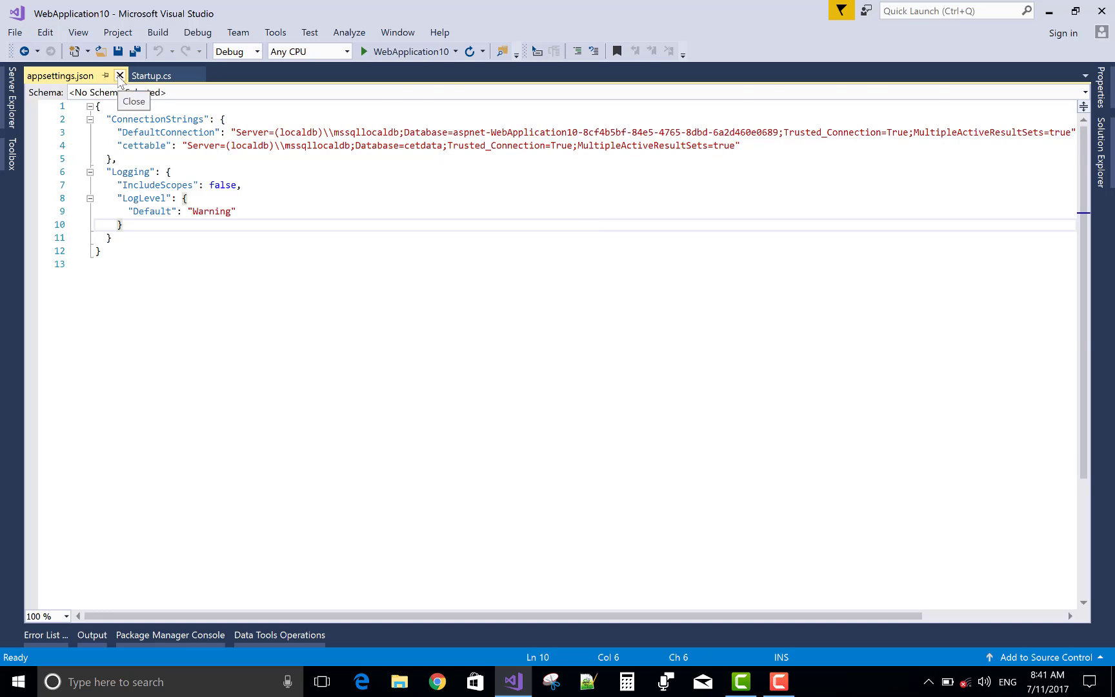
left_click(120, 75)
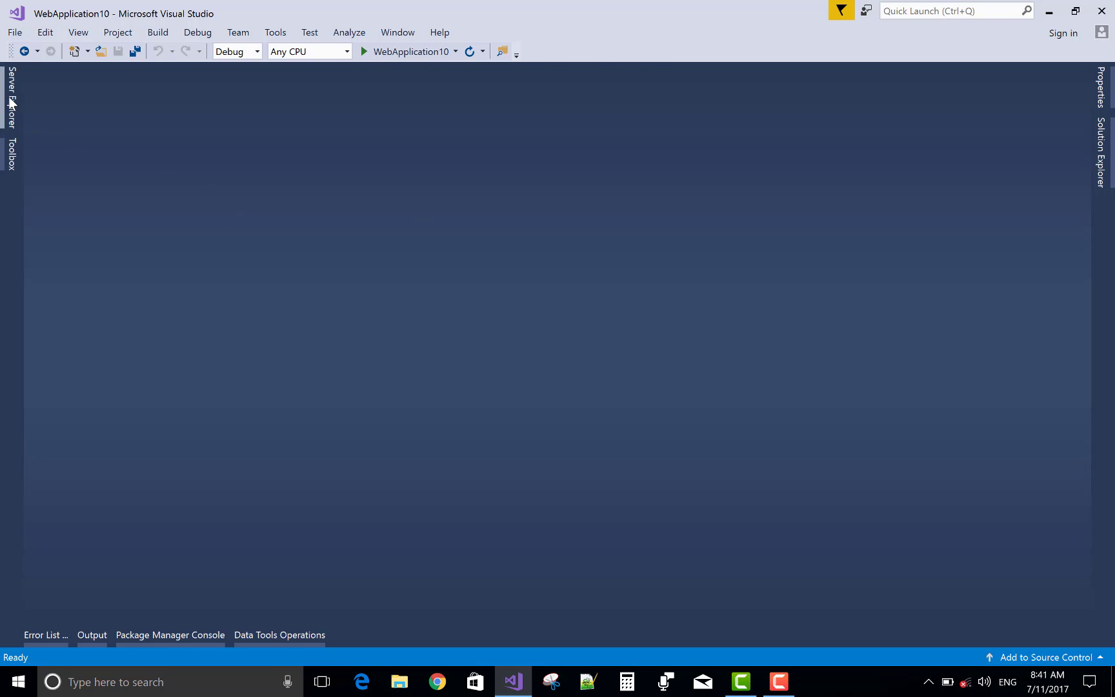
In Server Explorer, view the rows of the cetdata countries table, then close the data view.
left_click(11, 104)
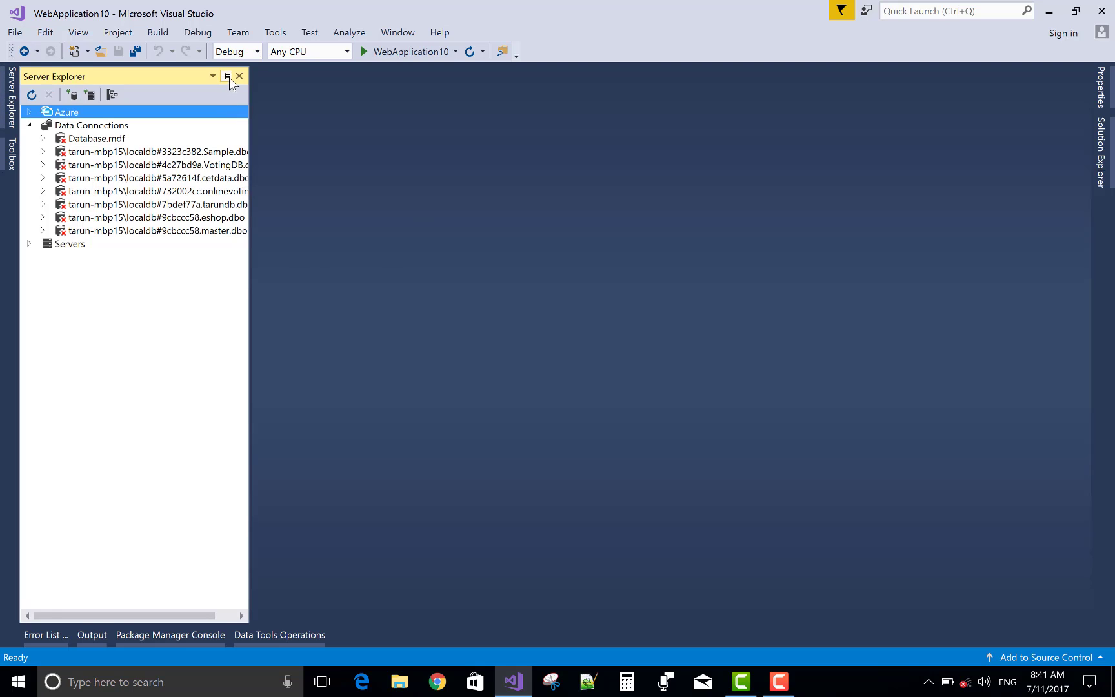
left_click(226, 76)
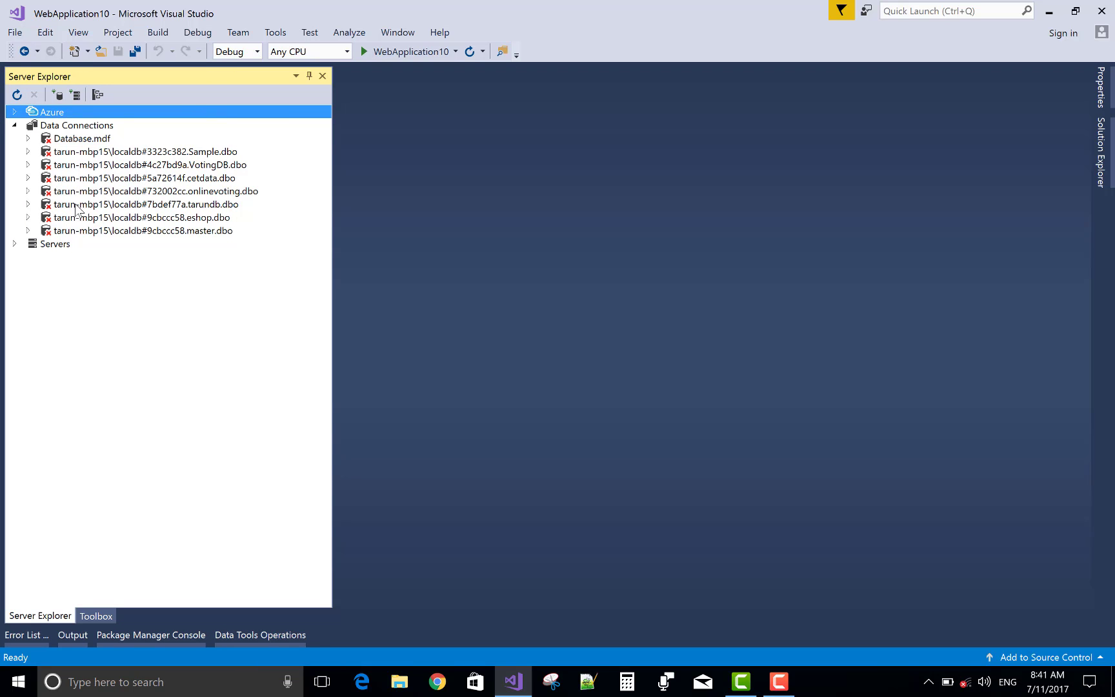
mouse_move(167, 177)
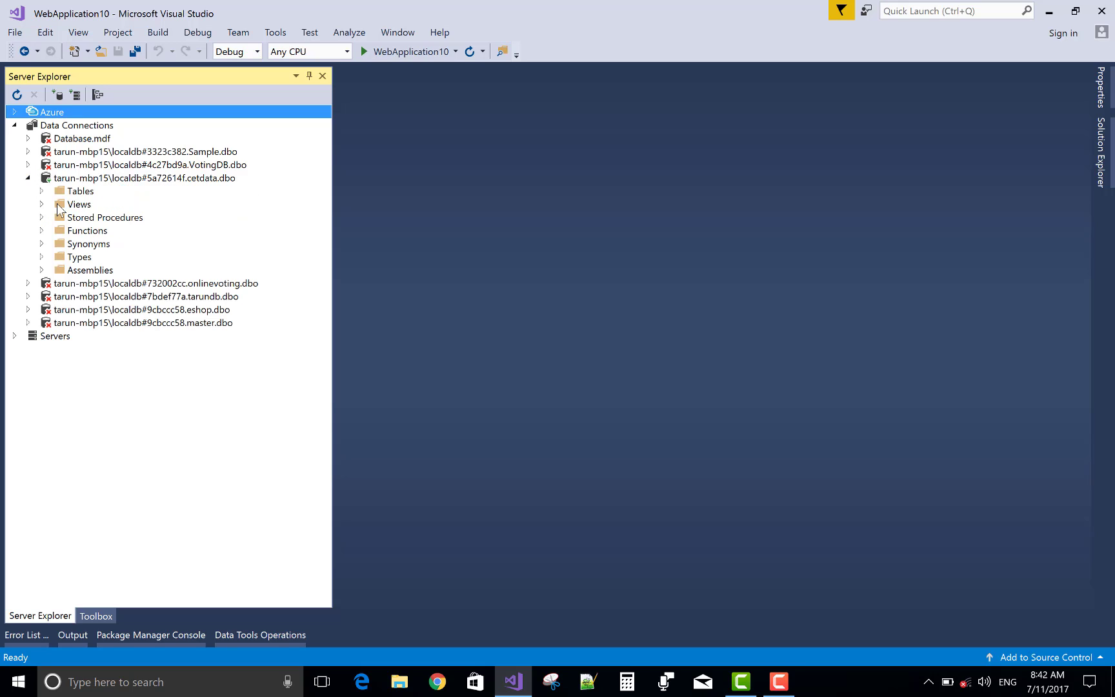
left_click(43, 191)
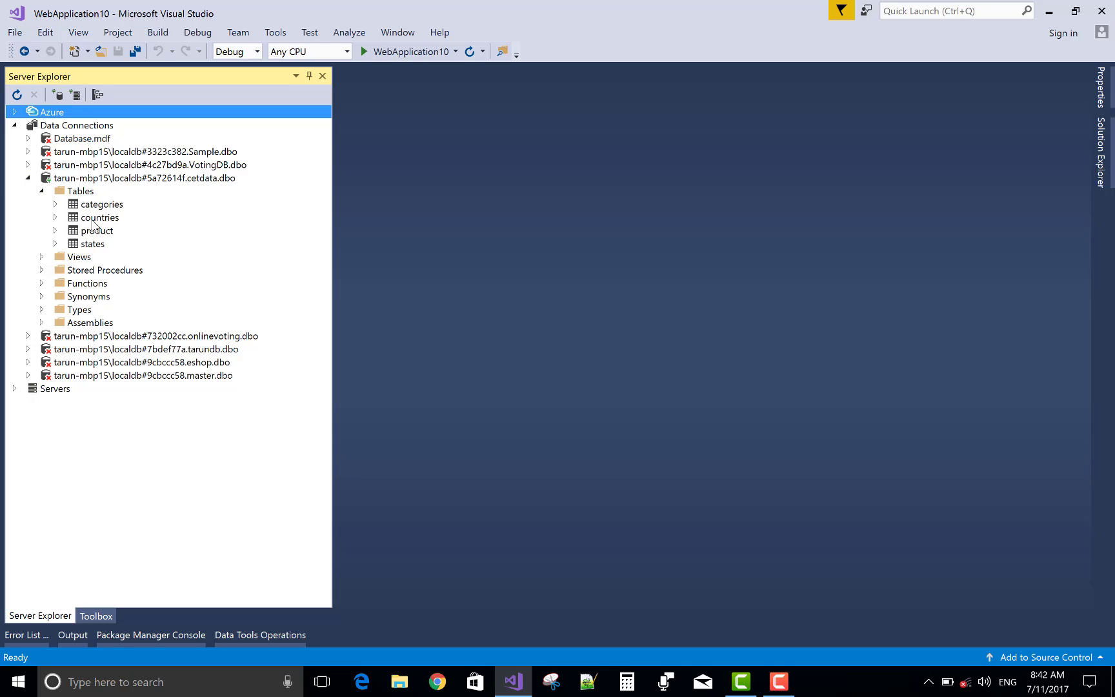
left_click(54, 218)
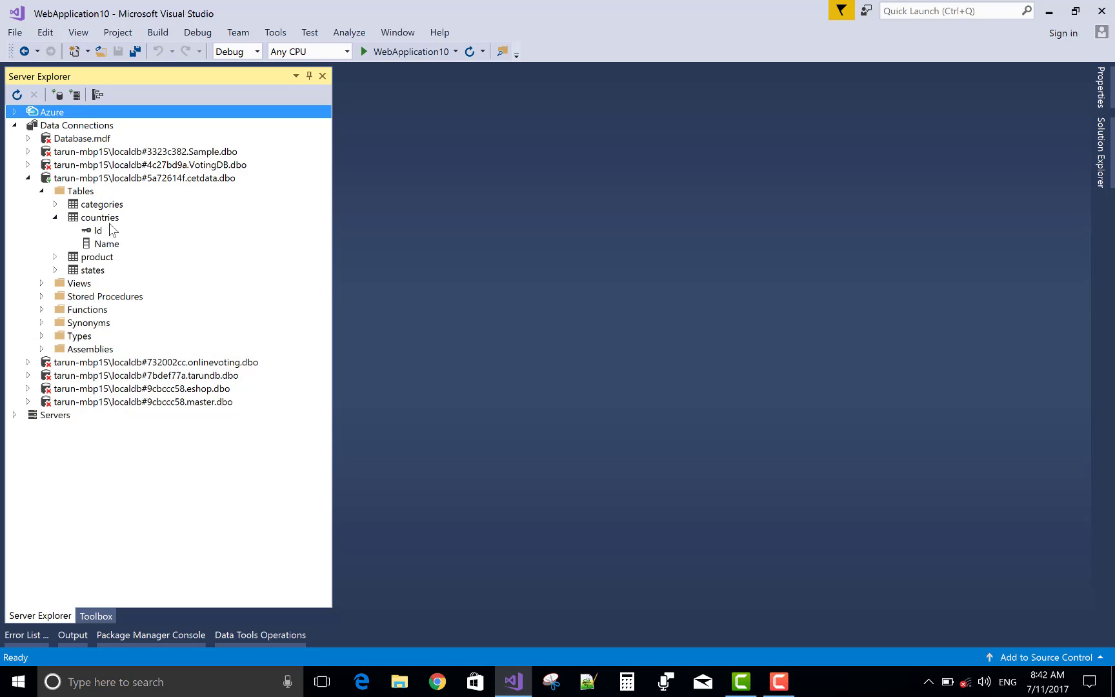
left_click(101, 217)
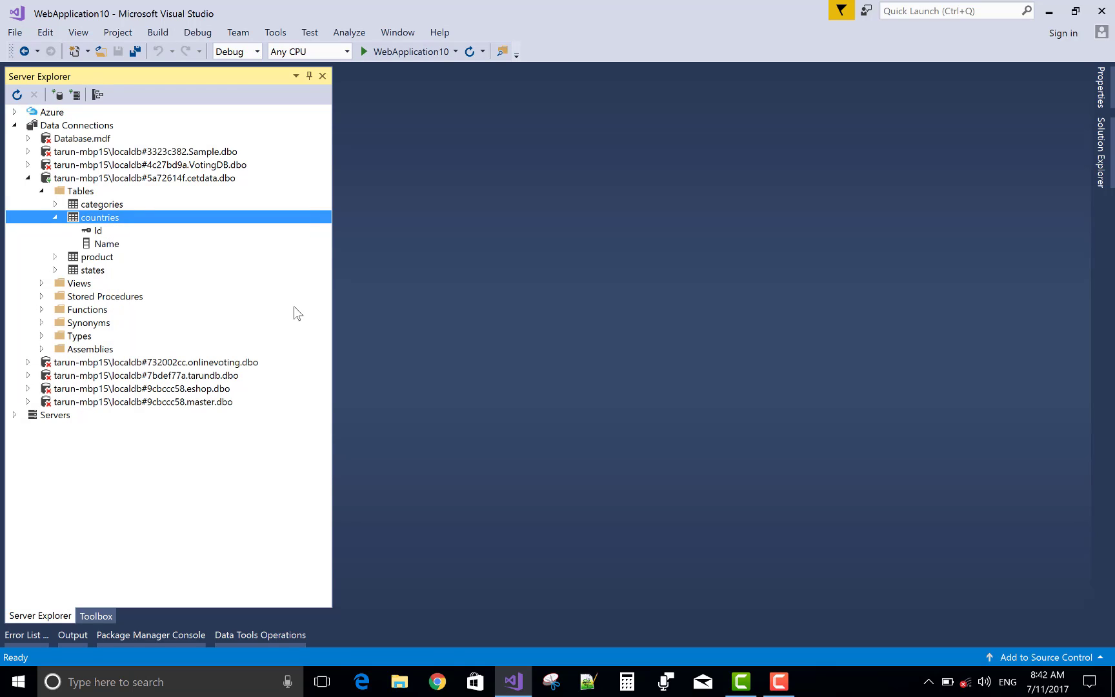
double_click(99, 217)
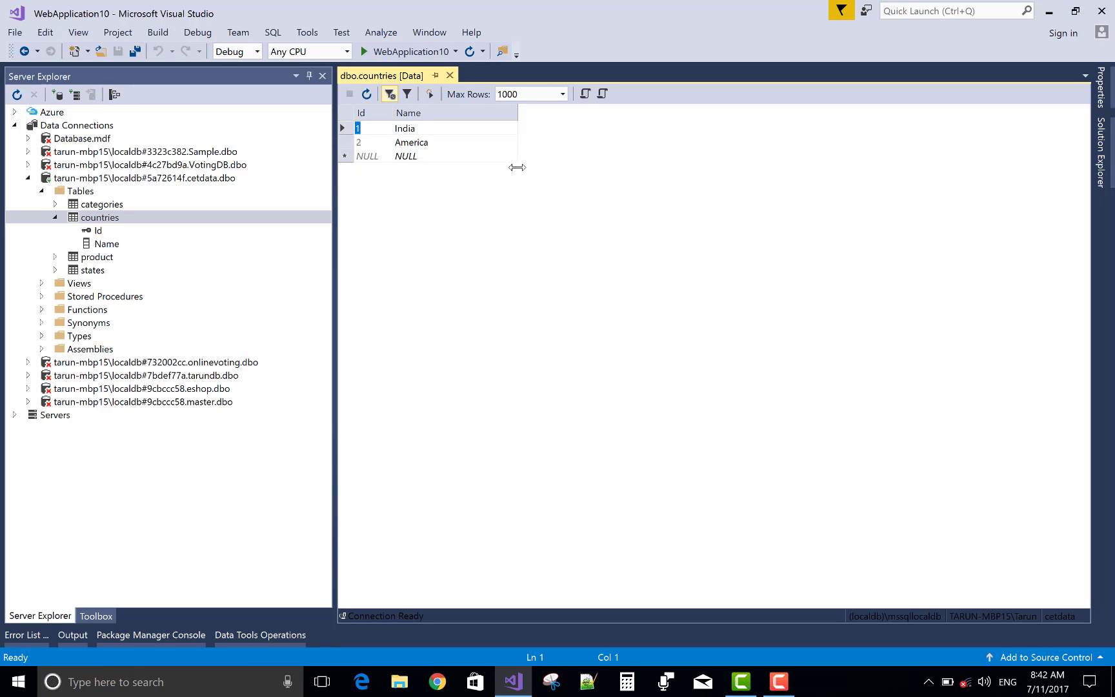
mouse_move(275, 150)
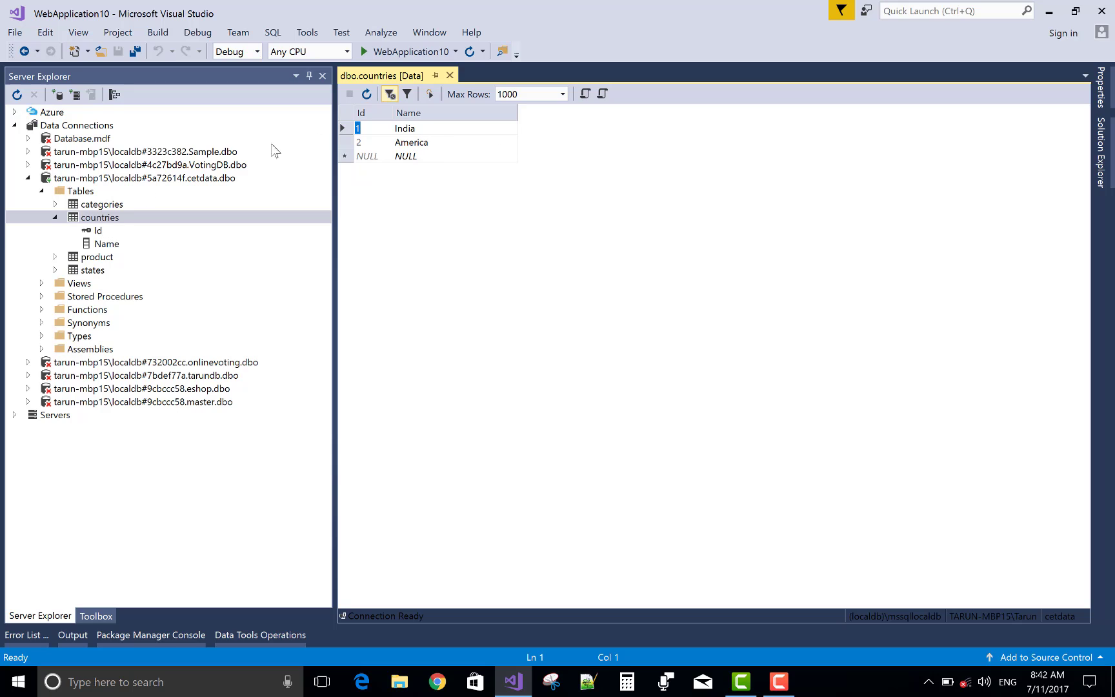
left_click(449, 75)
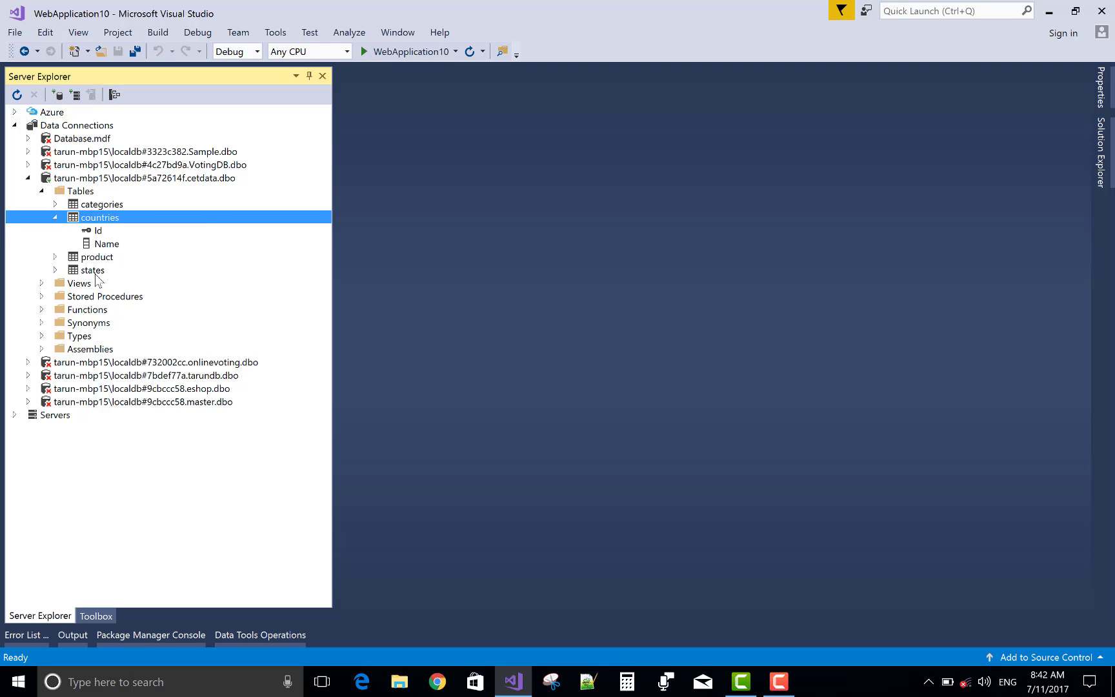
View the rows of the states table, close it and auto-hide Server Explorer.
double_click(93, 269)
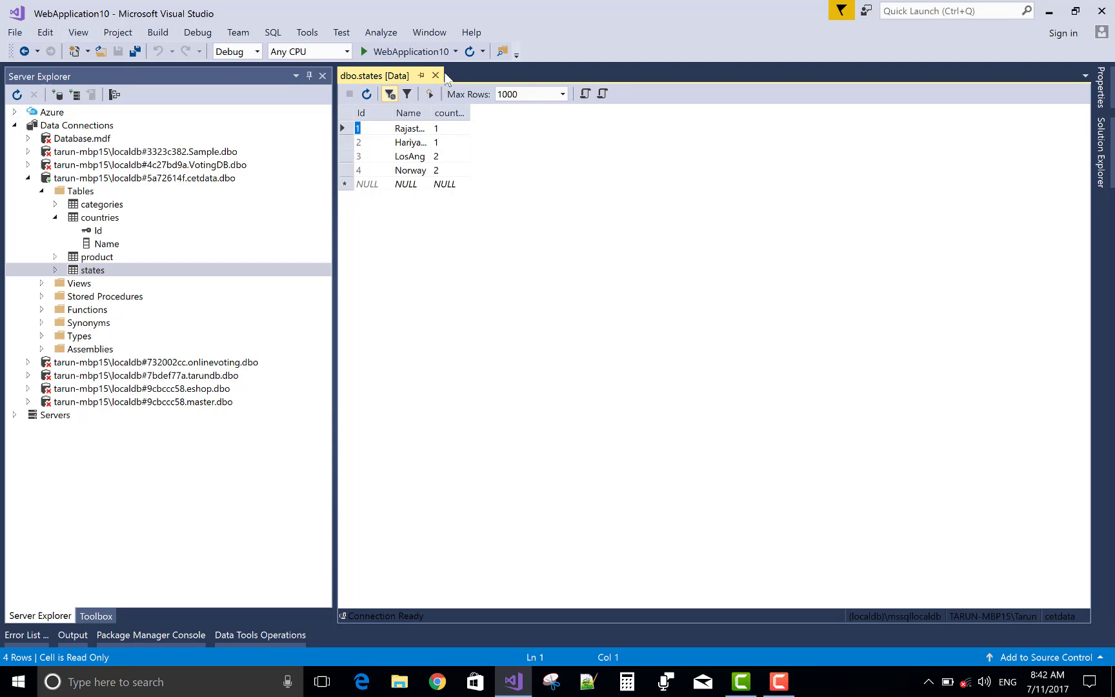
mouse_move(463, 121)
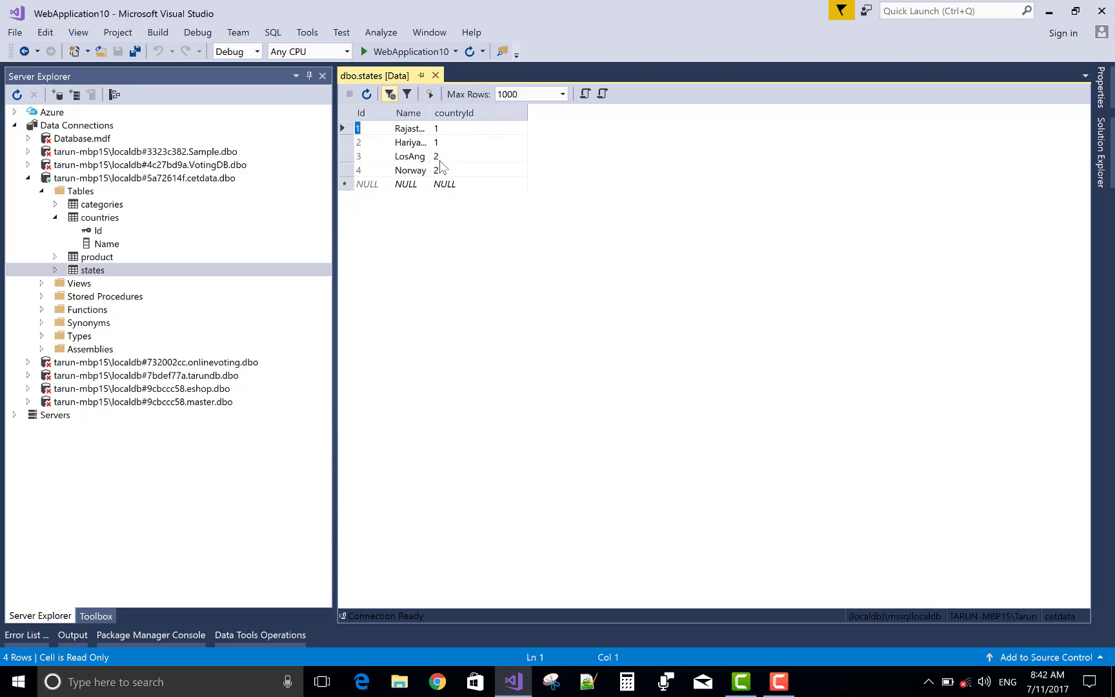
left_click(435, 75)
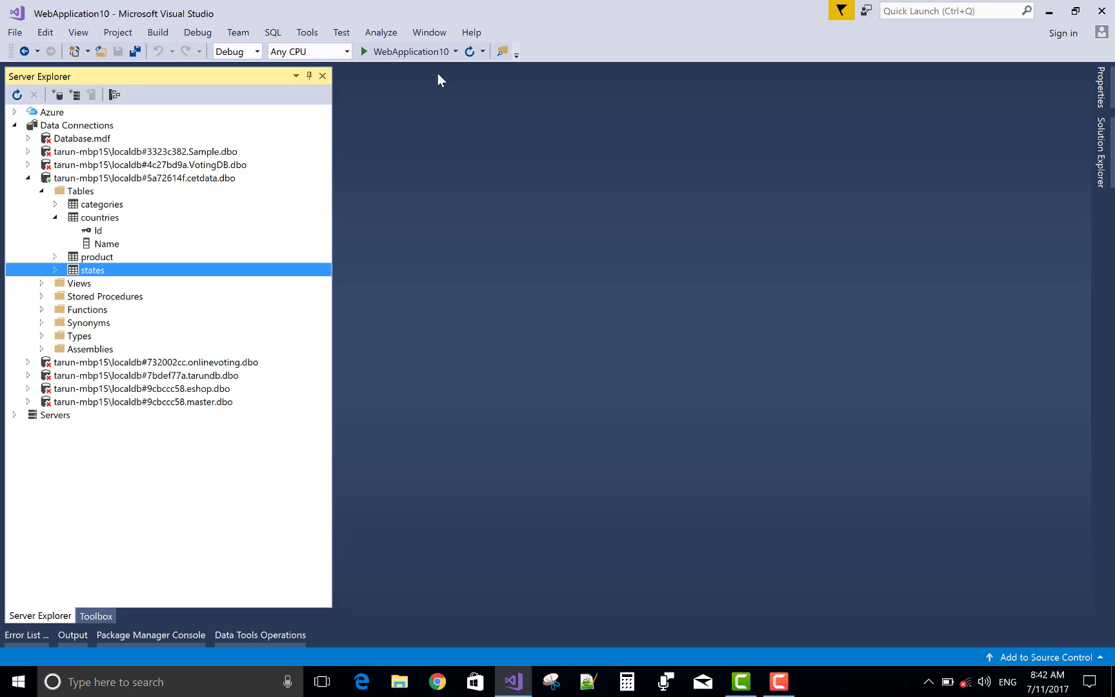
left_click(310, 76)
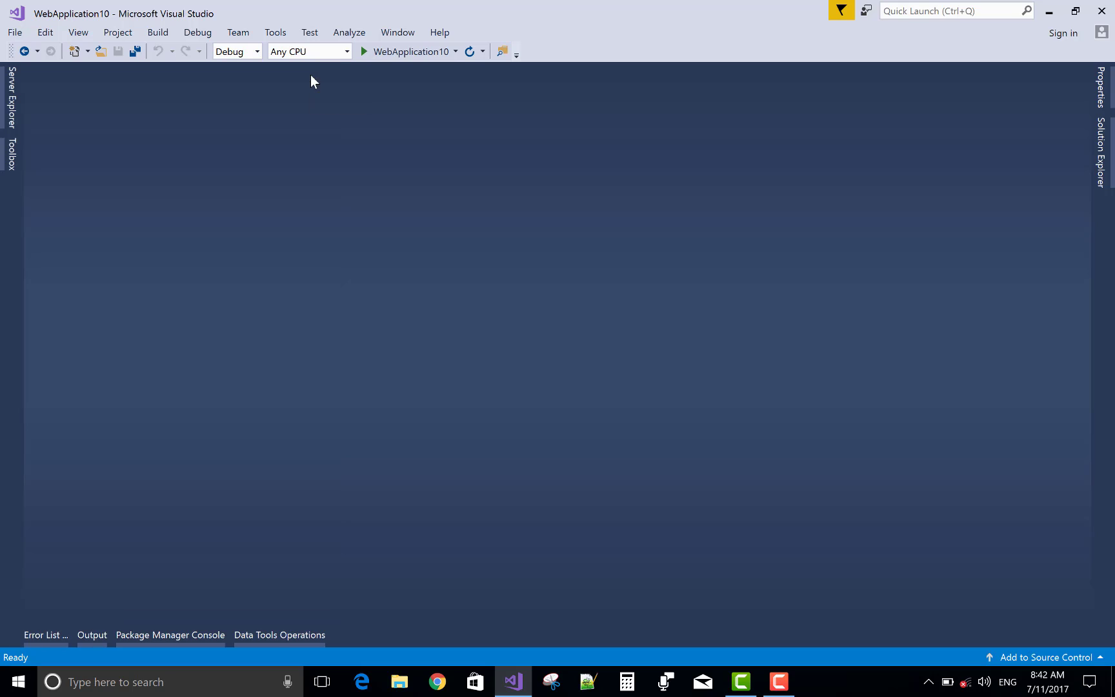
Add an empty MVC controller named CascadeController to the Controllers folder.
left_click(1100, 142)
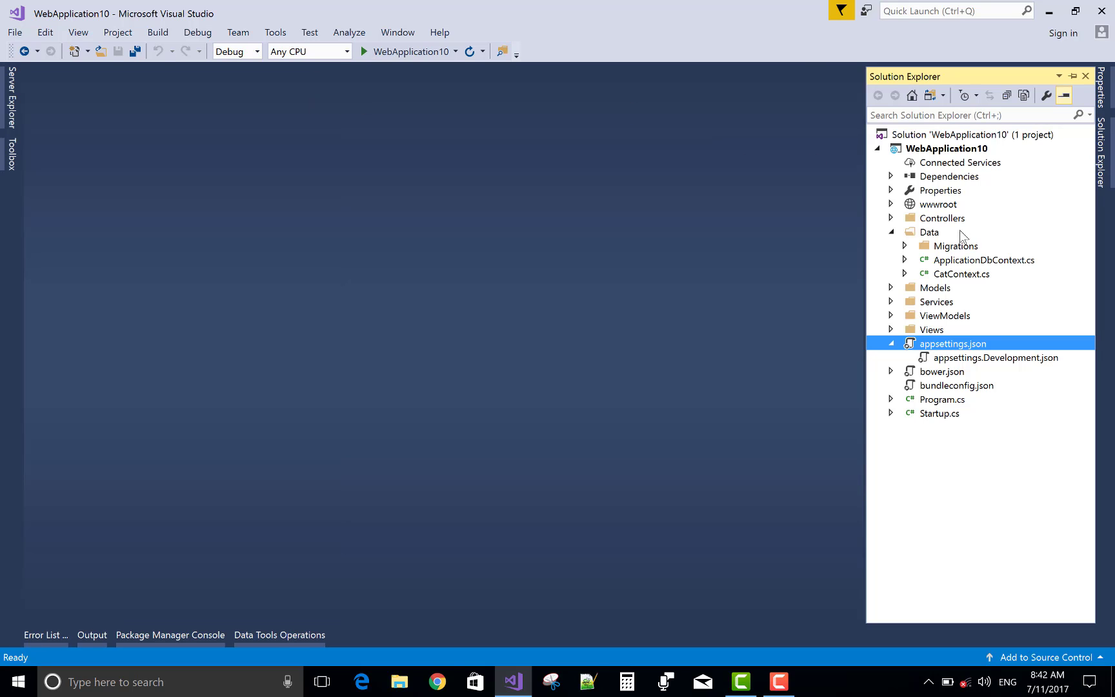
right_click(945, 218)
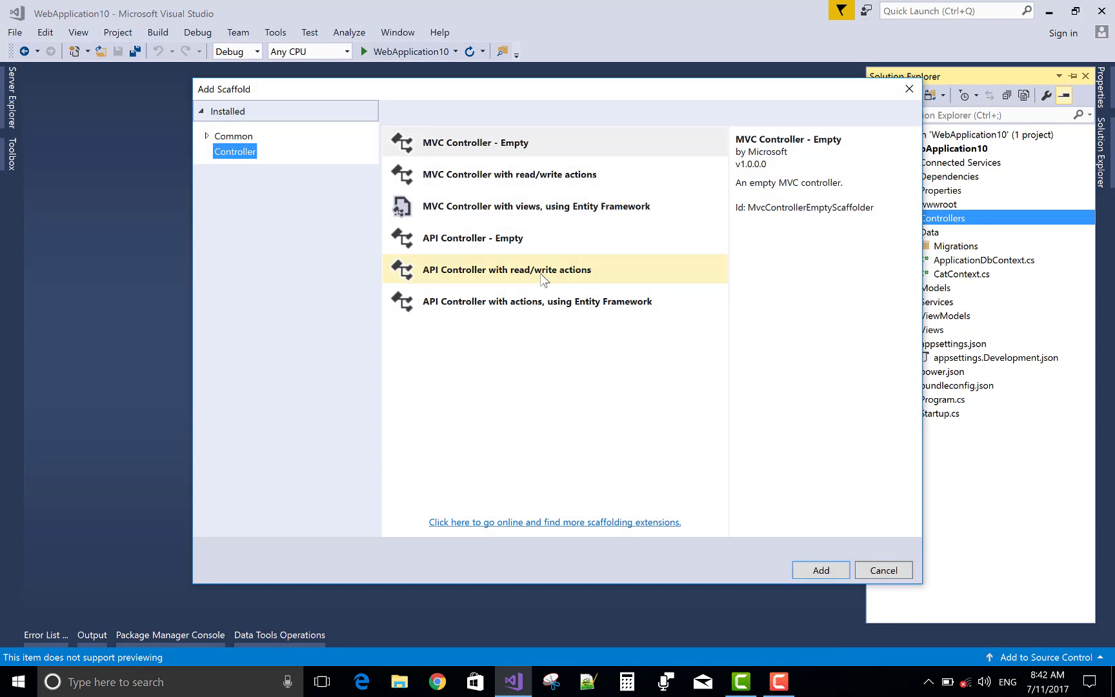
left_click(475, 142)
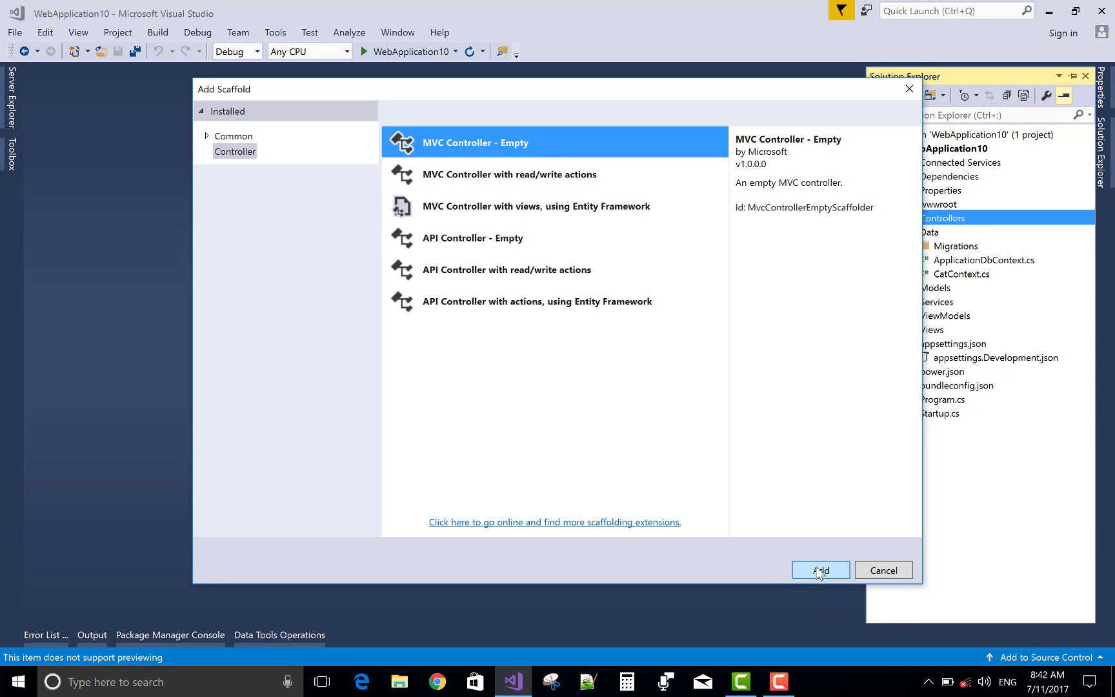
left_click(819, 570)
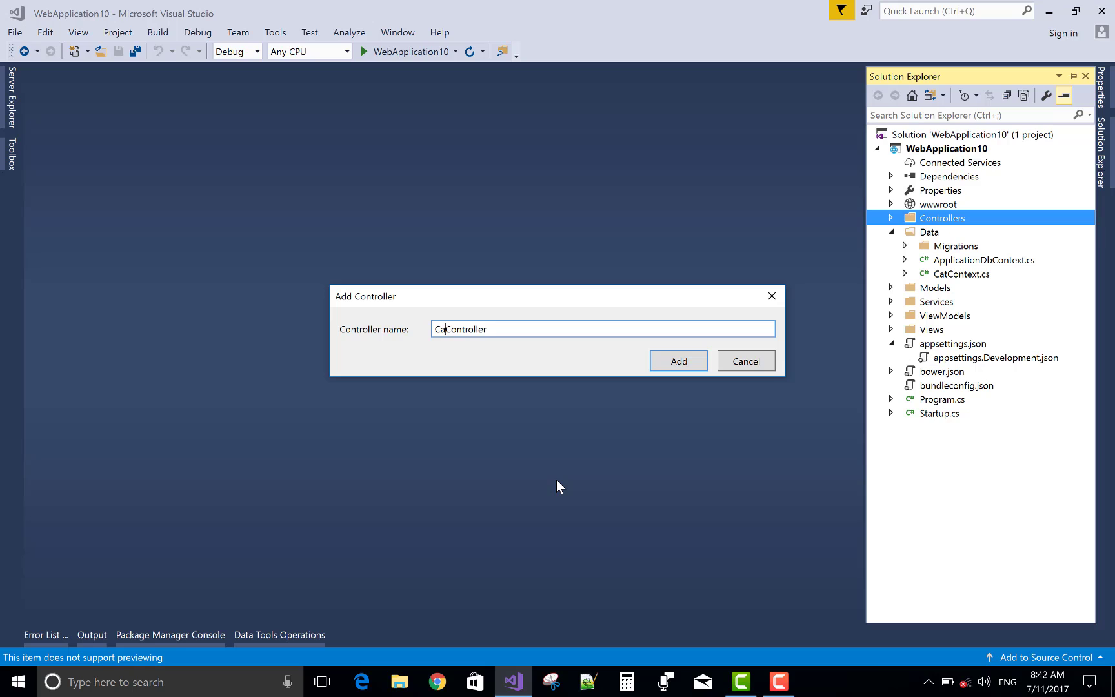
type("scade")
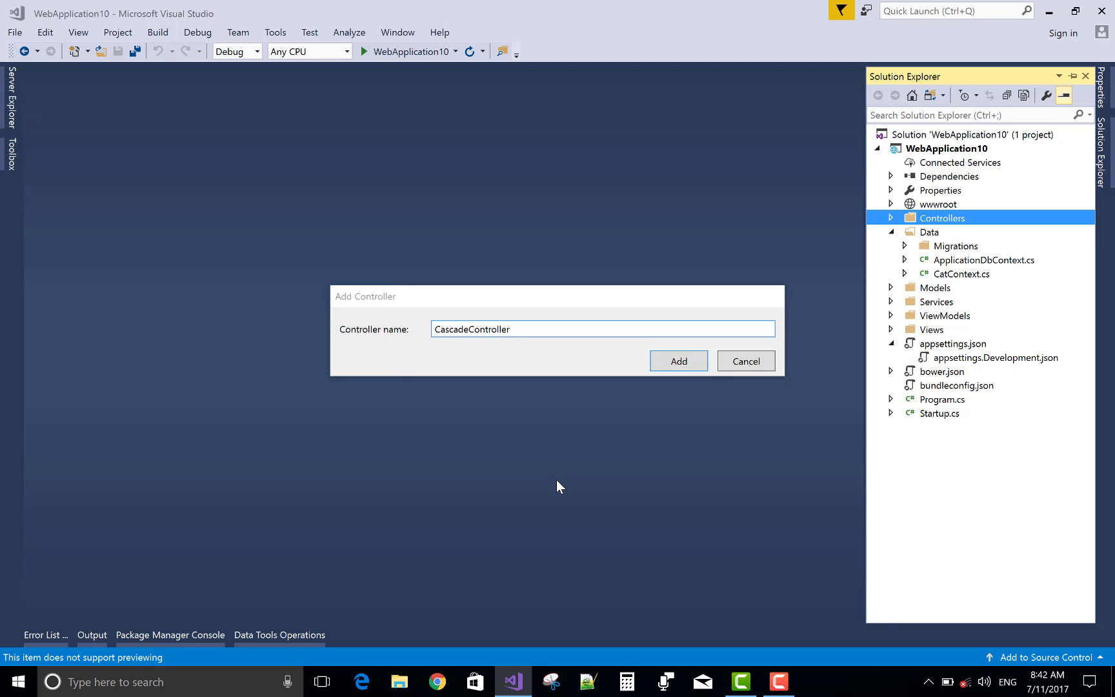
left_click(678, 360)
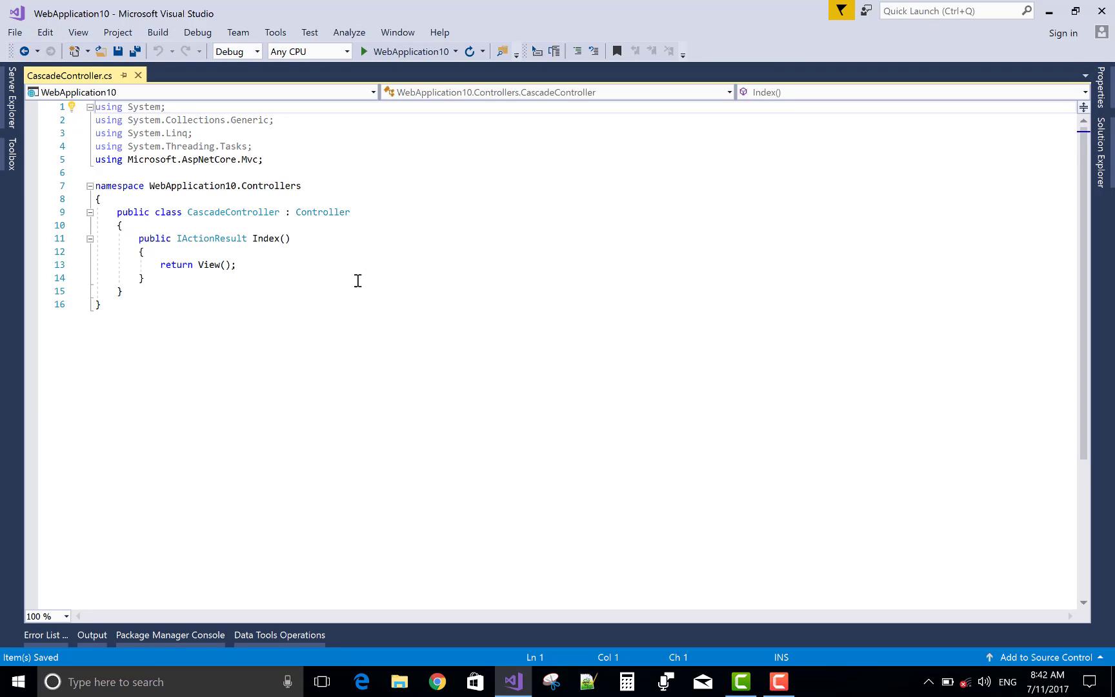
mouse_move(284, 226)
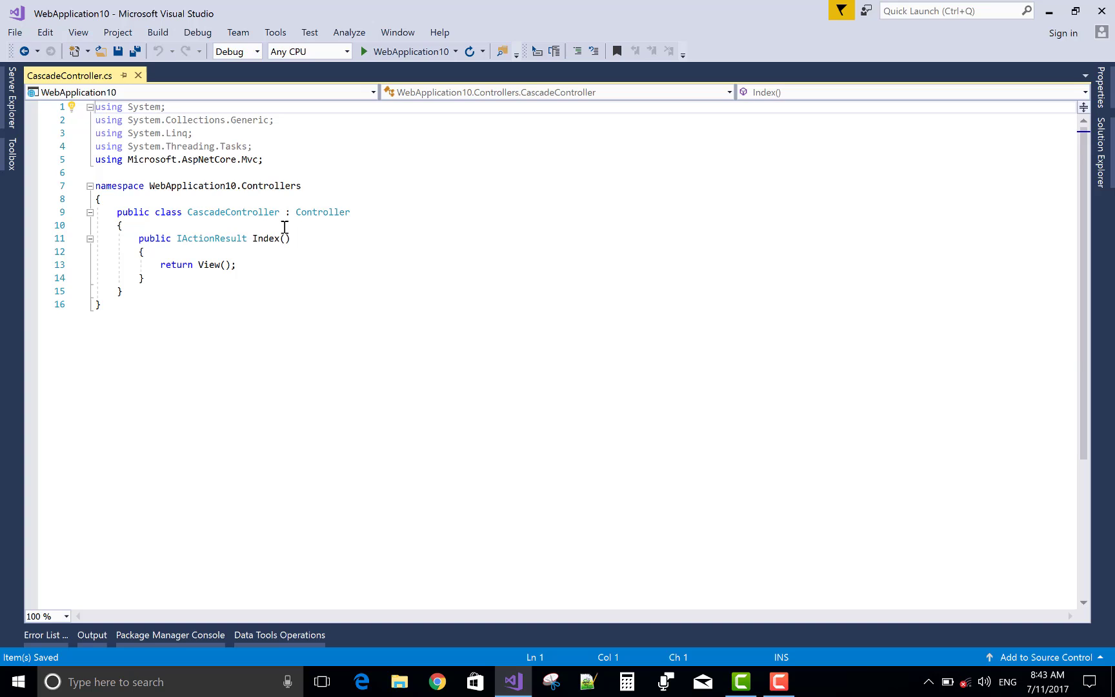
mouse_move(281, 196)
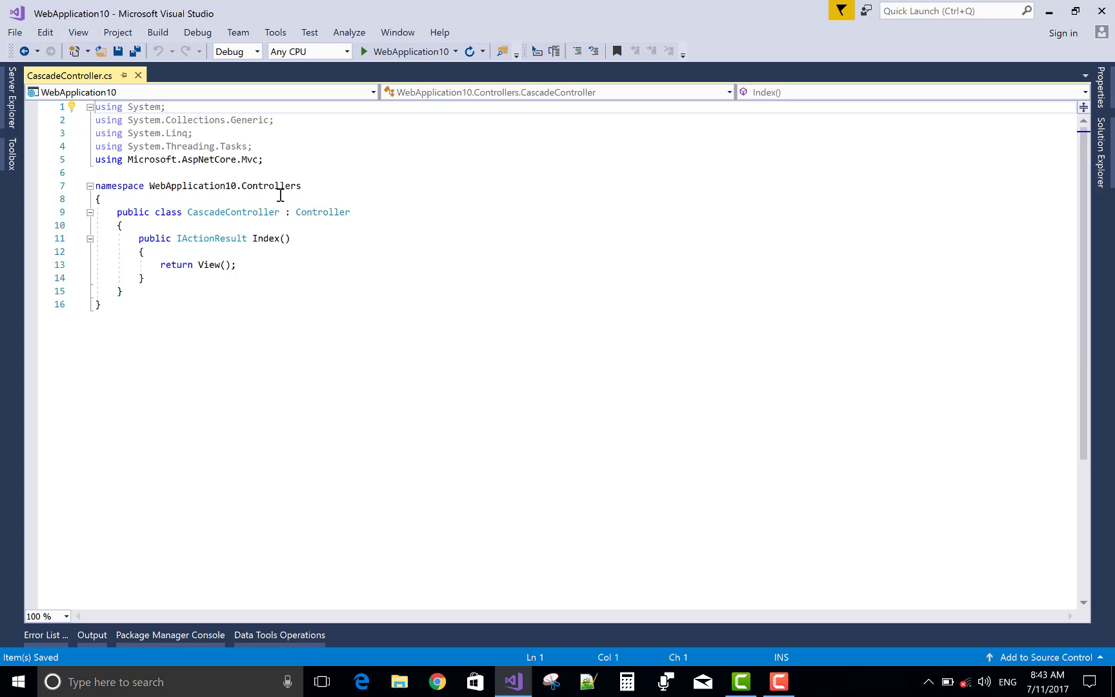
mouse_move(186, 252)
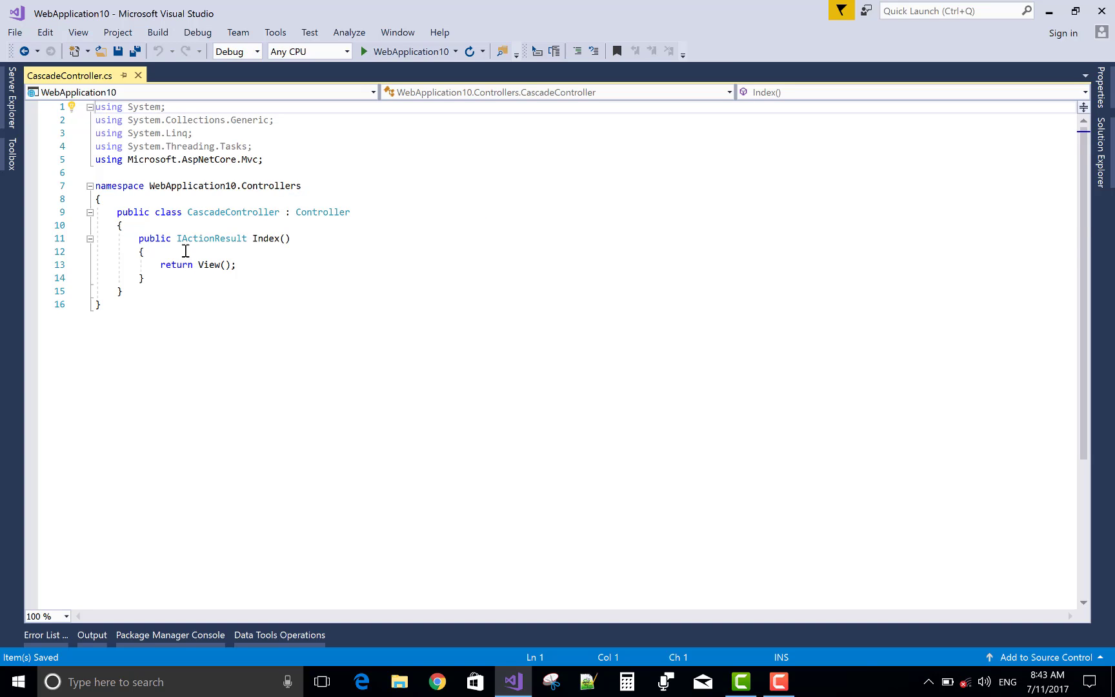
Declare 'private CatContext _context;' at the top of CascadeController.
left_click(135, 225)
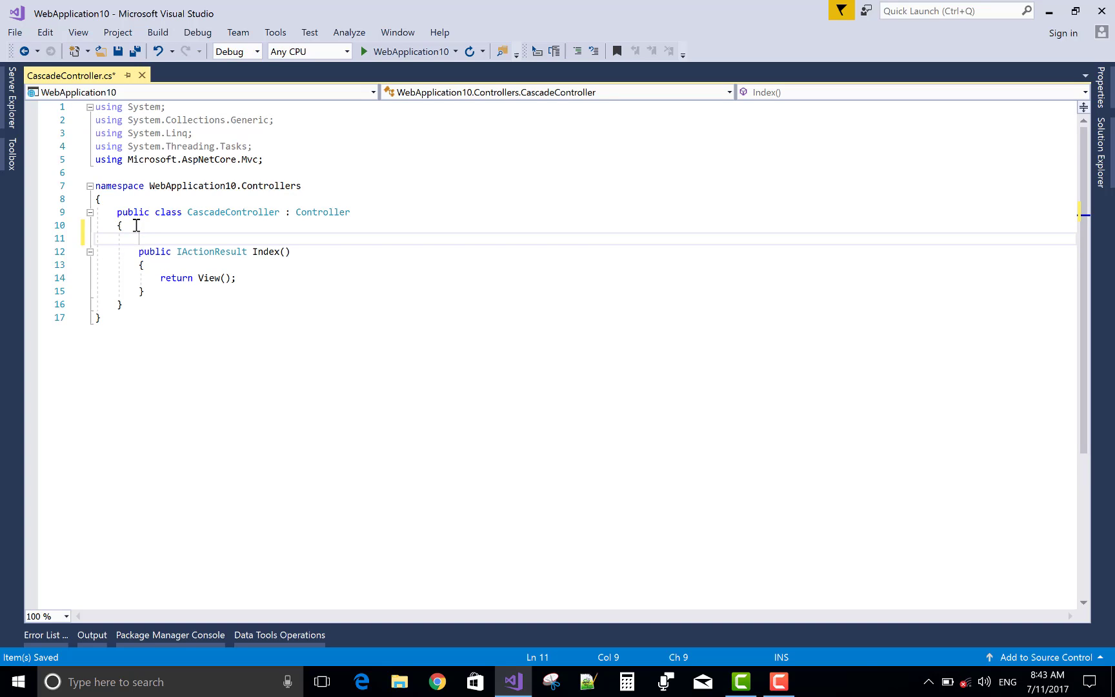
type("private")
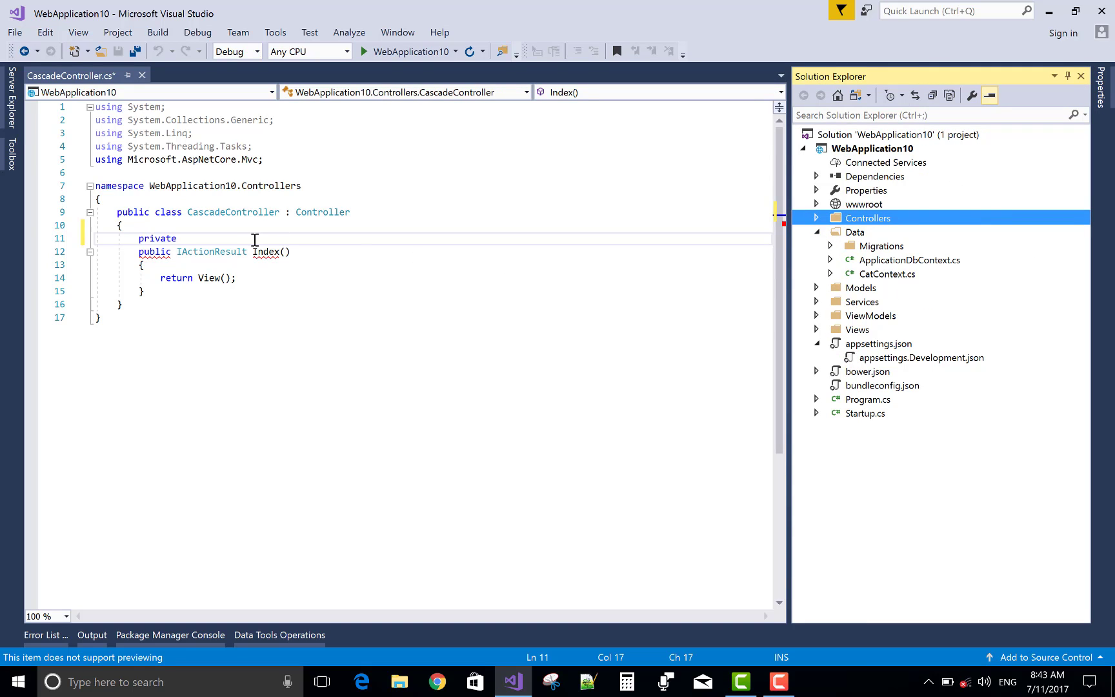
type("C")
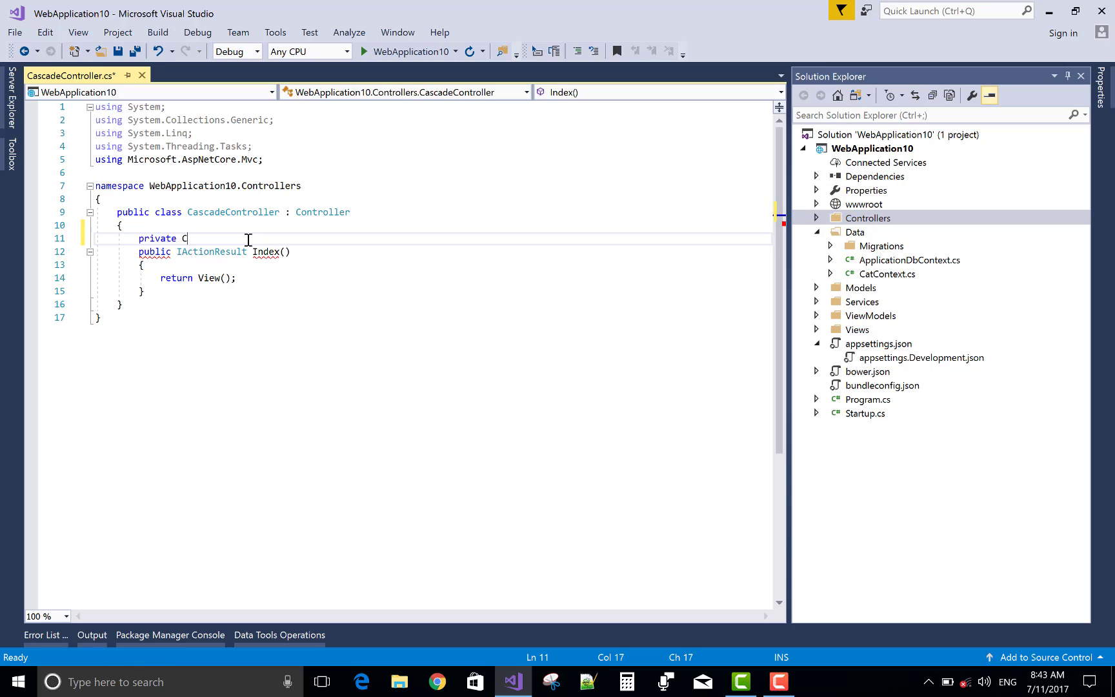
type("at")
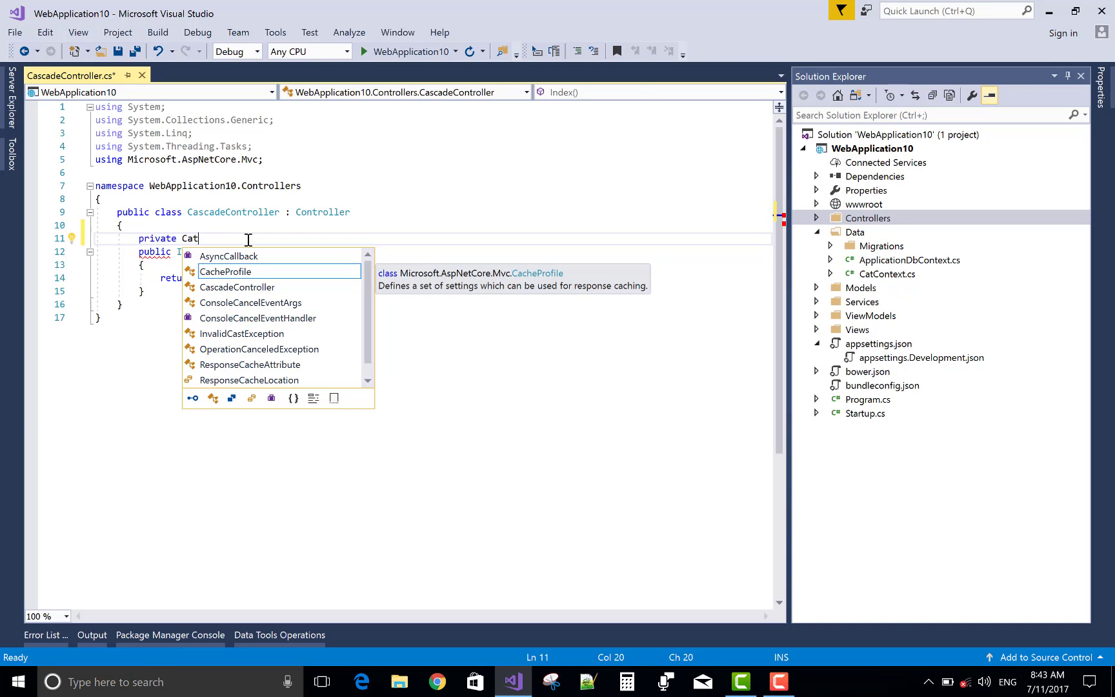
type("Context")
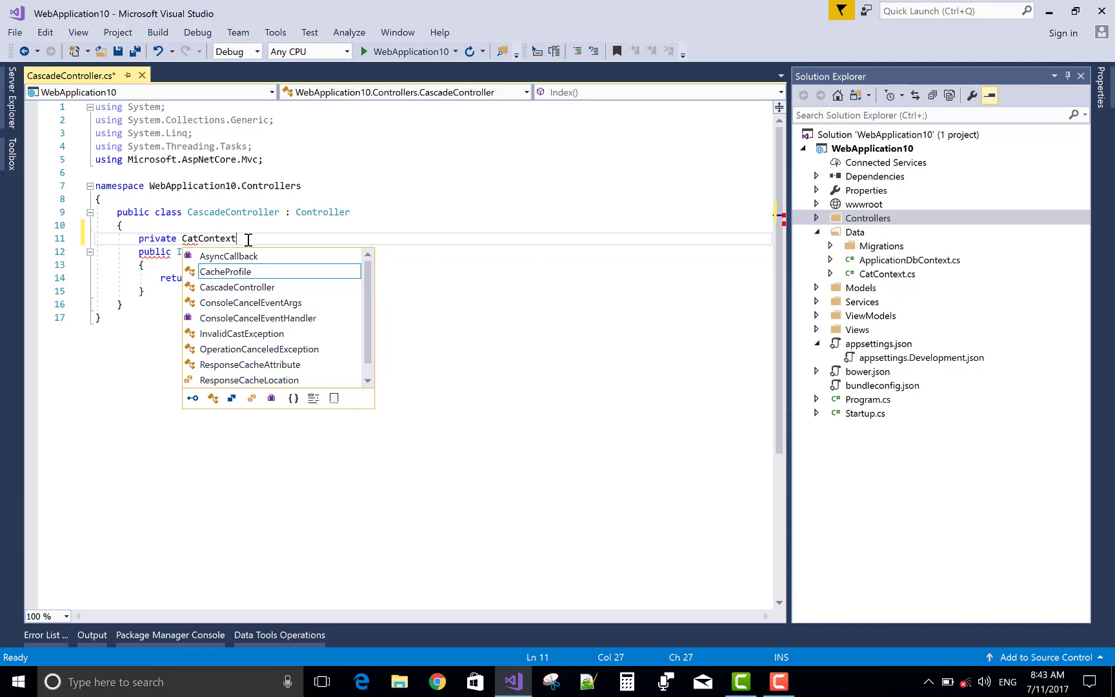
mouse_move(226, 271)
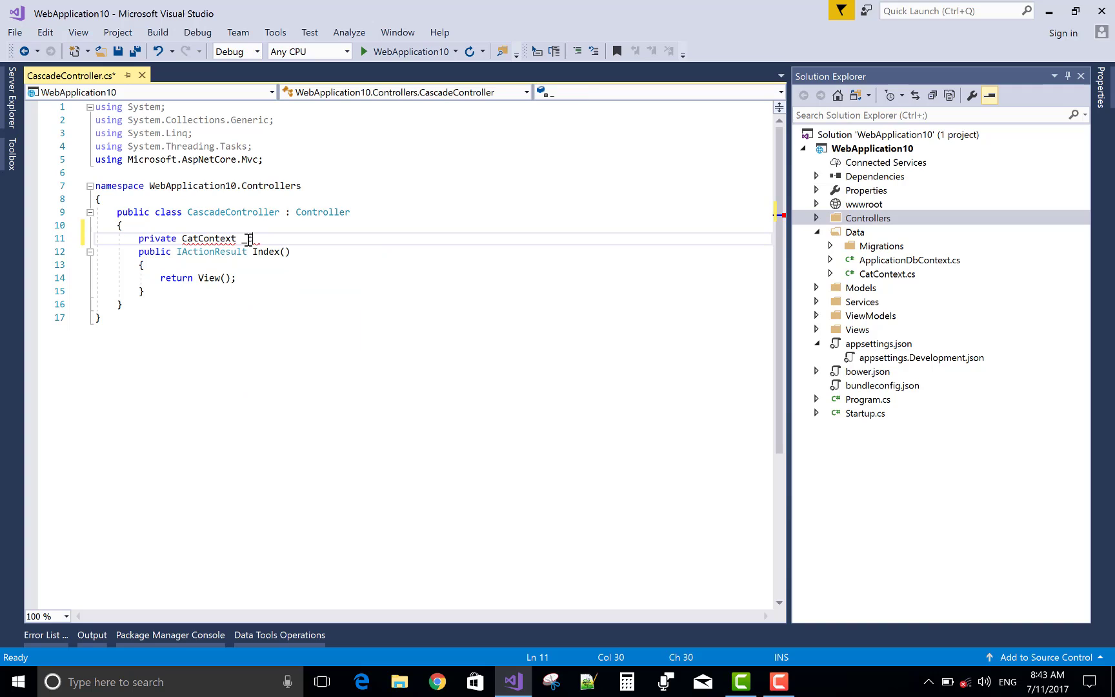
type("_context;")
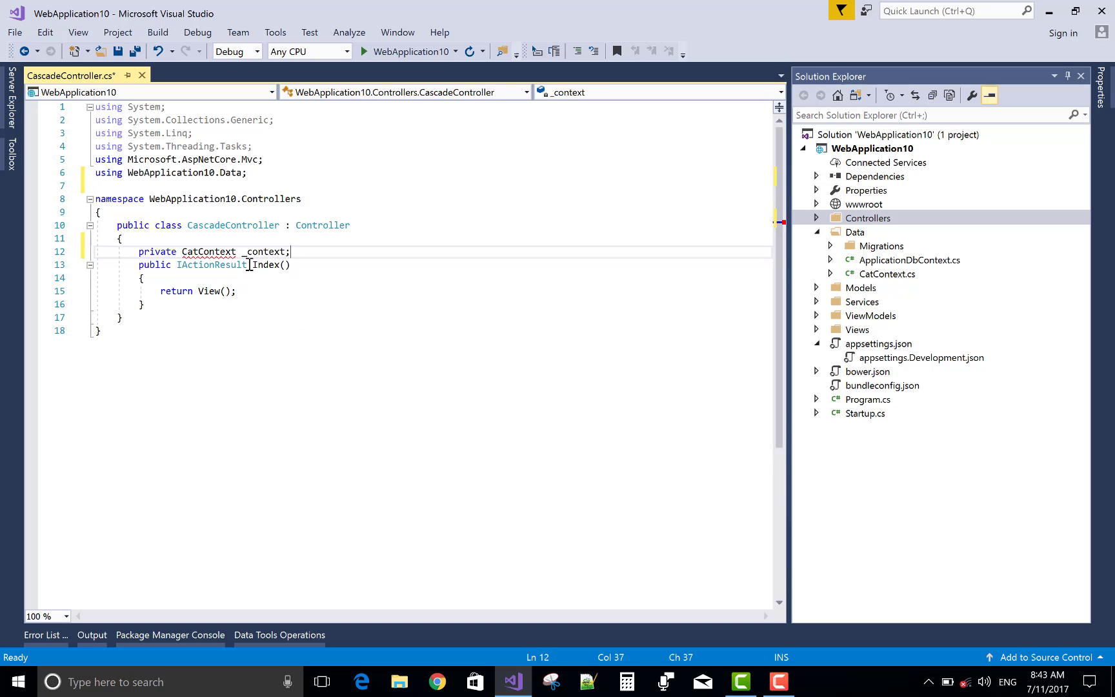
mouse_move(263, 252)
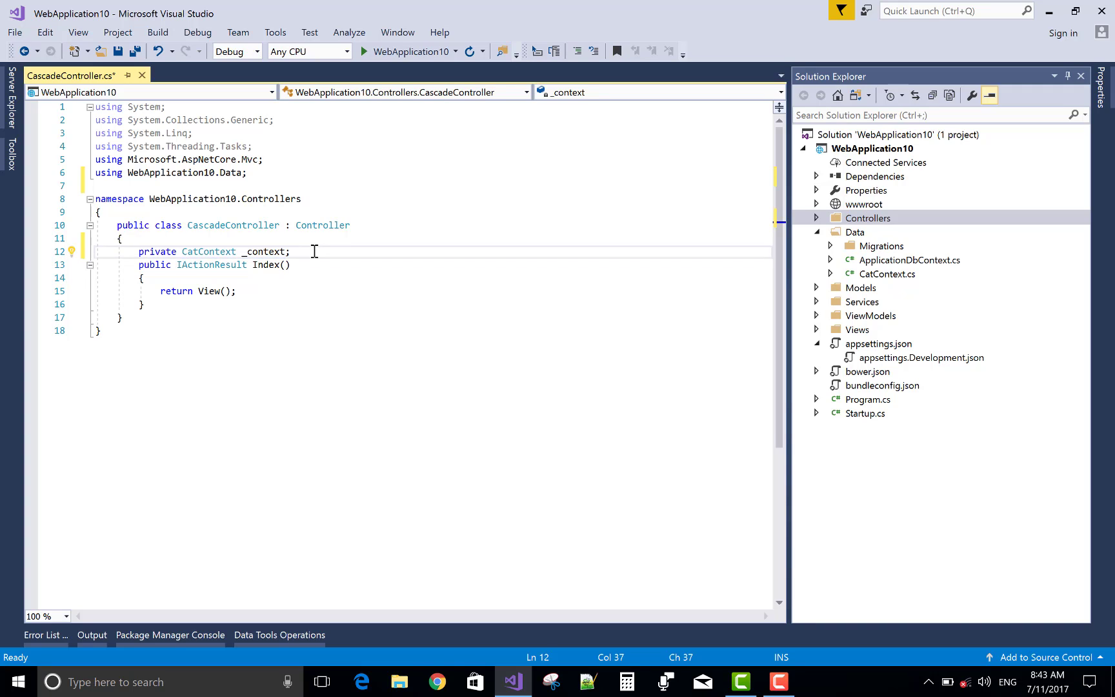
Write a constructor taking CatContext context and assigning '_context = context;'.
type("ctor")
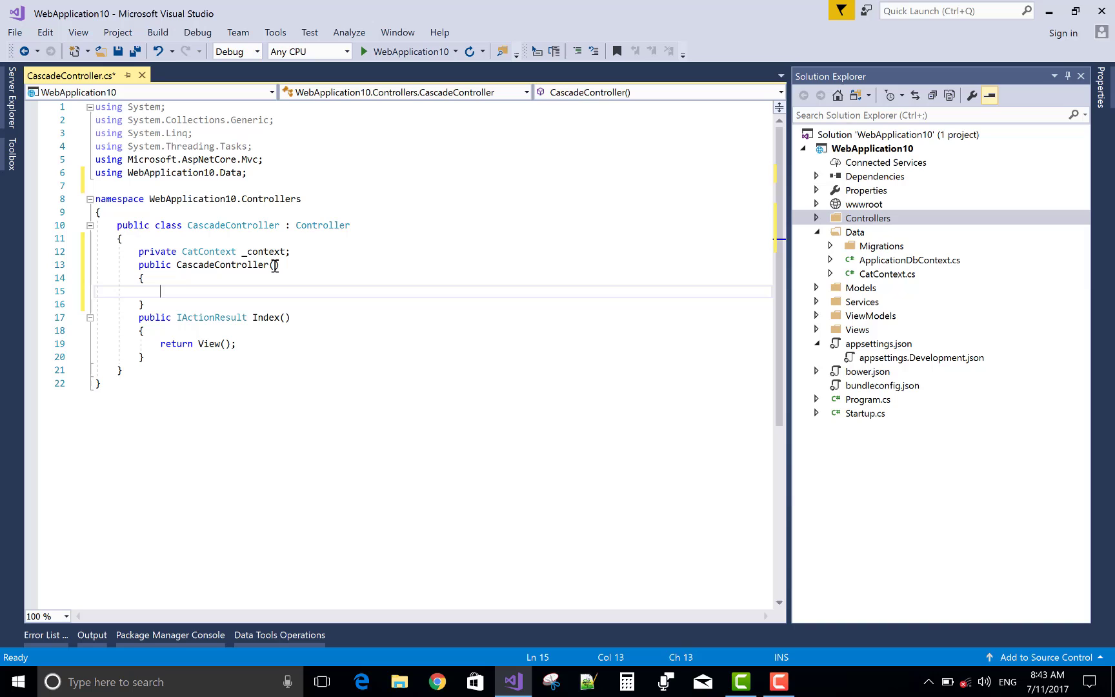
type("CatContext _context")
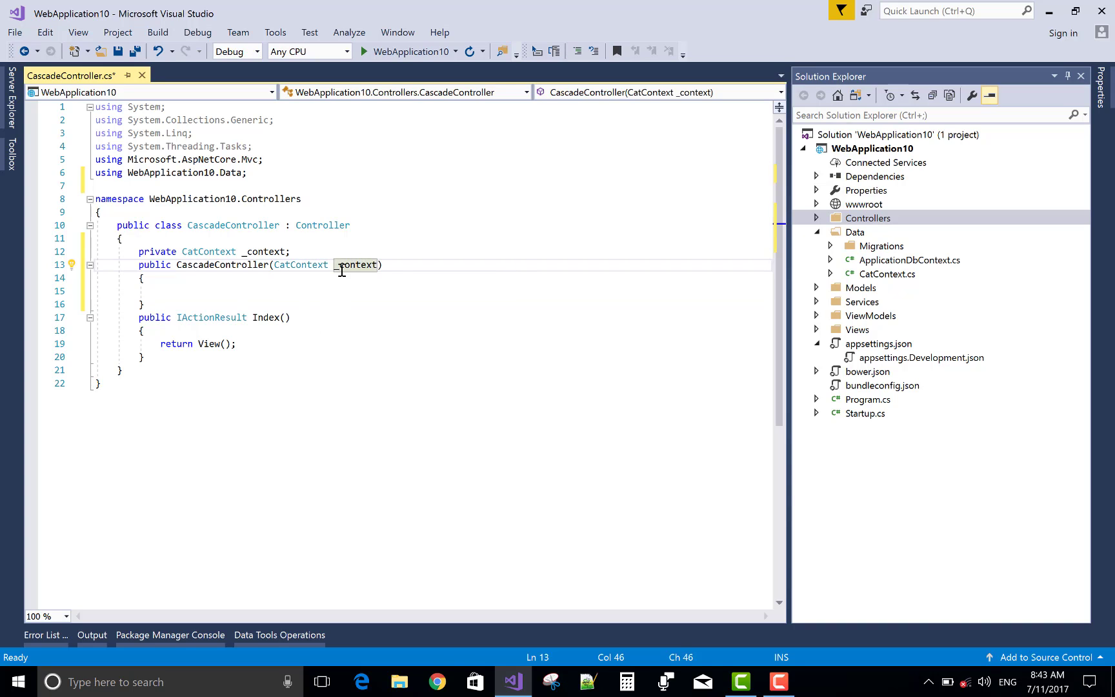
key("Backspace")
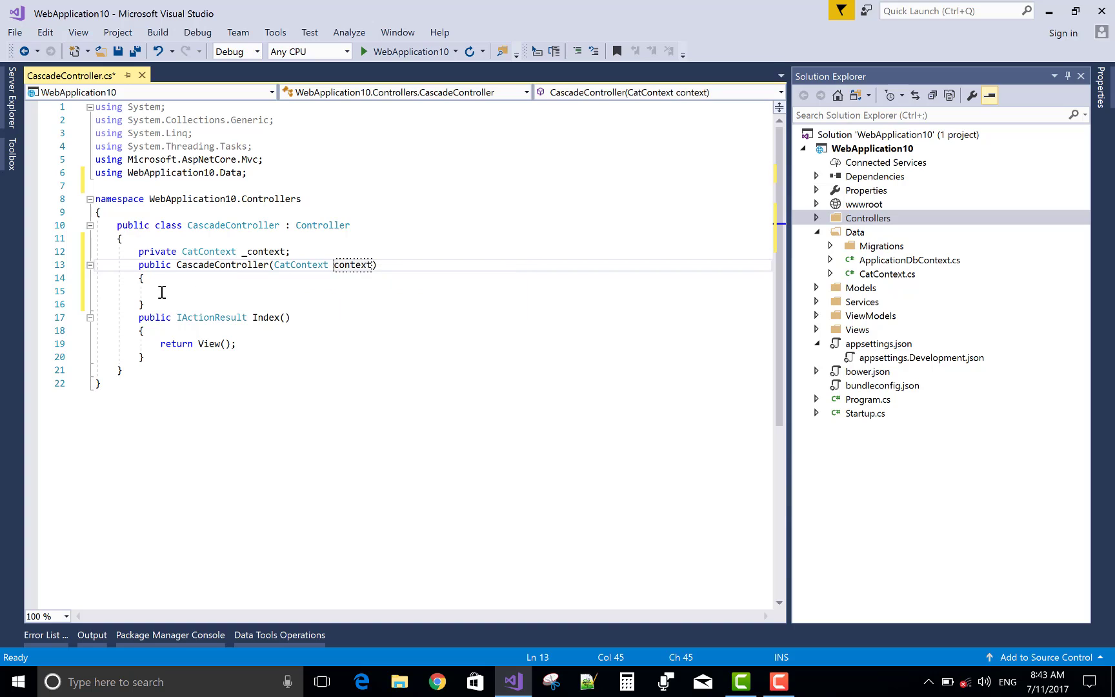
type("_context")
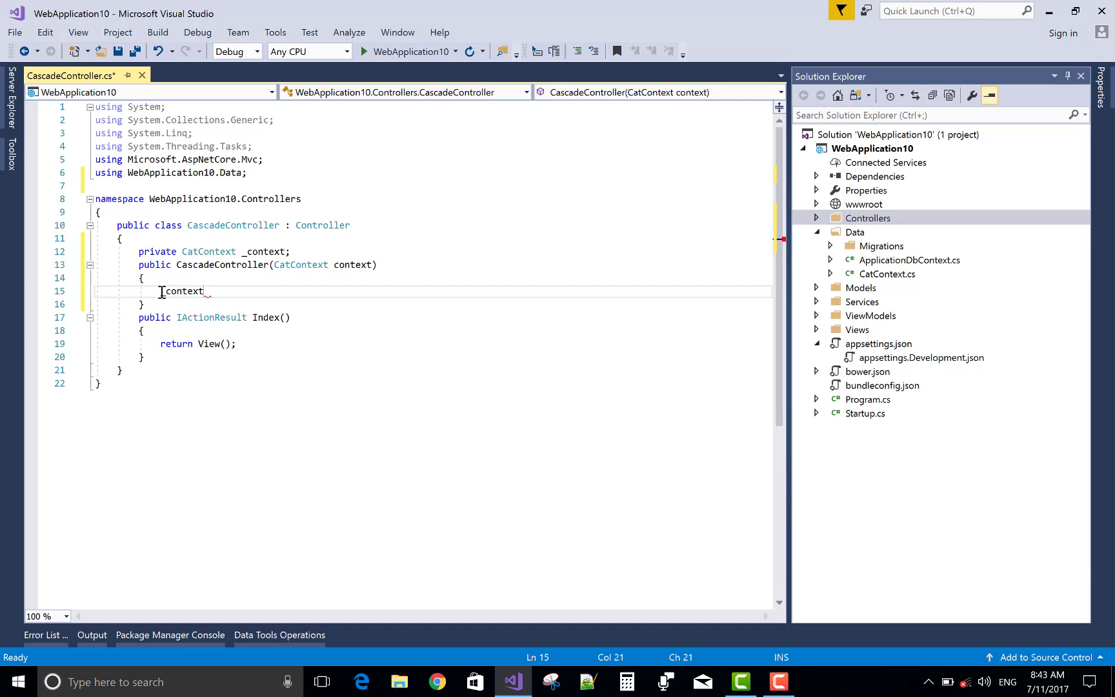
type("= c")
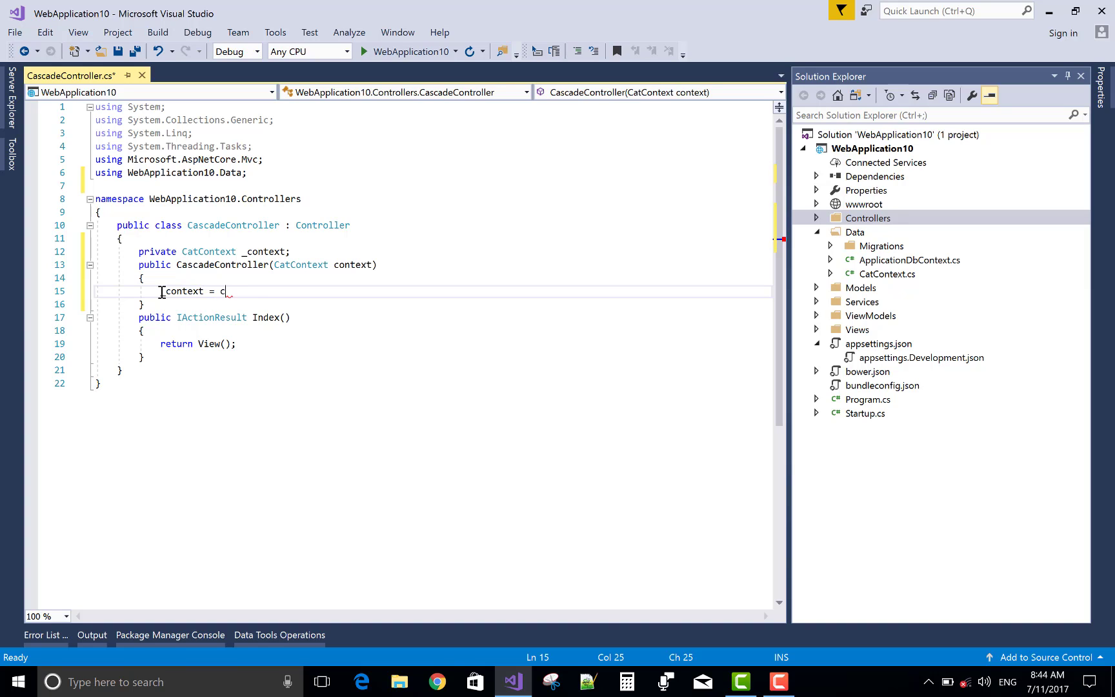
type("ontext;")
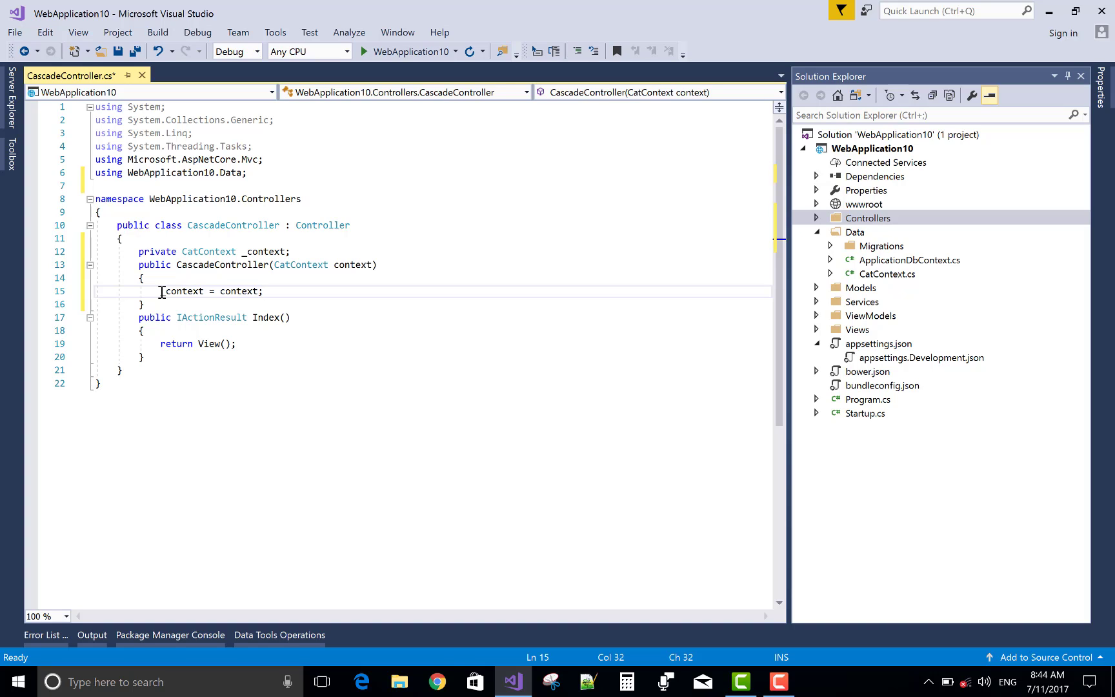
left_click(169, 330)
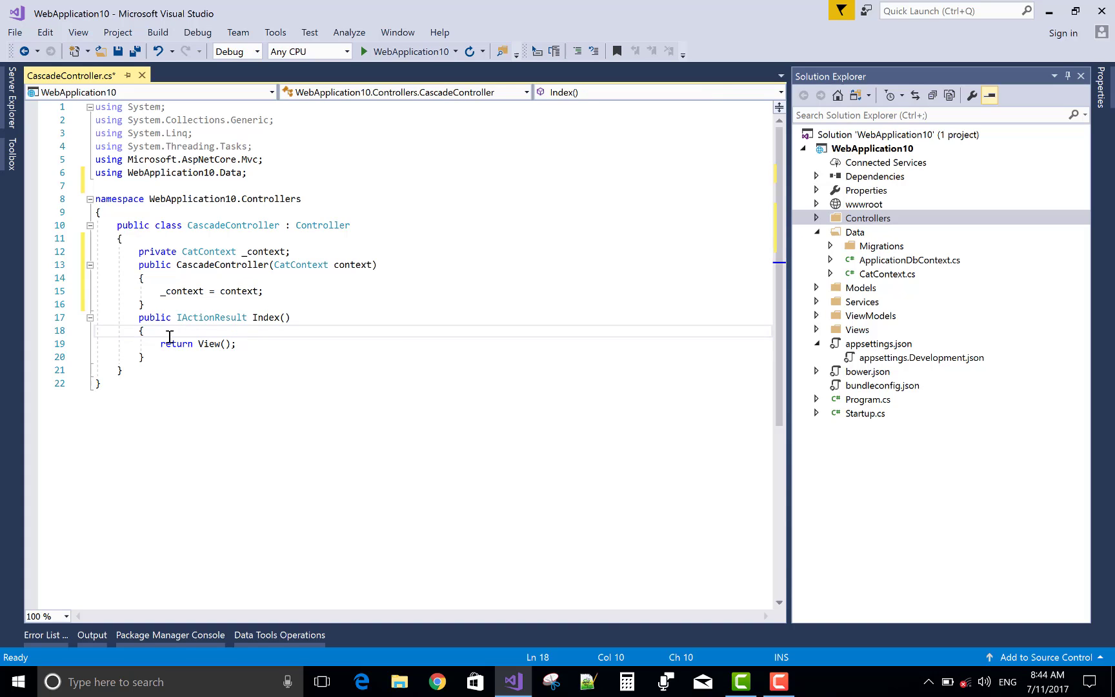
Add 'ViewBag.countries = _context.countries.ToList();' in Index and begin a public member below.
type("view")
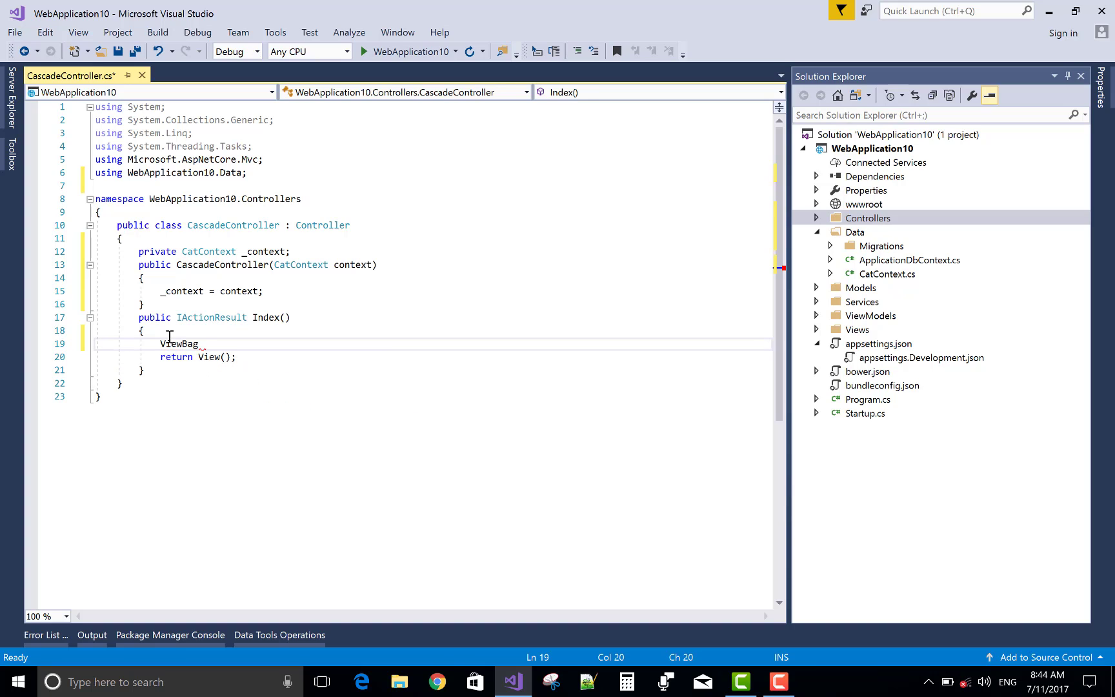
type(".countries =")
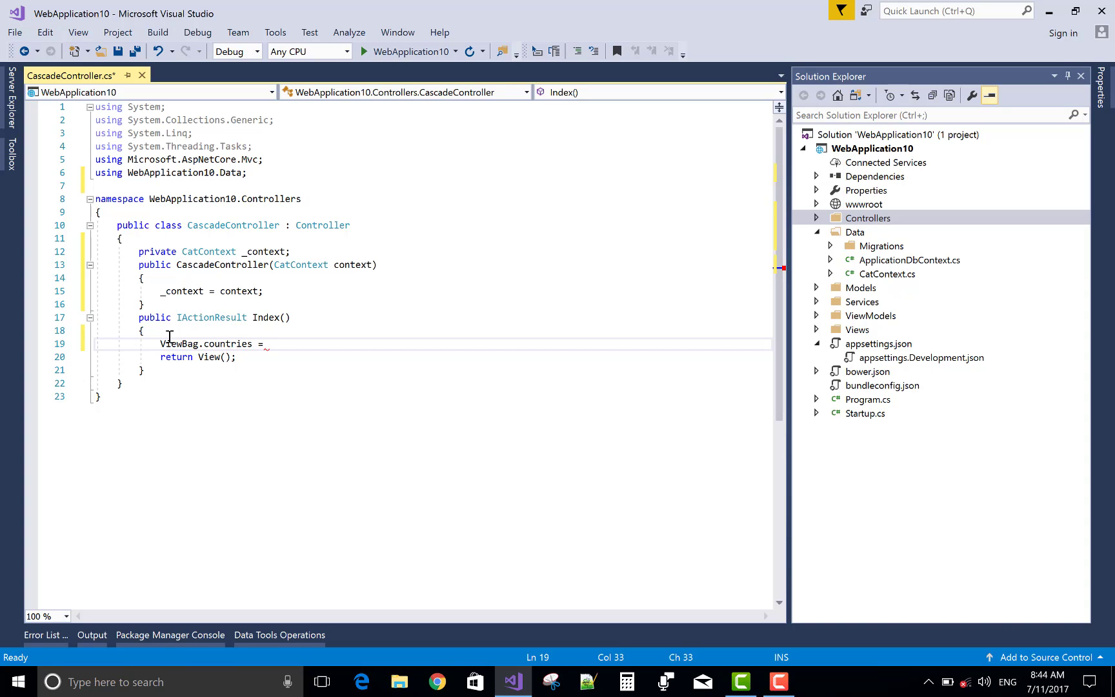
type("_context")
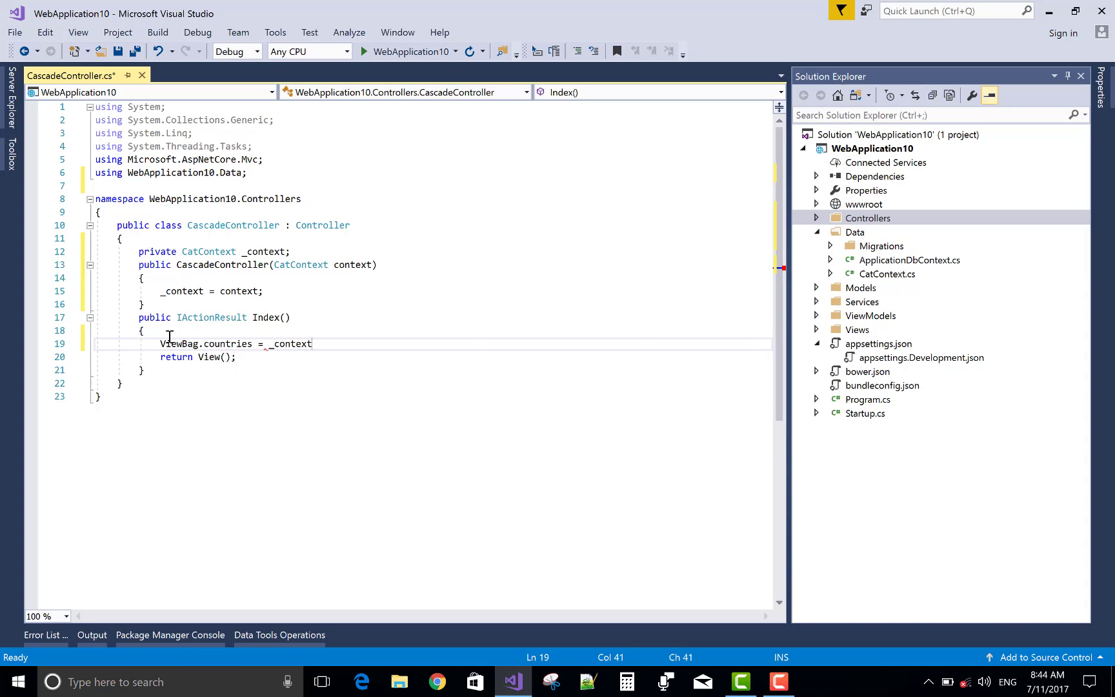
type(".countries.ToList(")
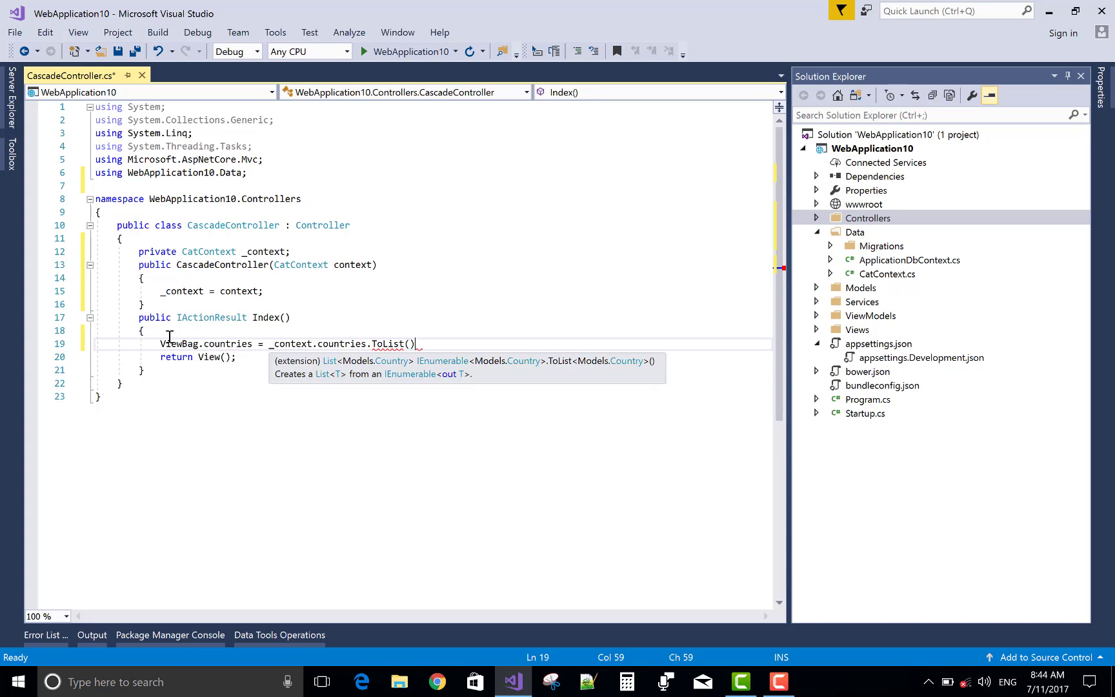
type(";")
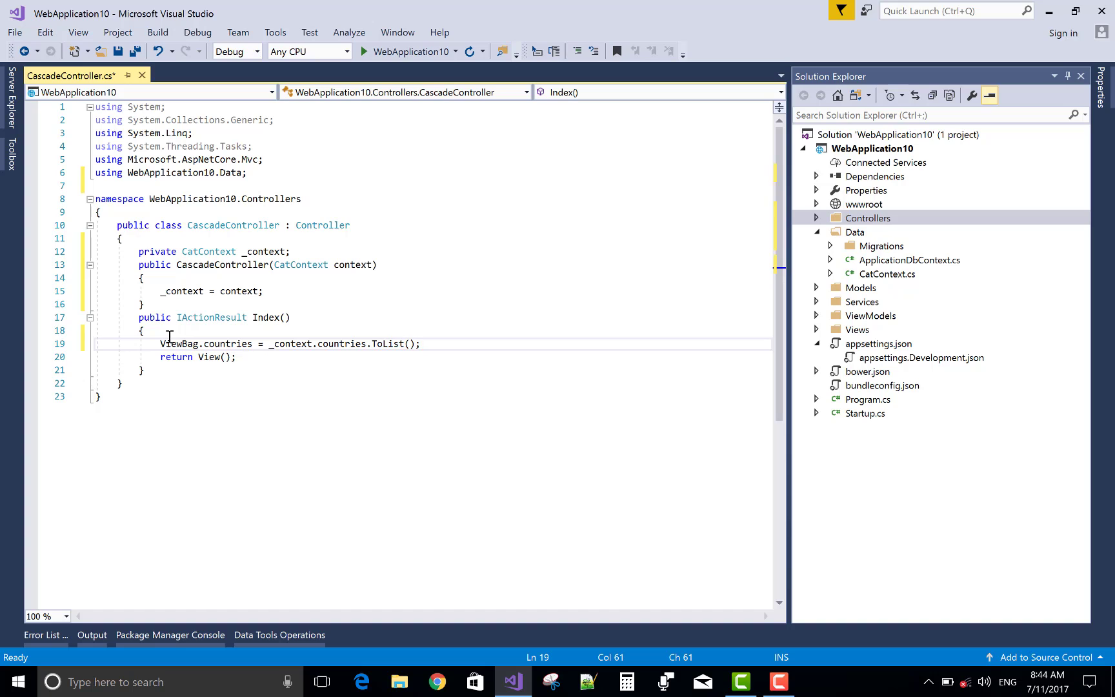
mouse_move(157, 318)
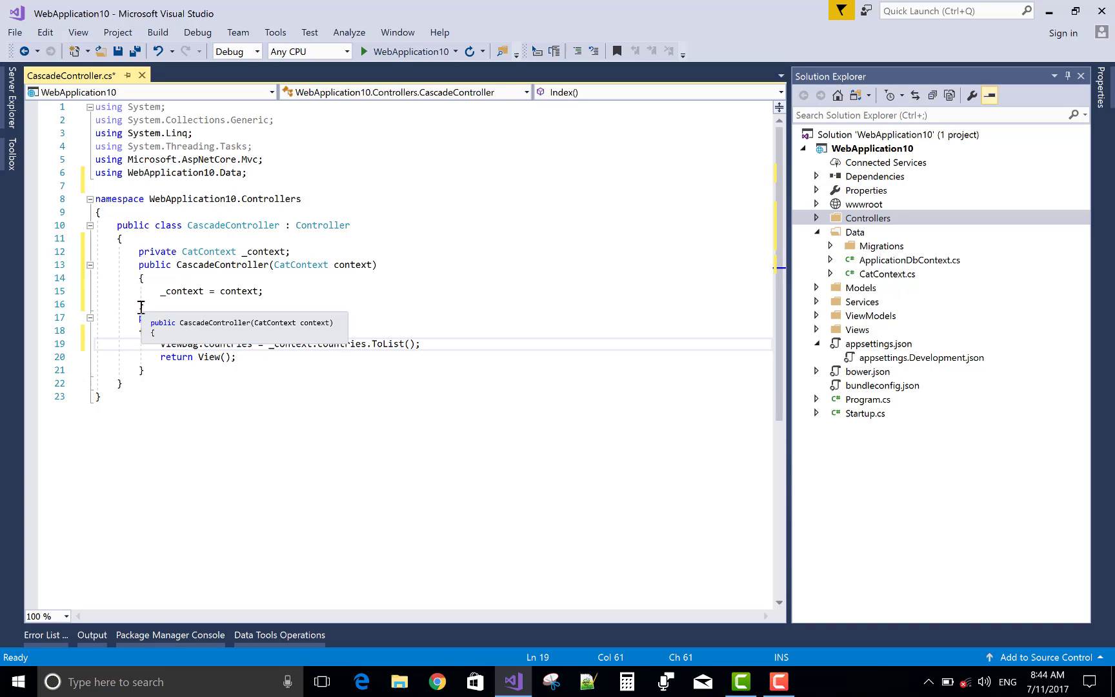
mouse_move(312, 265)
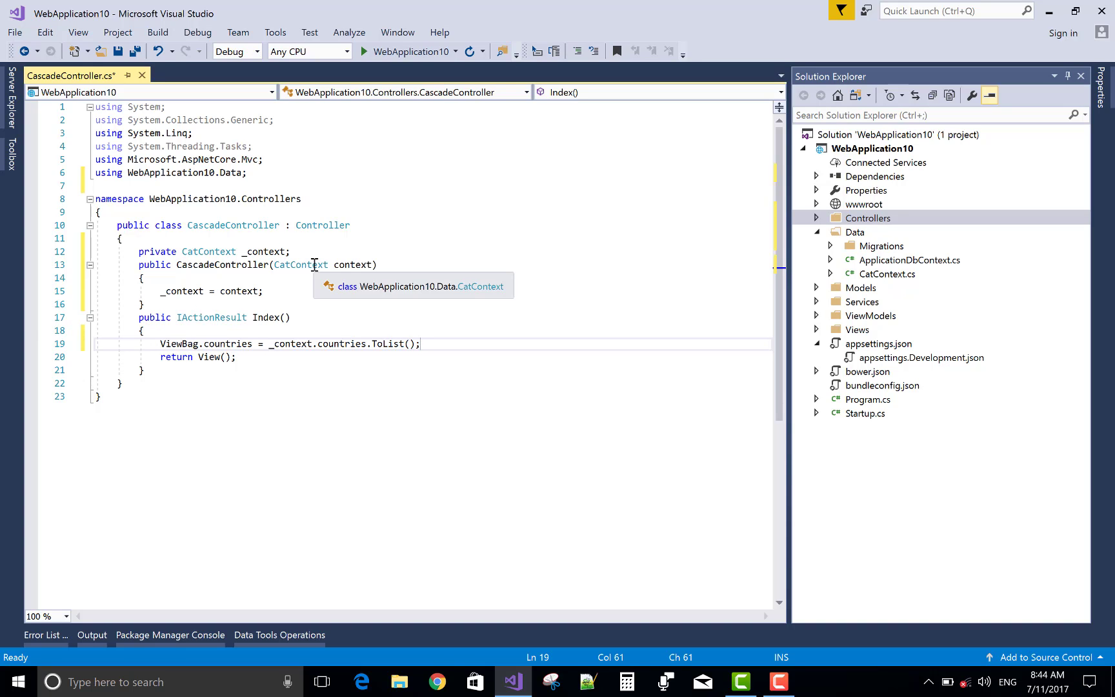
left_click(148, 370)
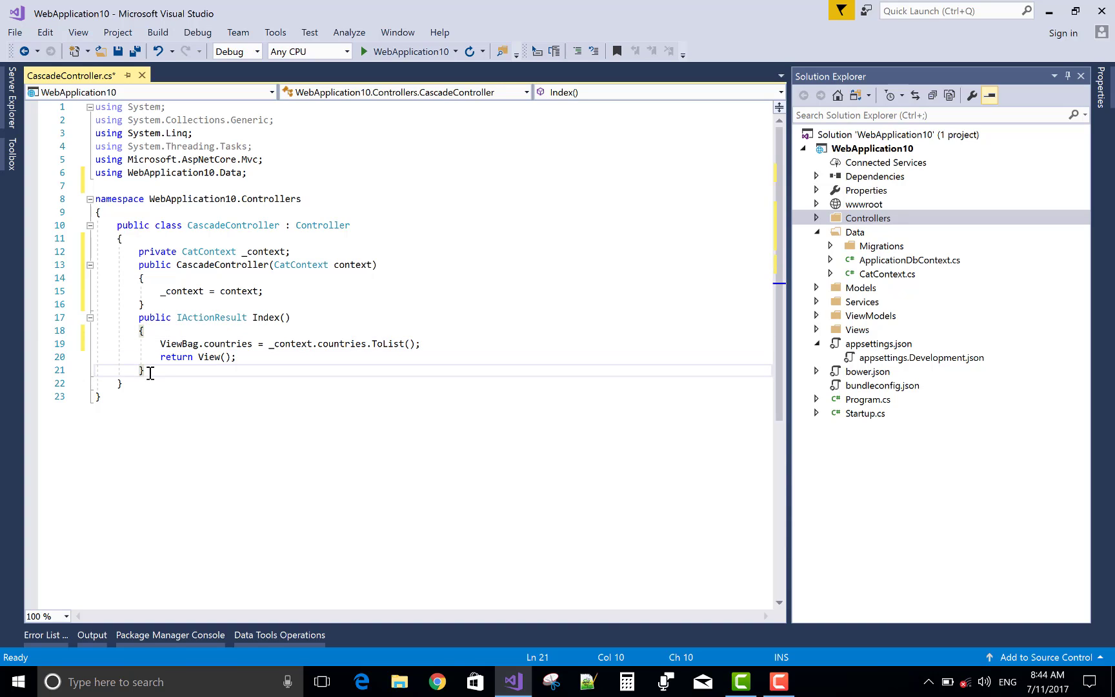
type("public")
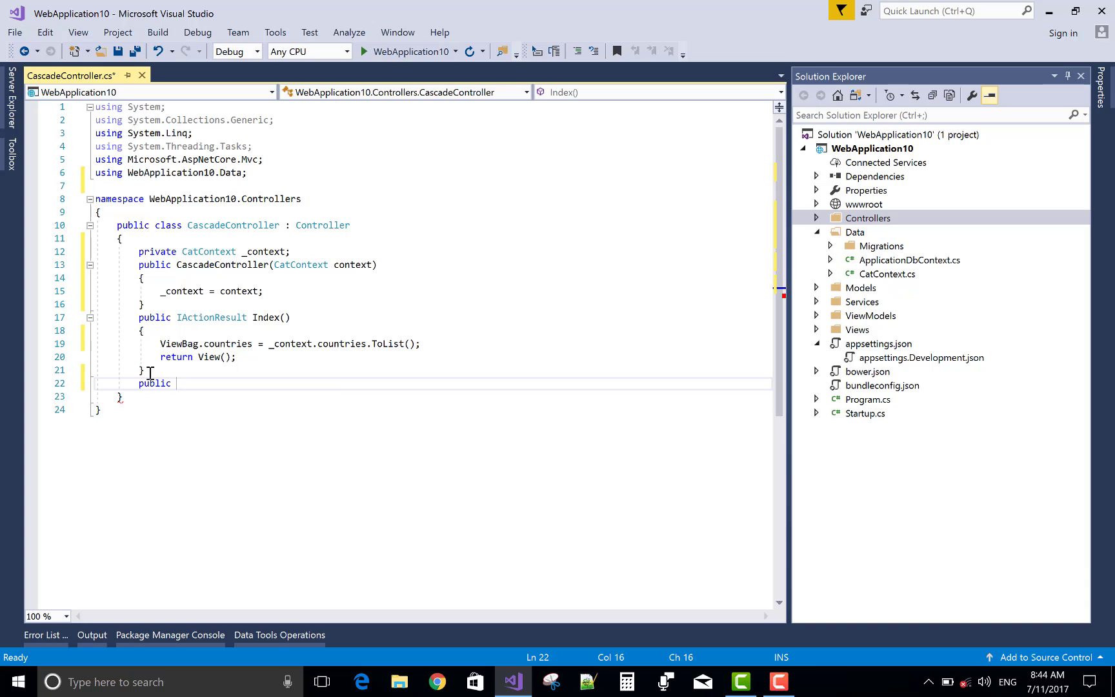
Declare 'public JsonResult getstatebyid(int id)' and begin its body with List.
type("jso")
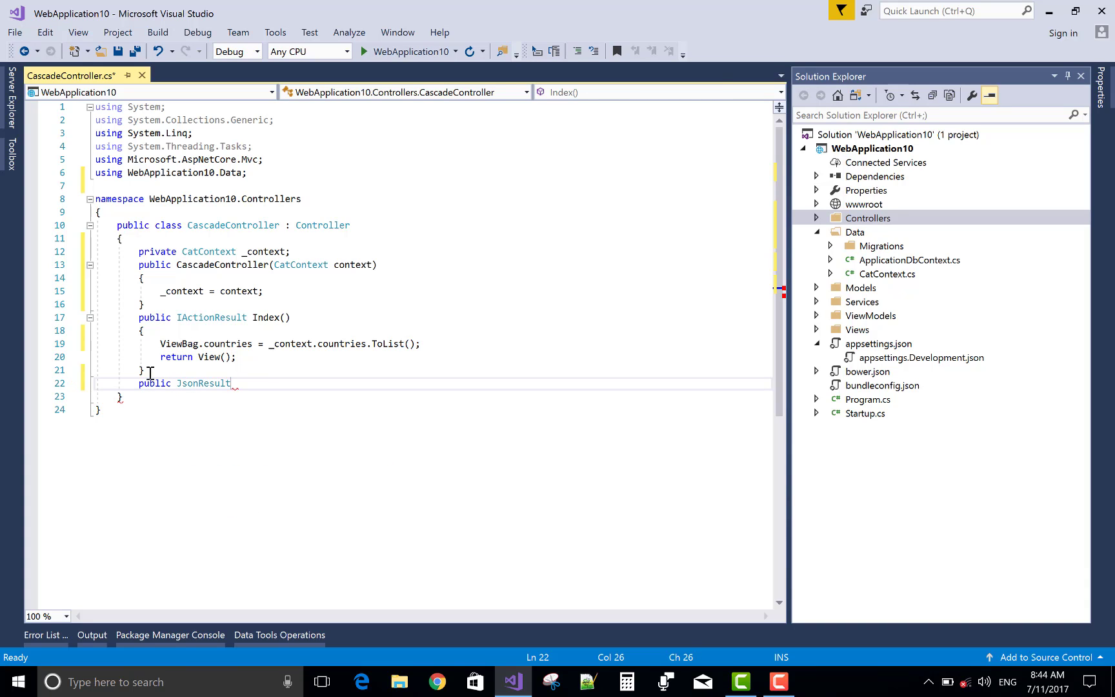
type("get")
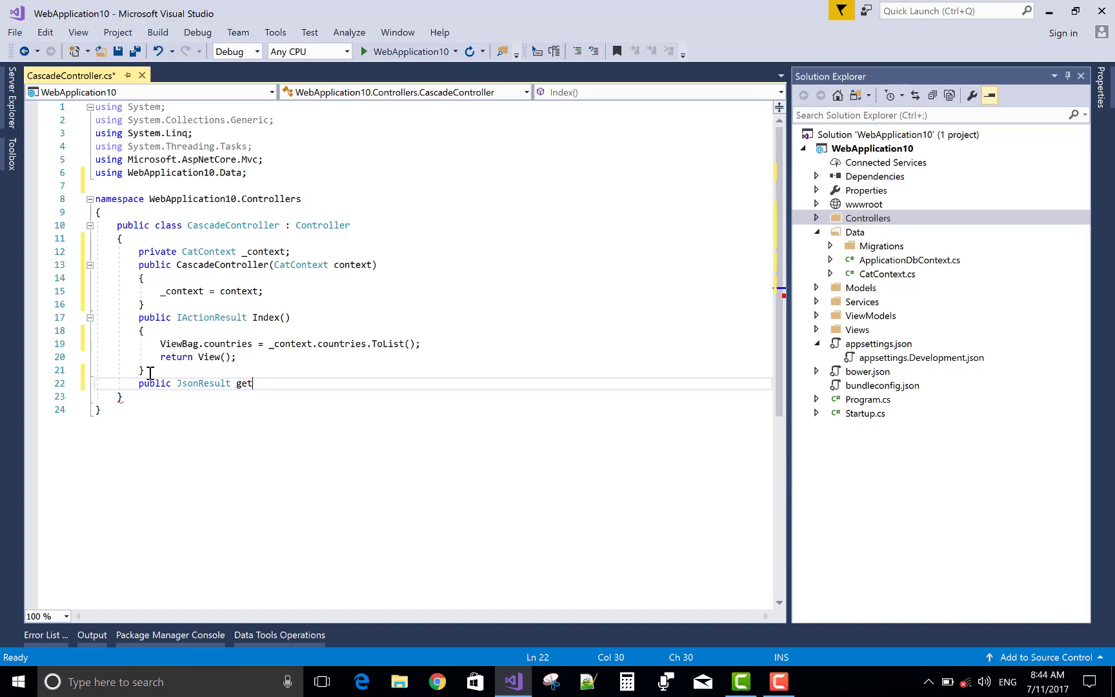
type("stateby")
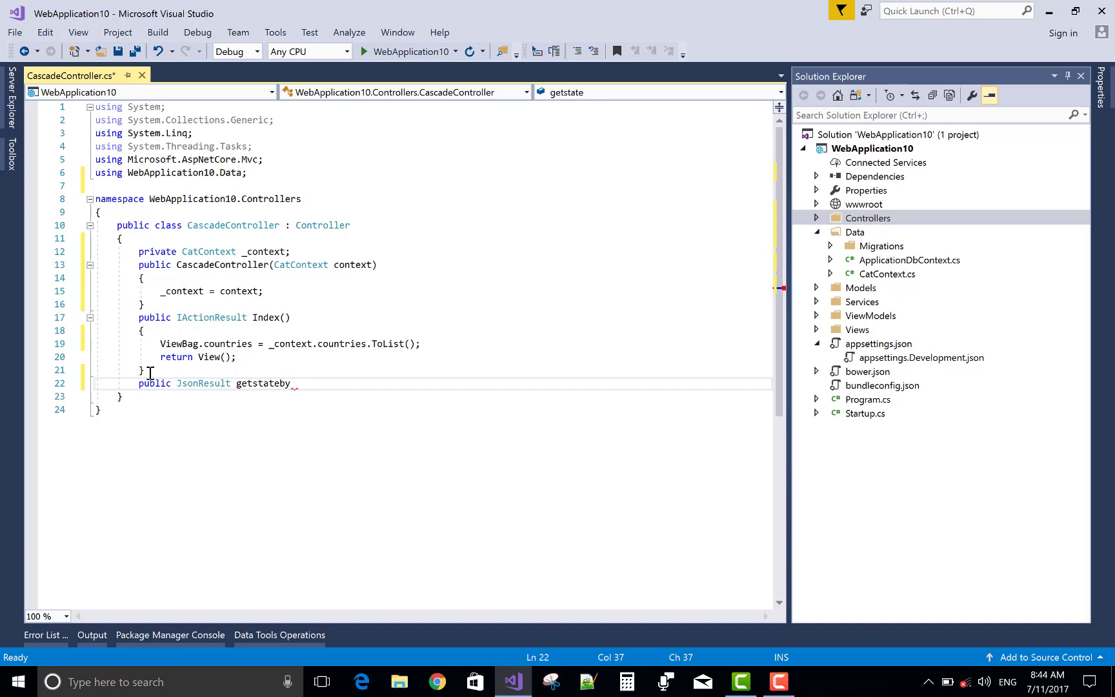
type("id()")
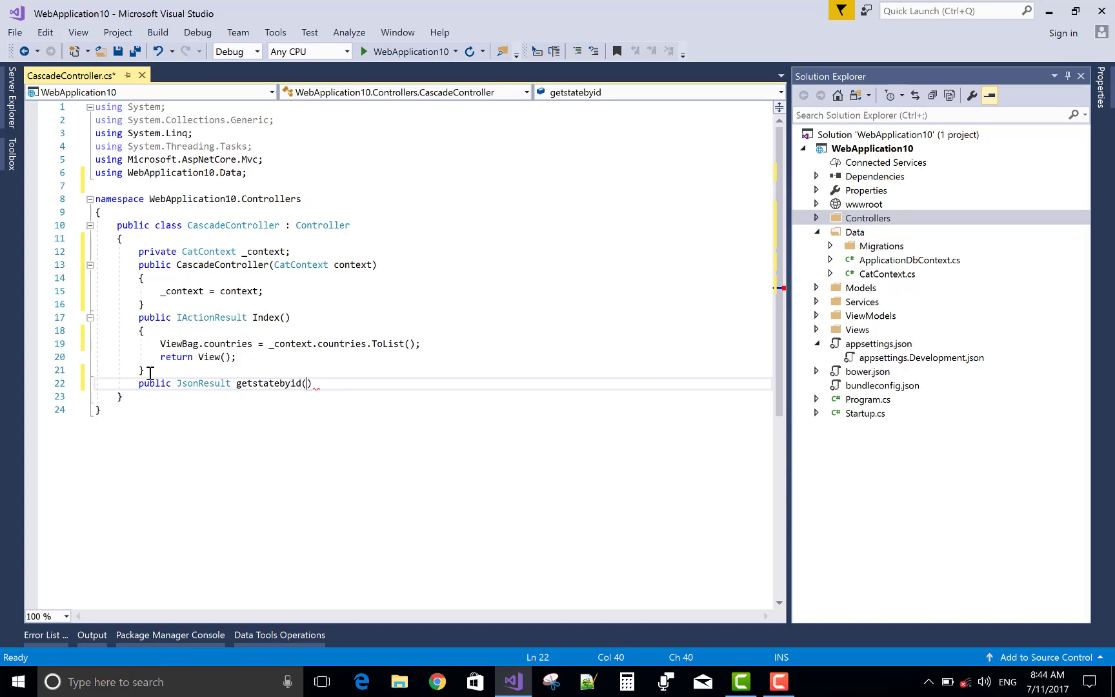
type("int id")
type("{")
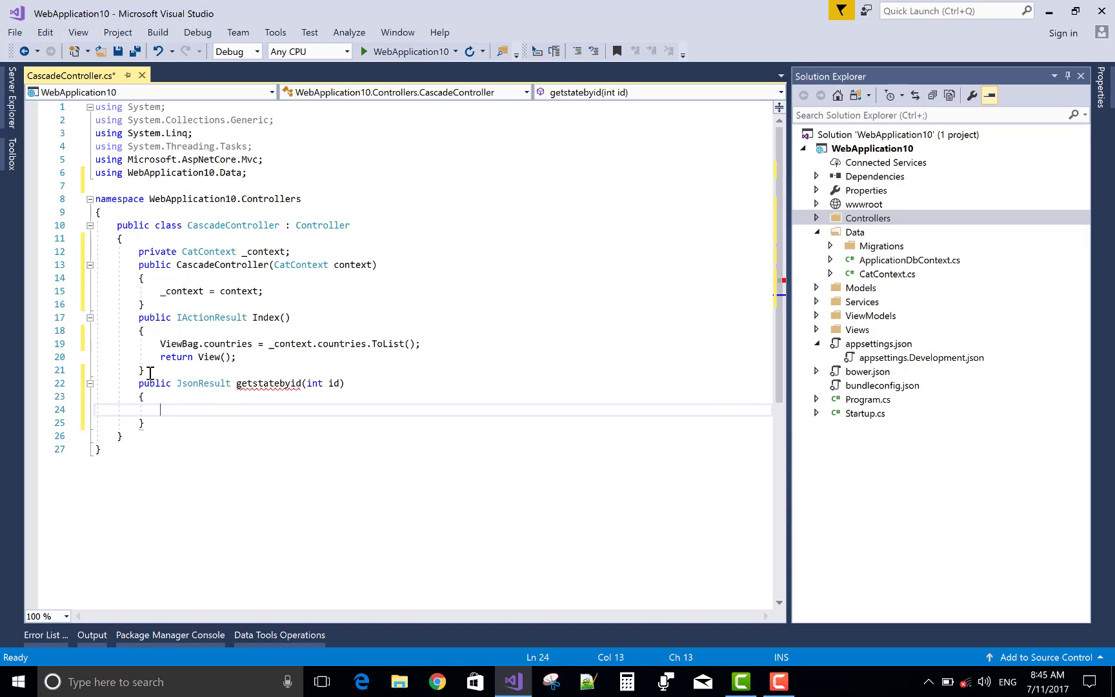
type("lis")
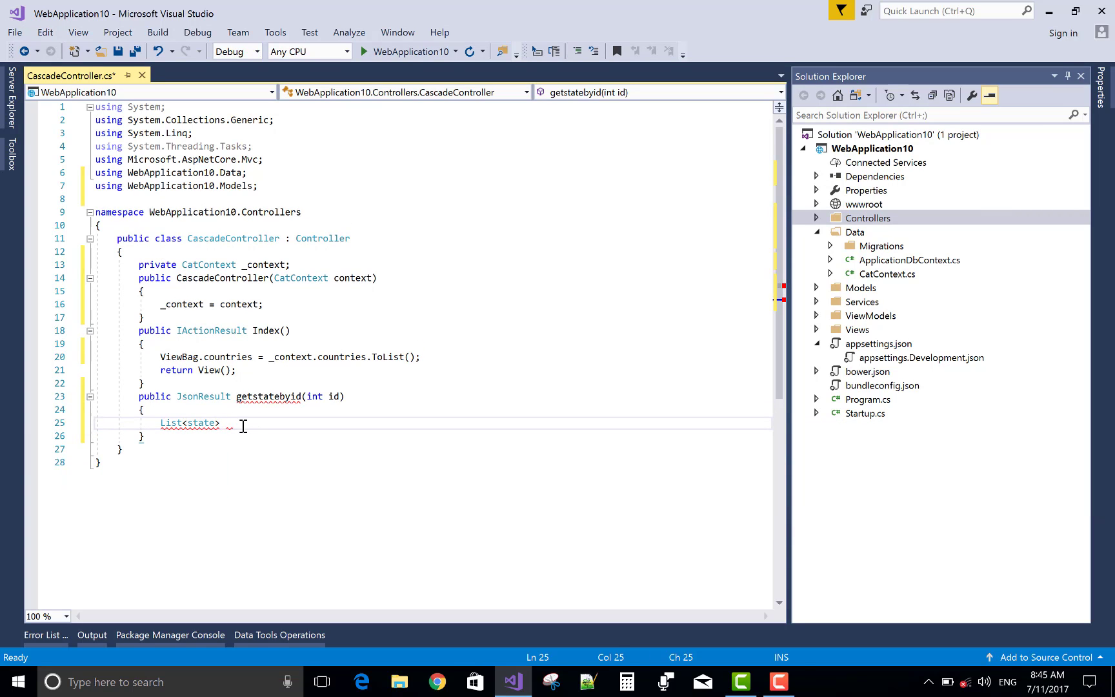
Declare 'List<state> list = list<state>();' inside getstatebyid and start the next statement.
type("list")
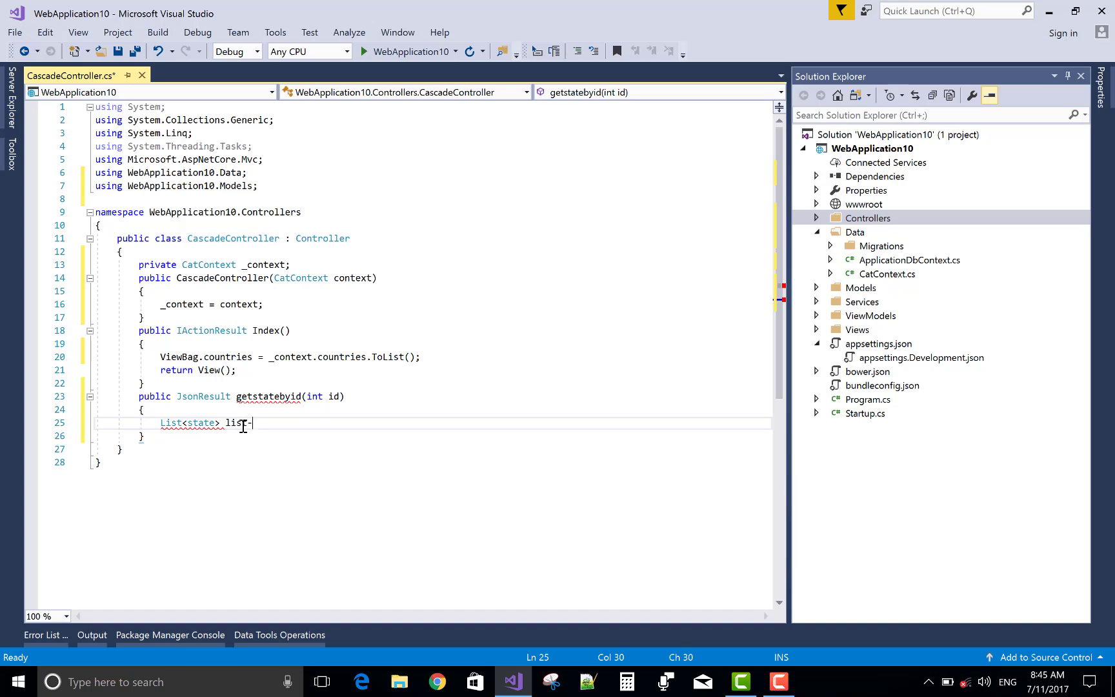
type("=")
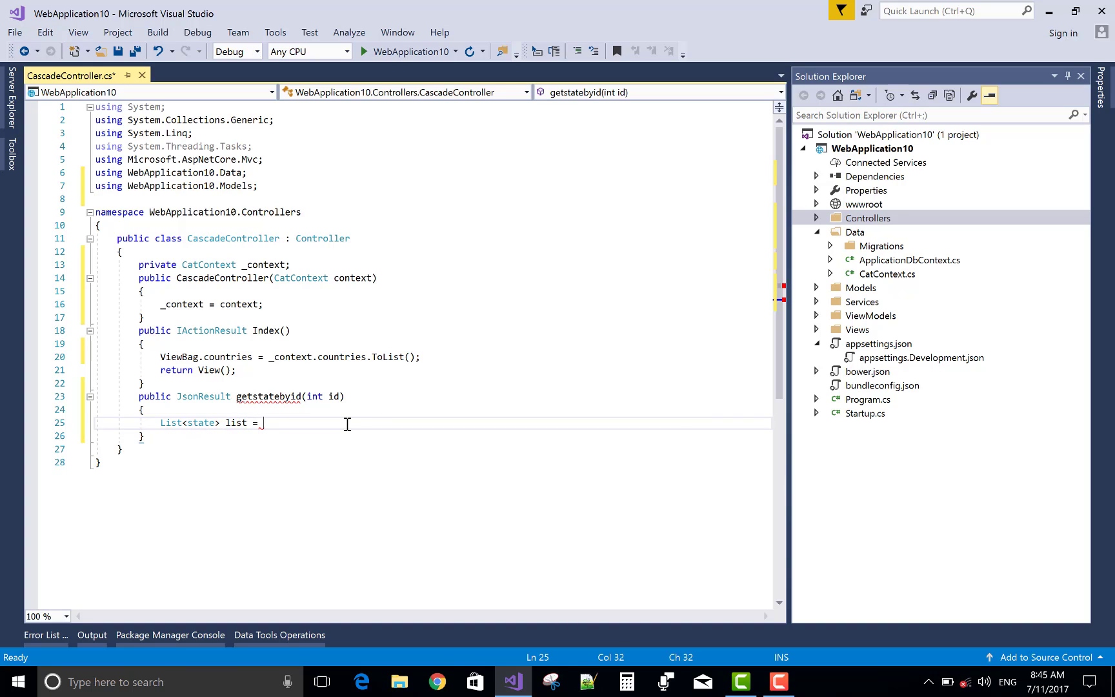
type("list")
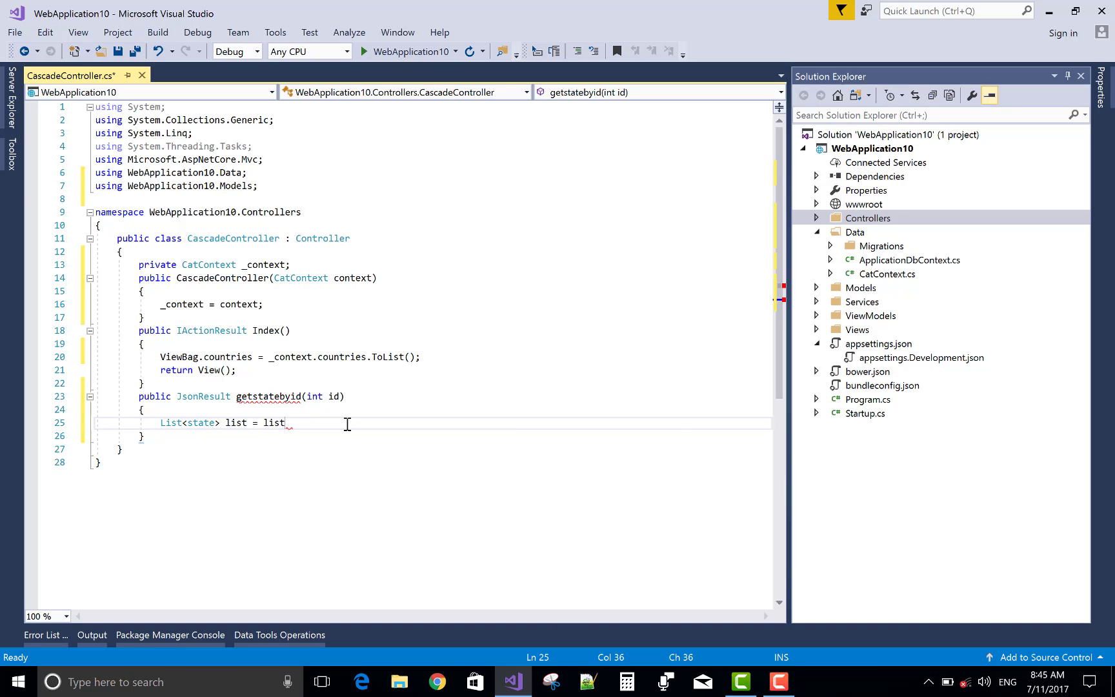
type("<")
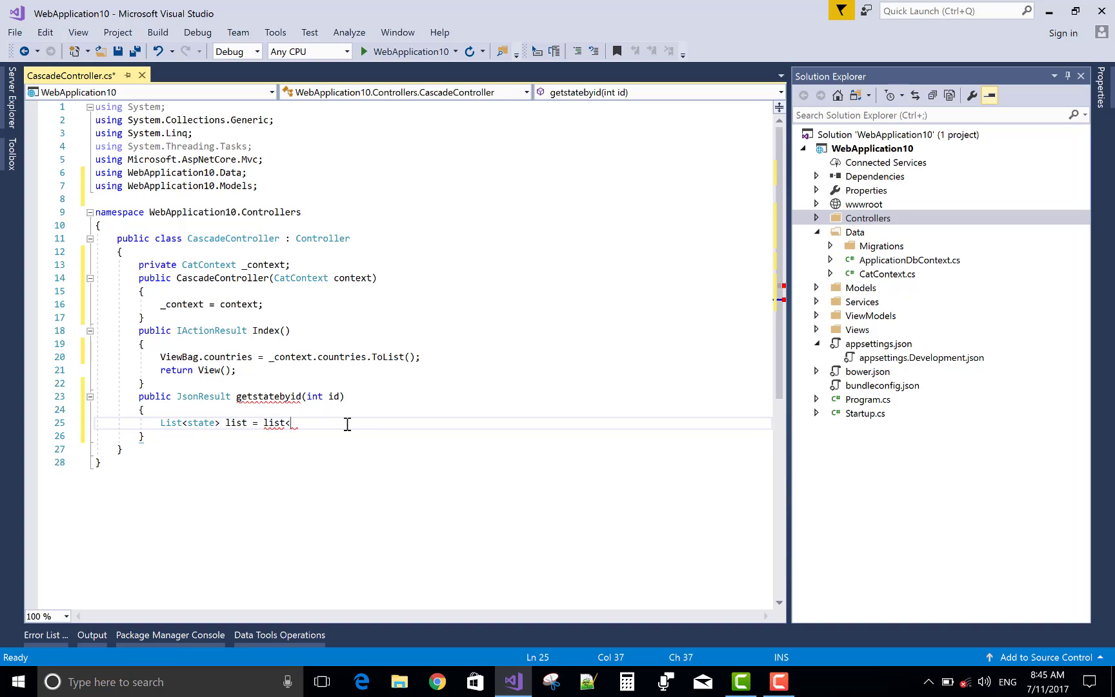
type("state")
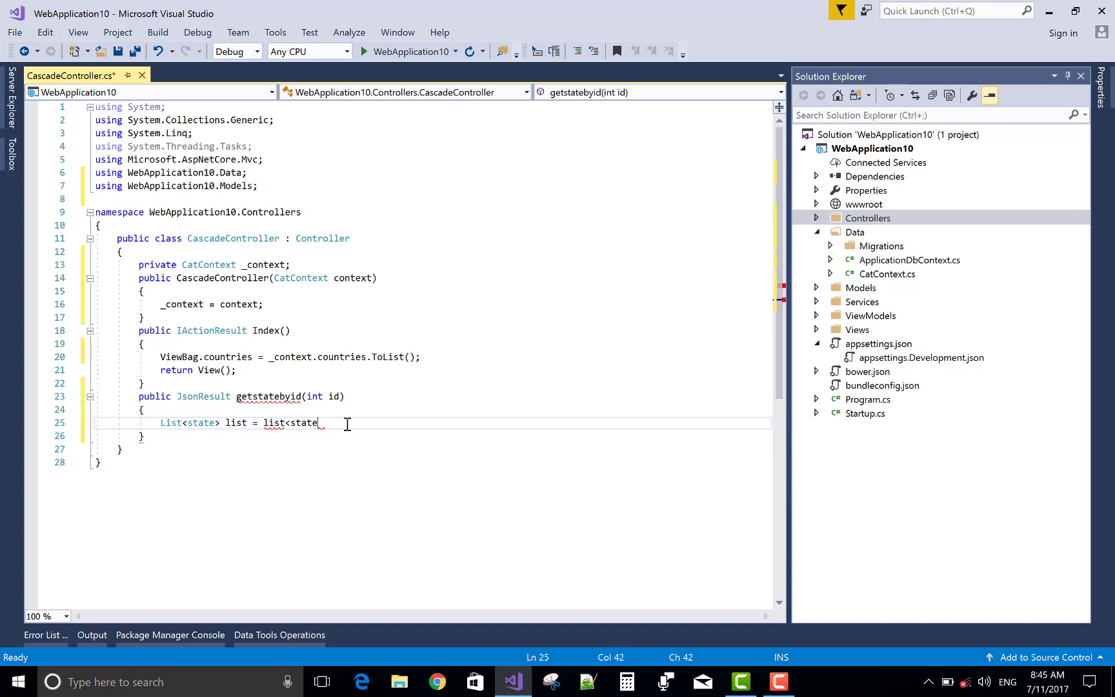
type(">")
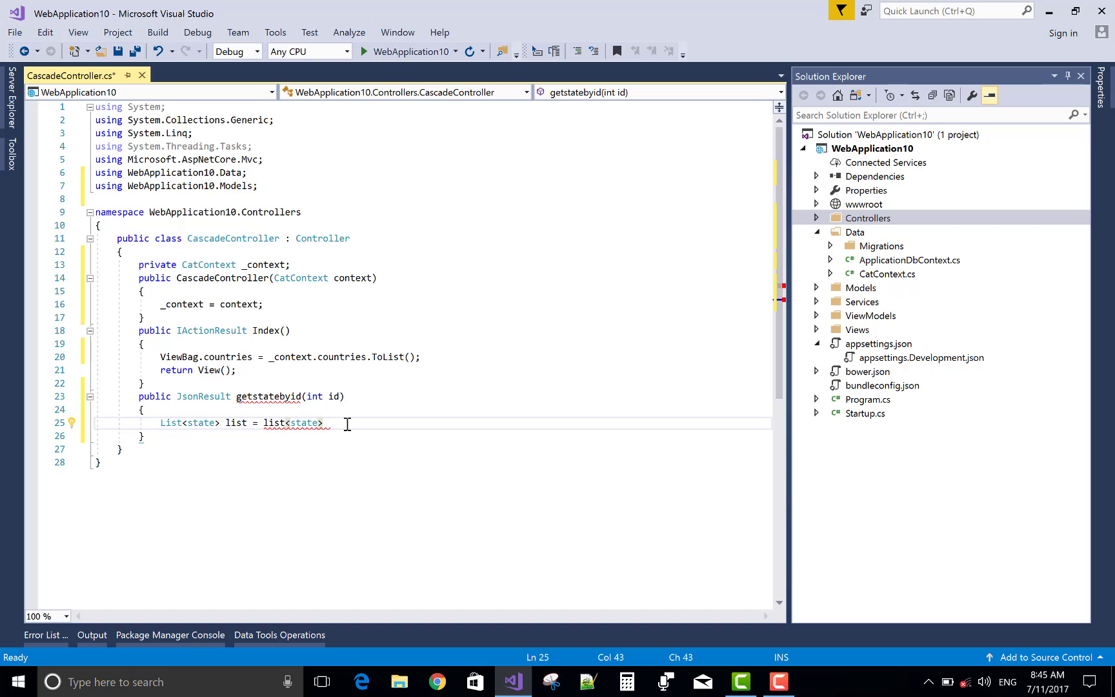
type("();")
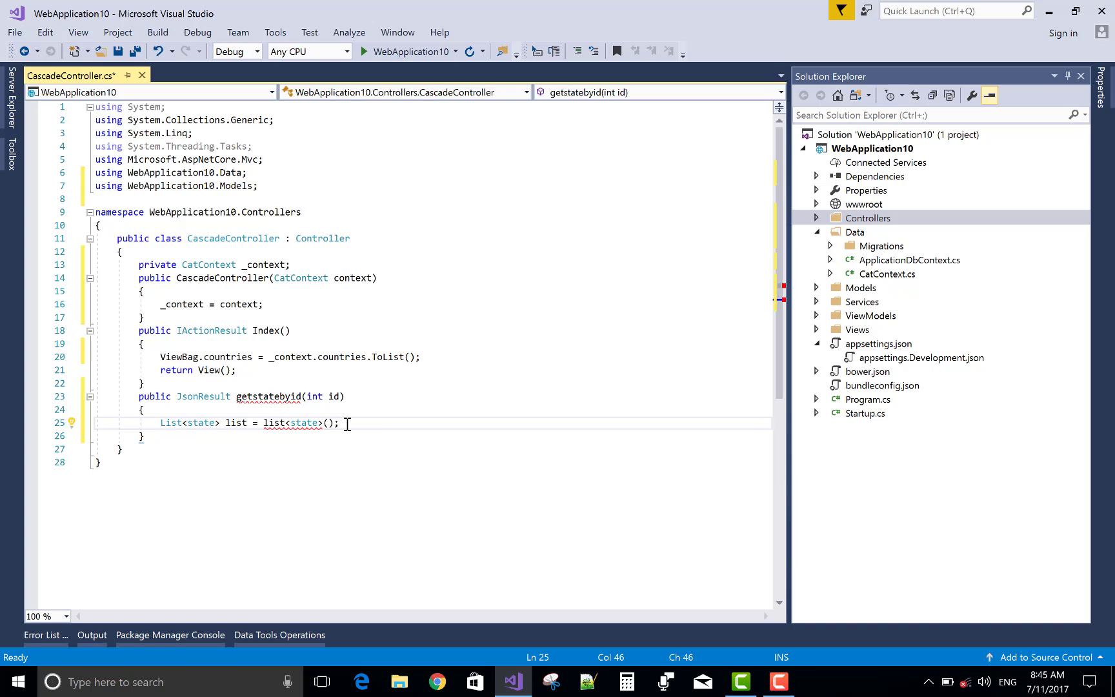
key("Backspace")
type("list")
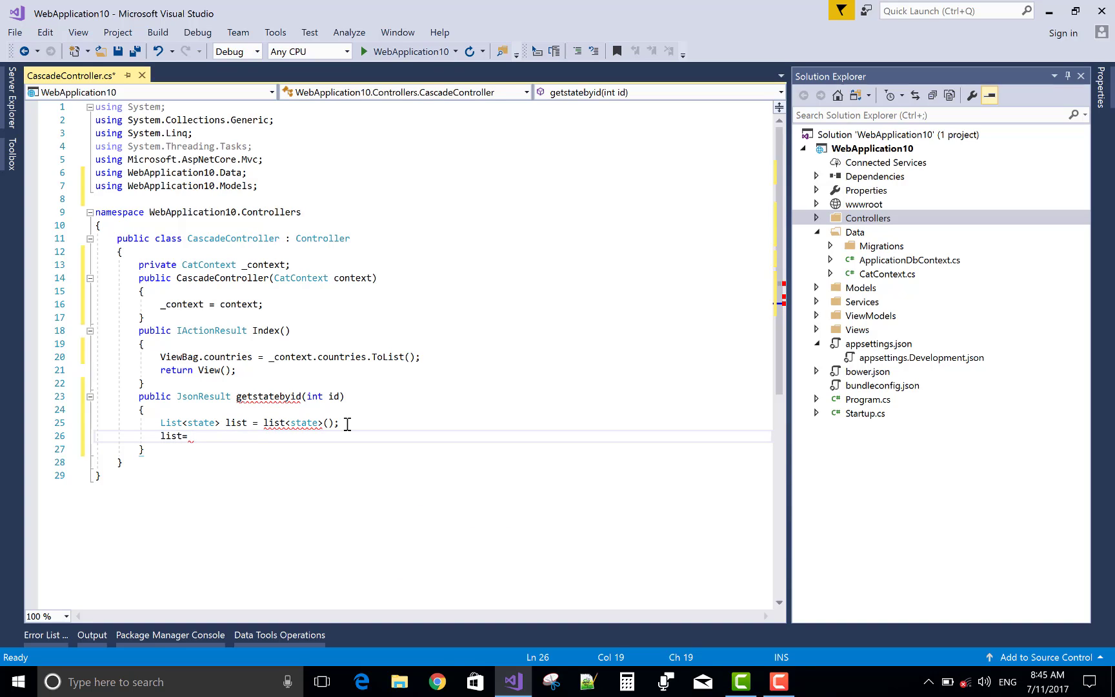
Assign list = _context.states.Where(a => a.country.Id == id).ToList();.
type("=")
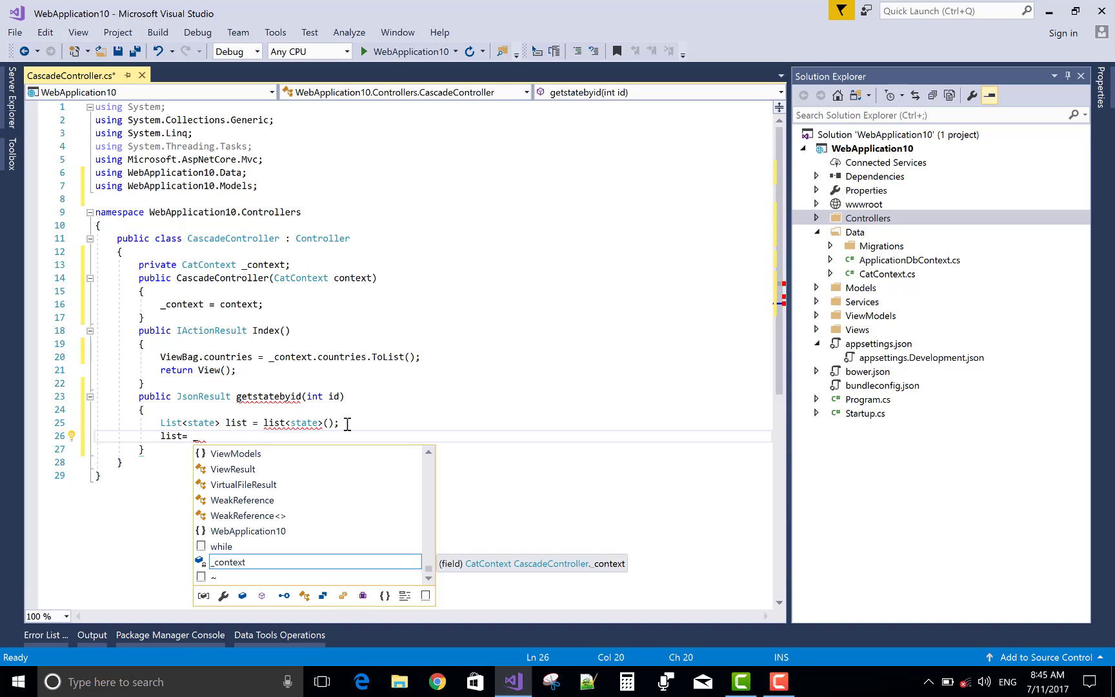
type("_cont")
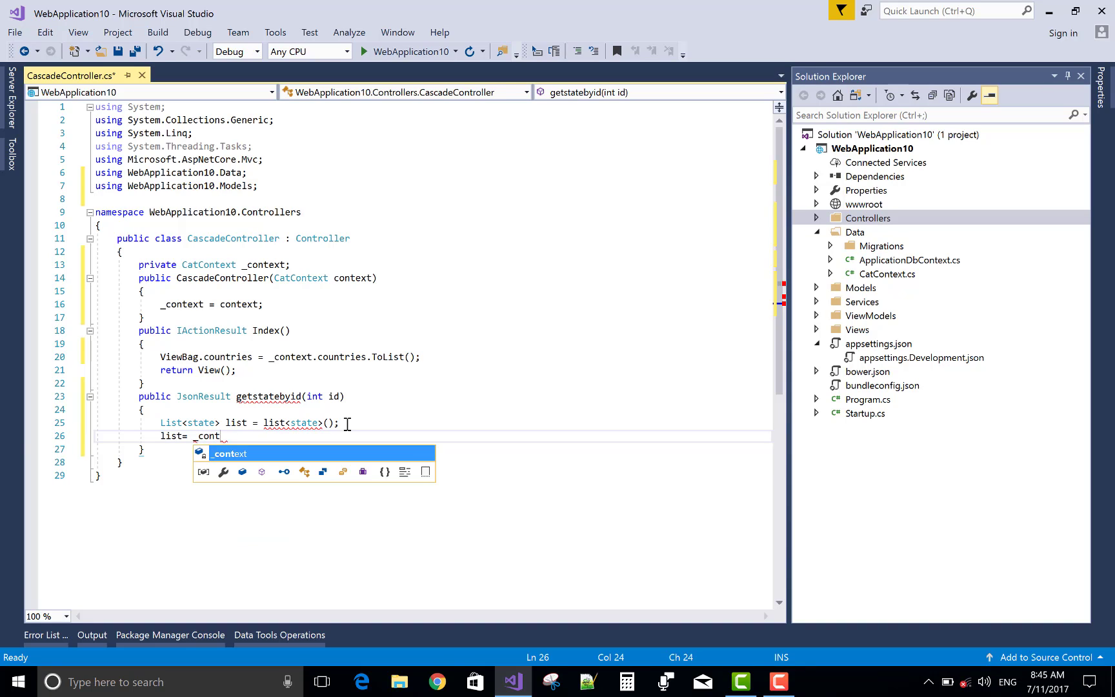
type(".sttes.")
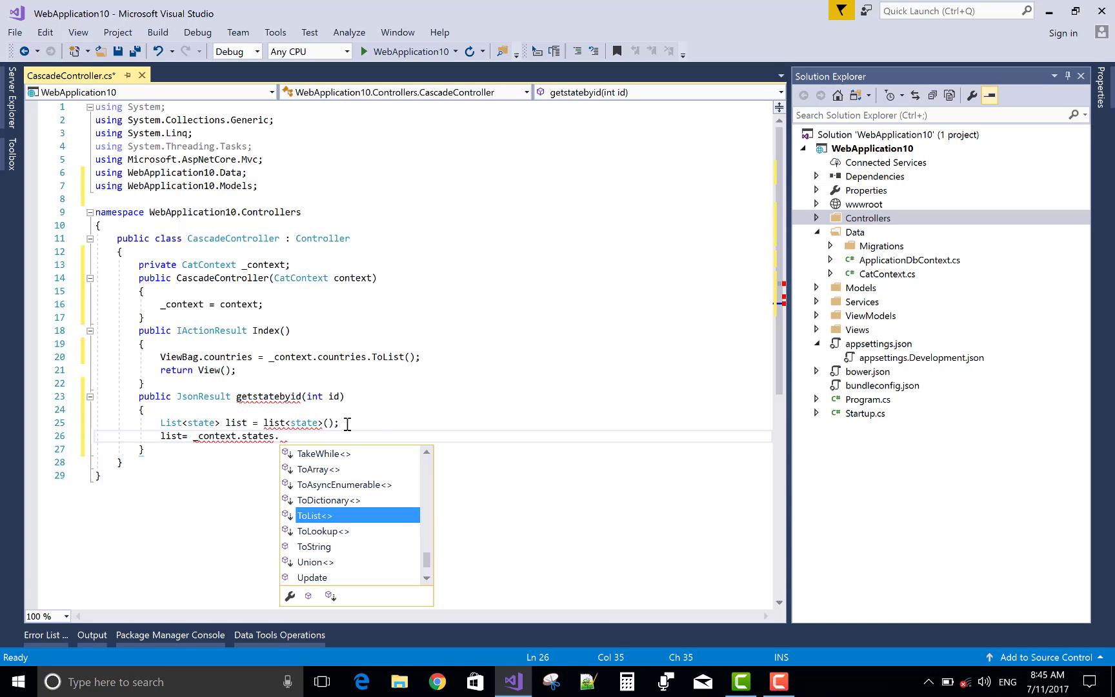
type("where")
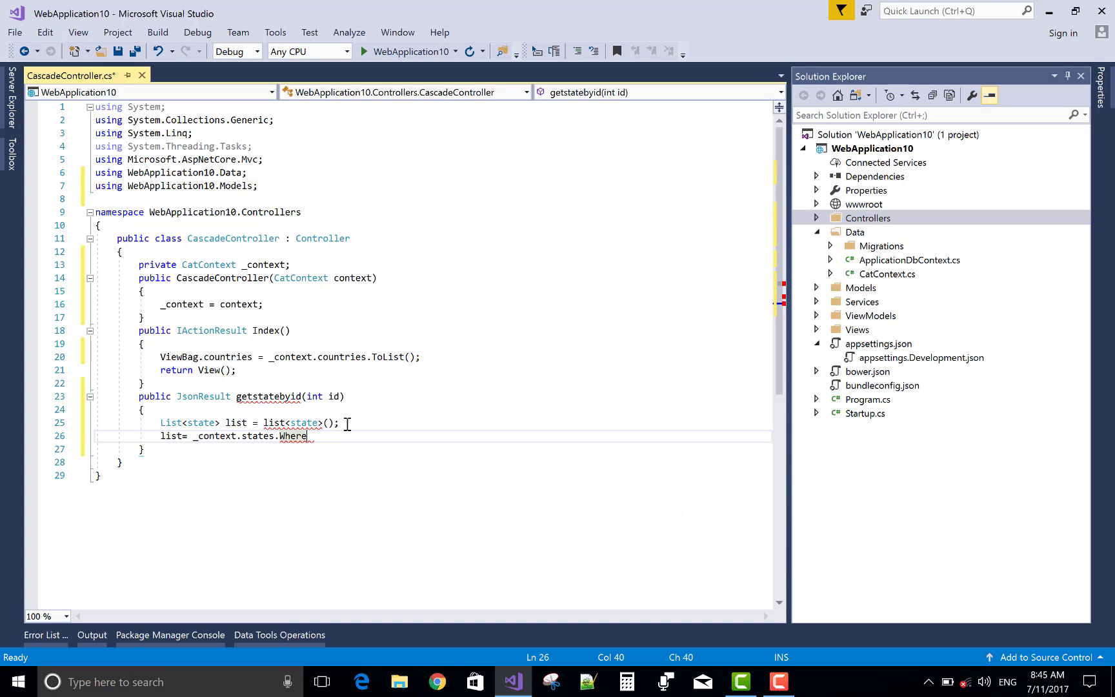
type("(a=async.")
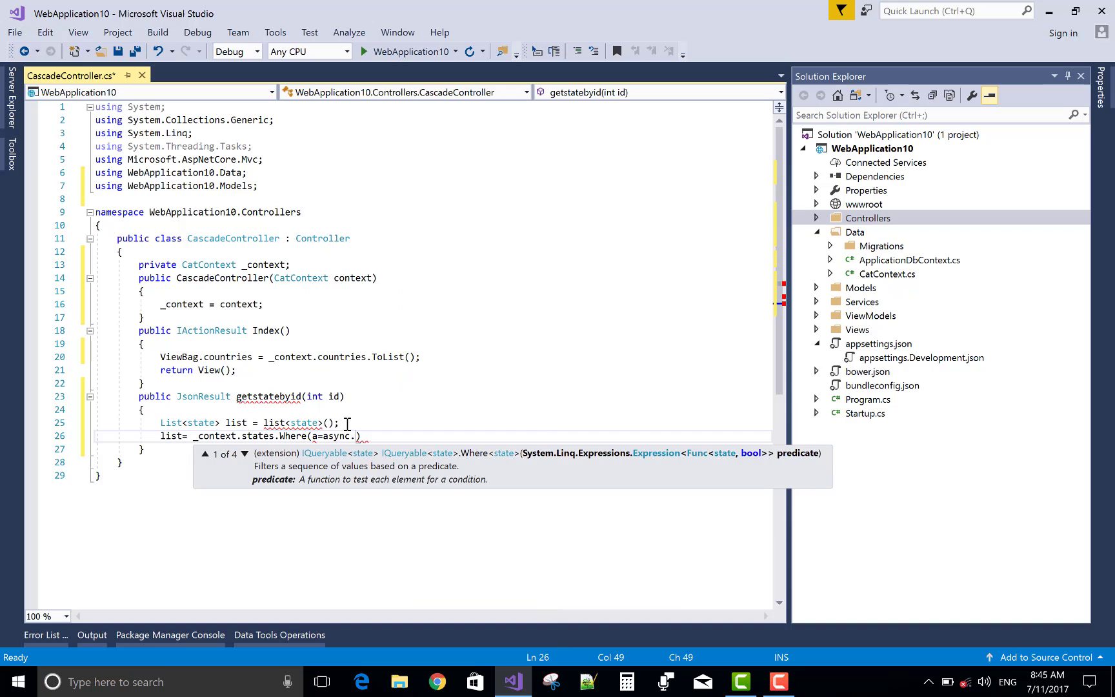
key("Backspace")
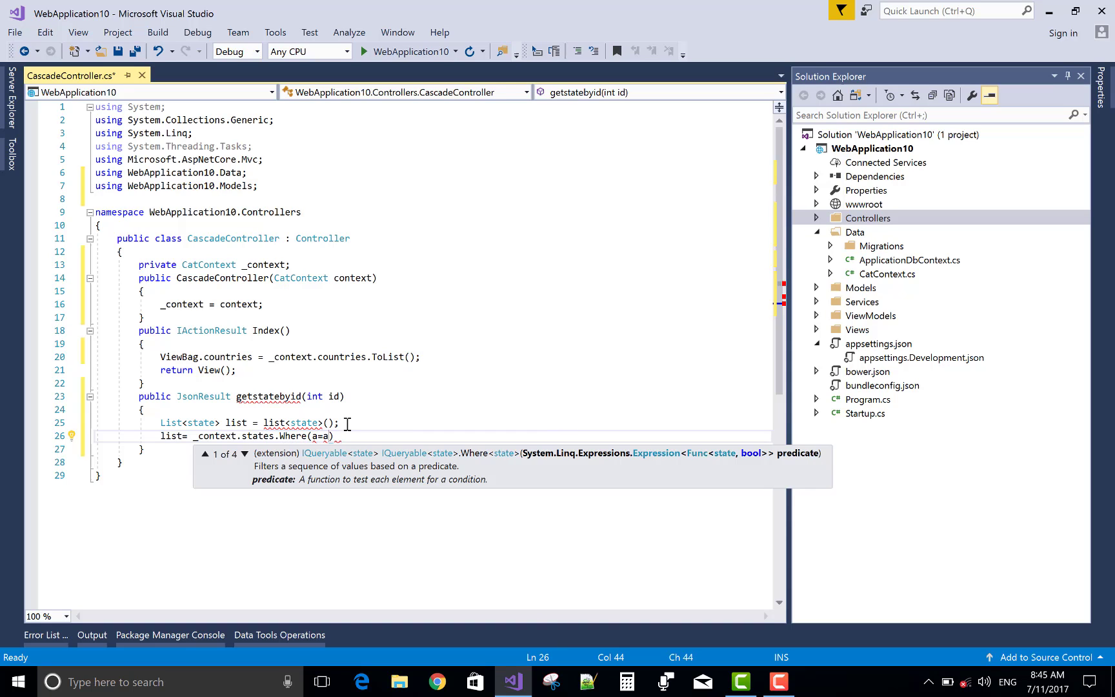
key("Backspace")
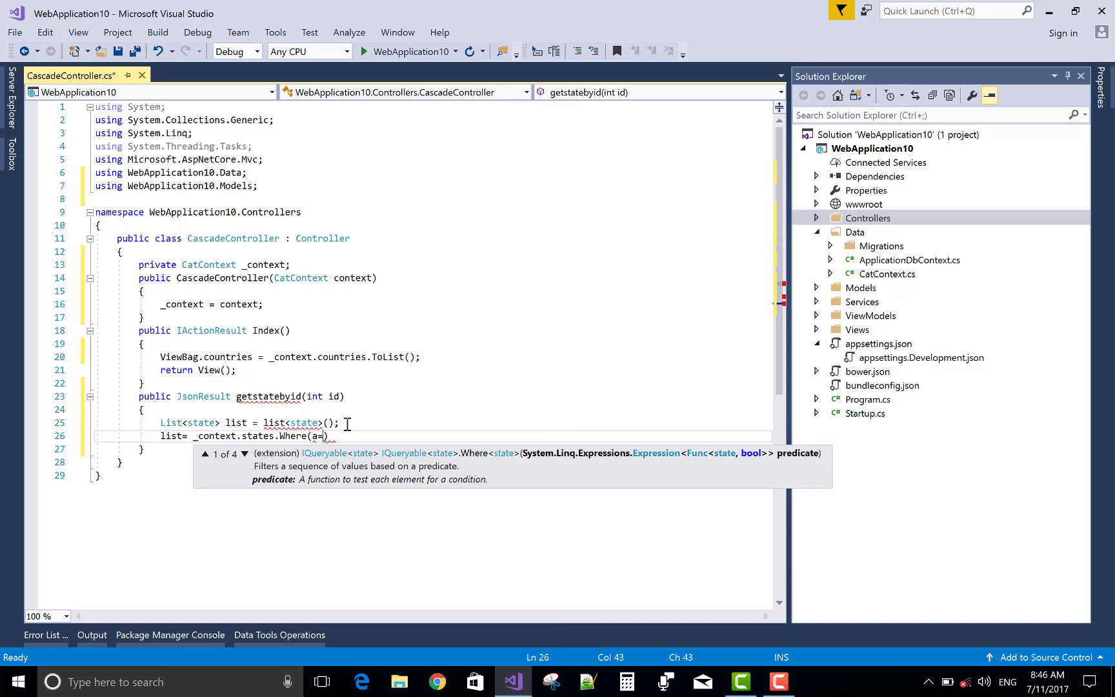
type(">a.")
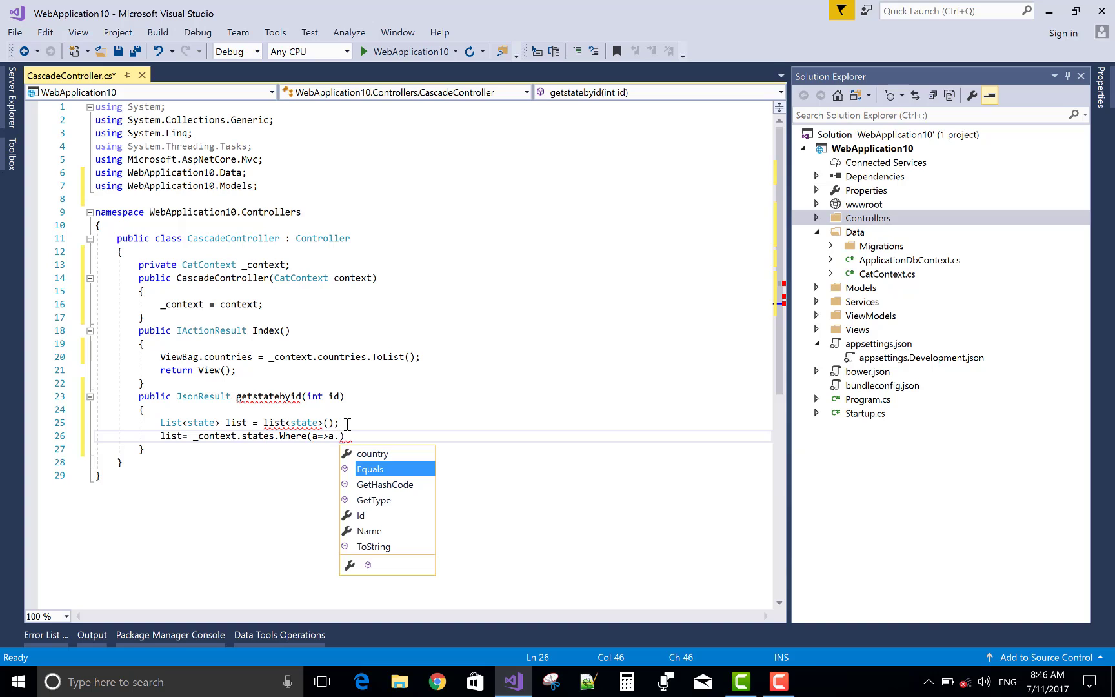
mouse_move(370, 469)
type("country.")
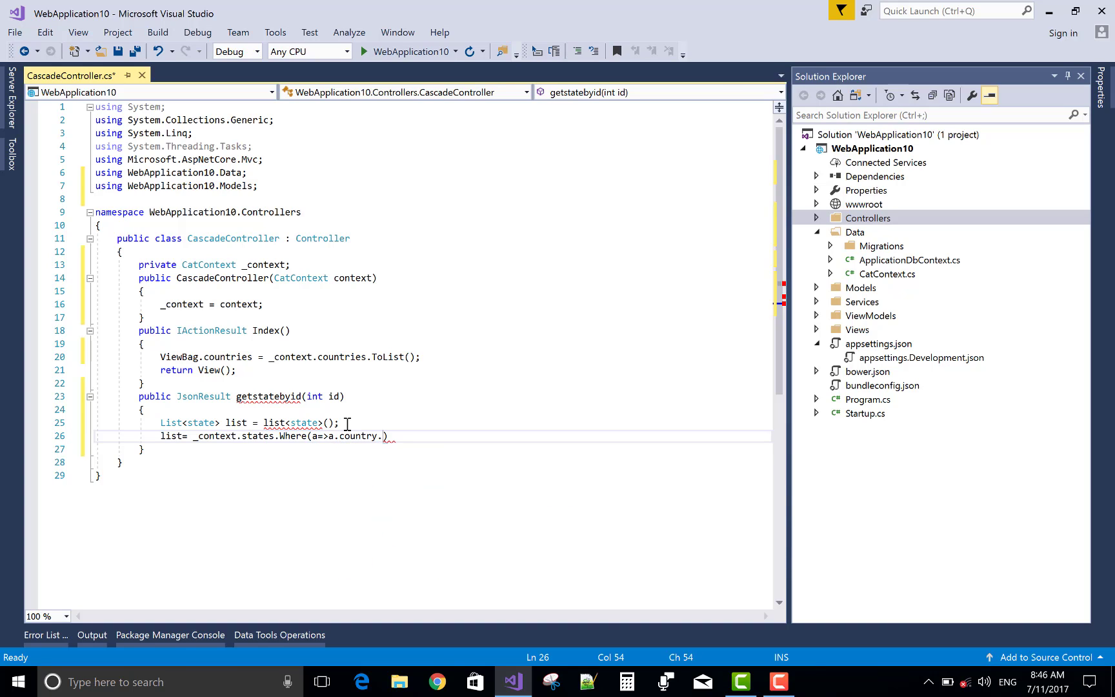
type("Id")
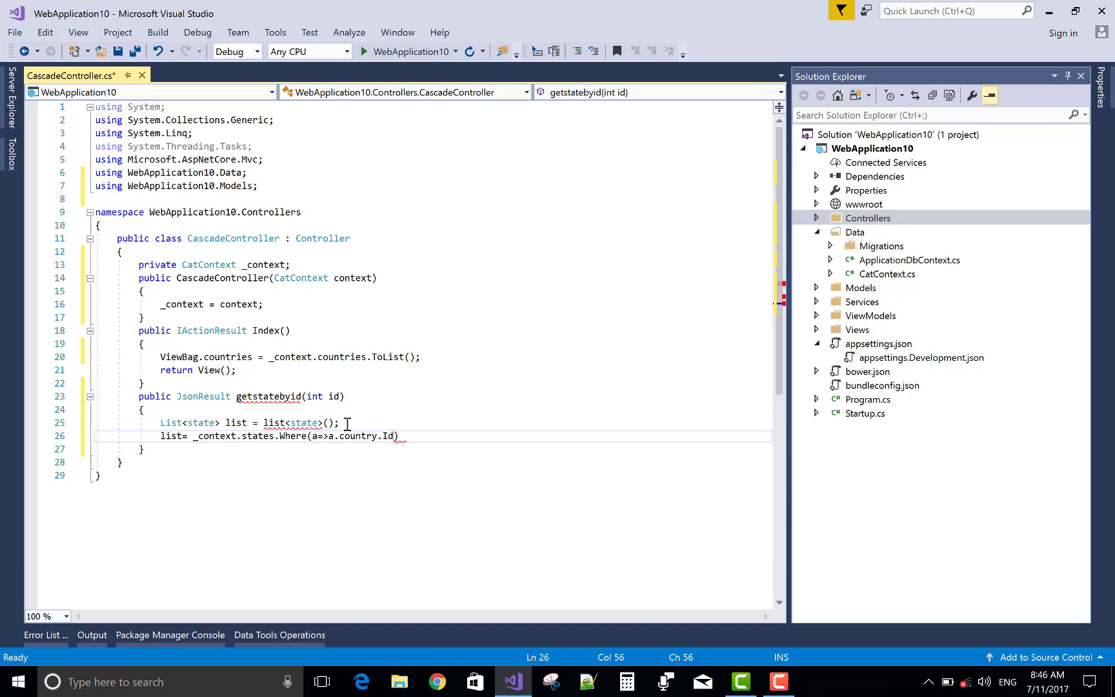
type("==")
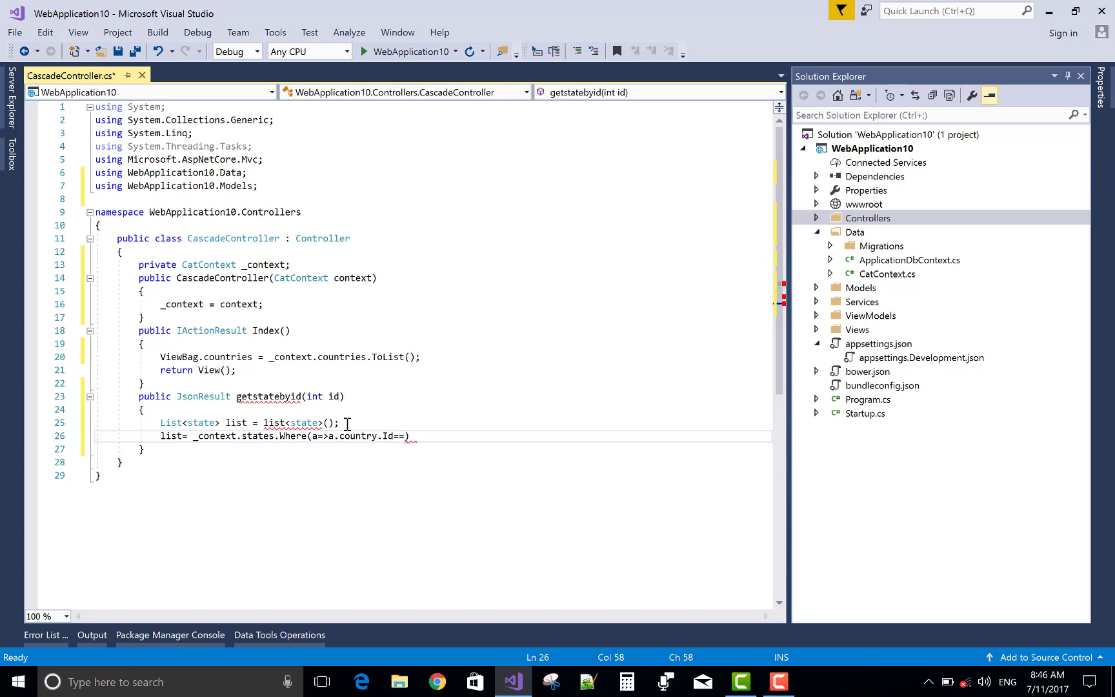
type("id")
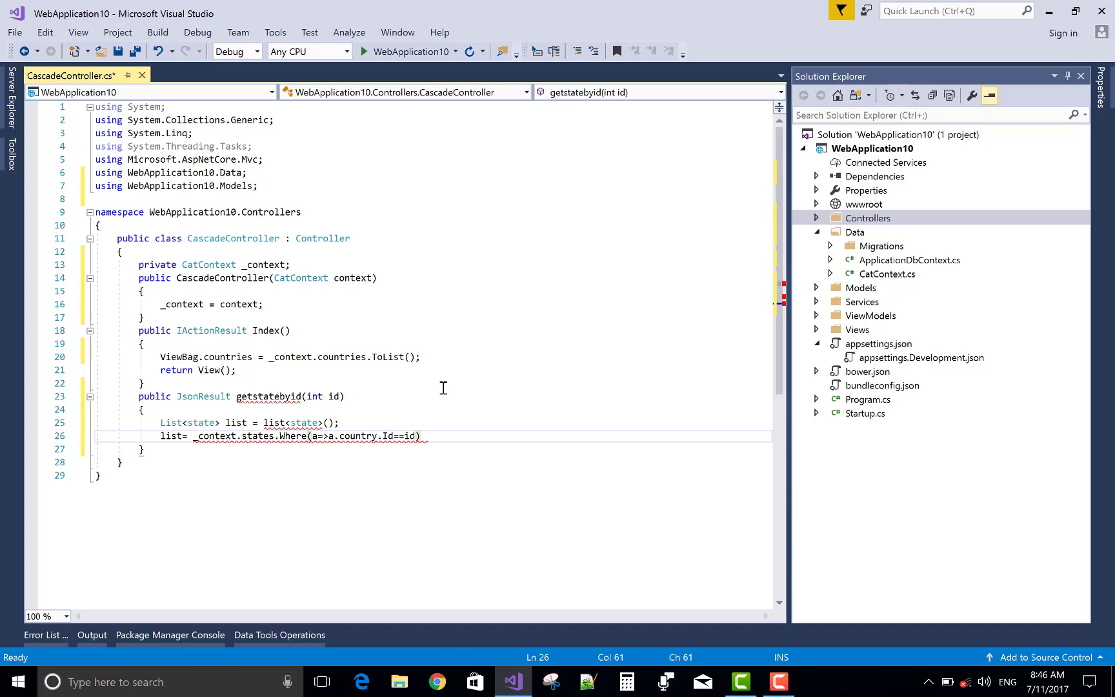
type(".to")
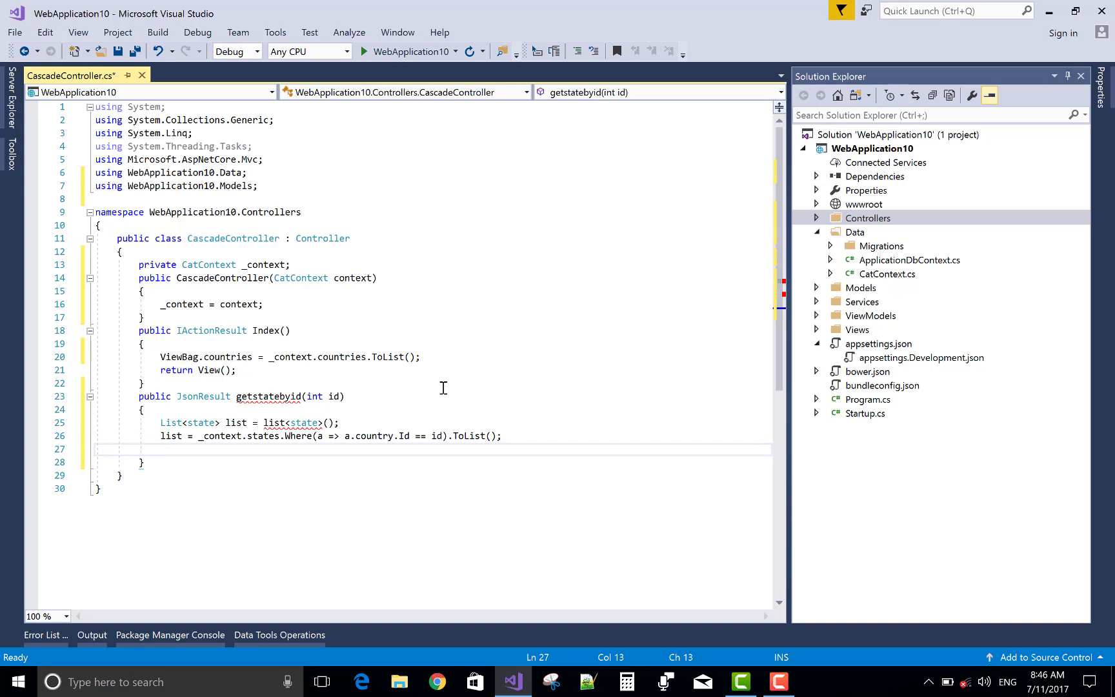
Insert at index 0 a new state { Id = 0, Name = "Please Select State" }.
type("list")
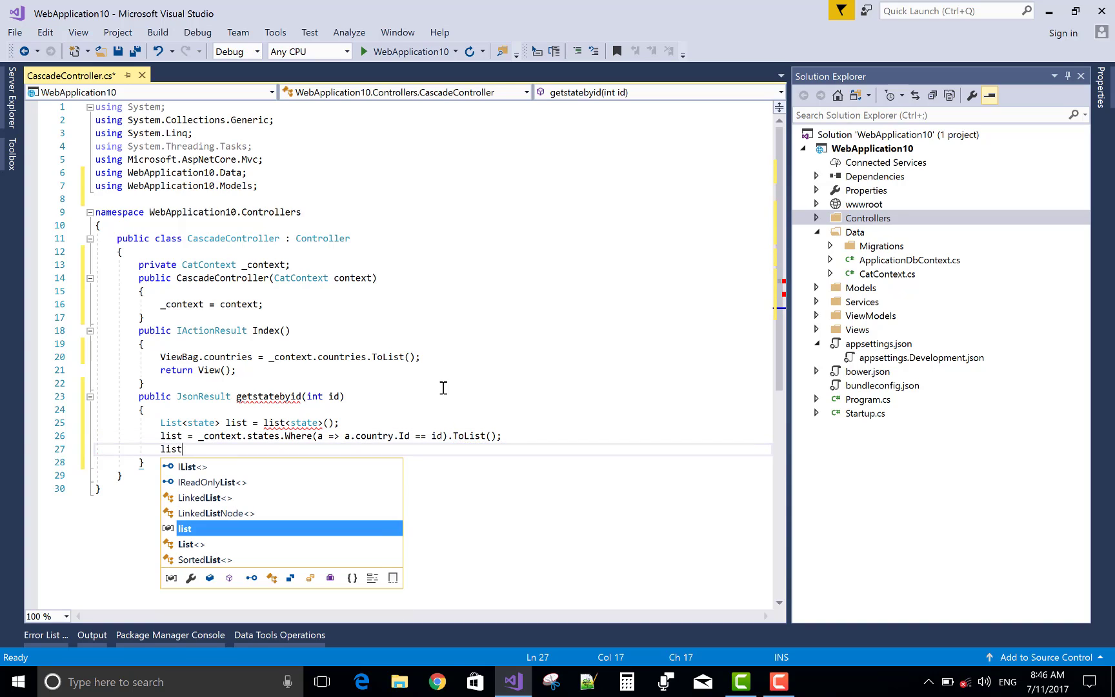
type(".in")
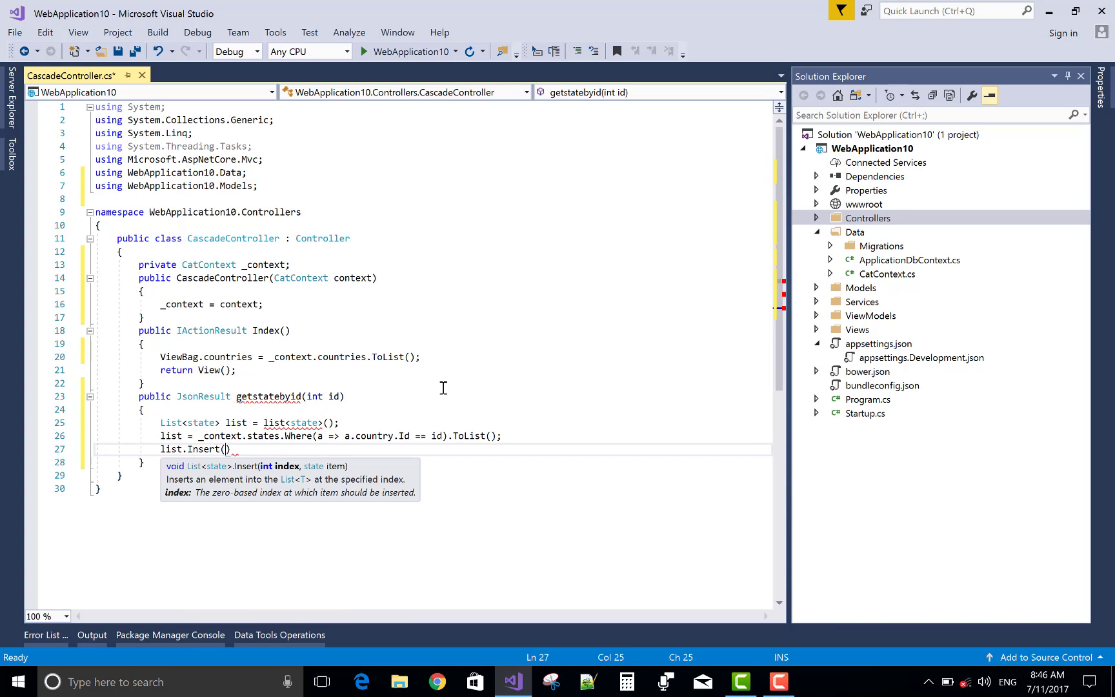
type("0,")
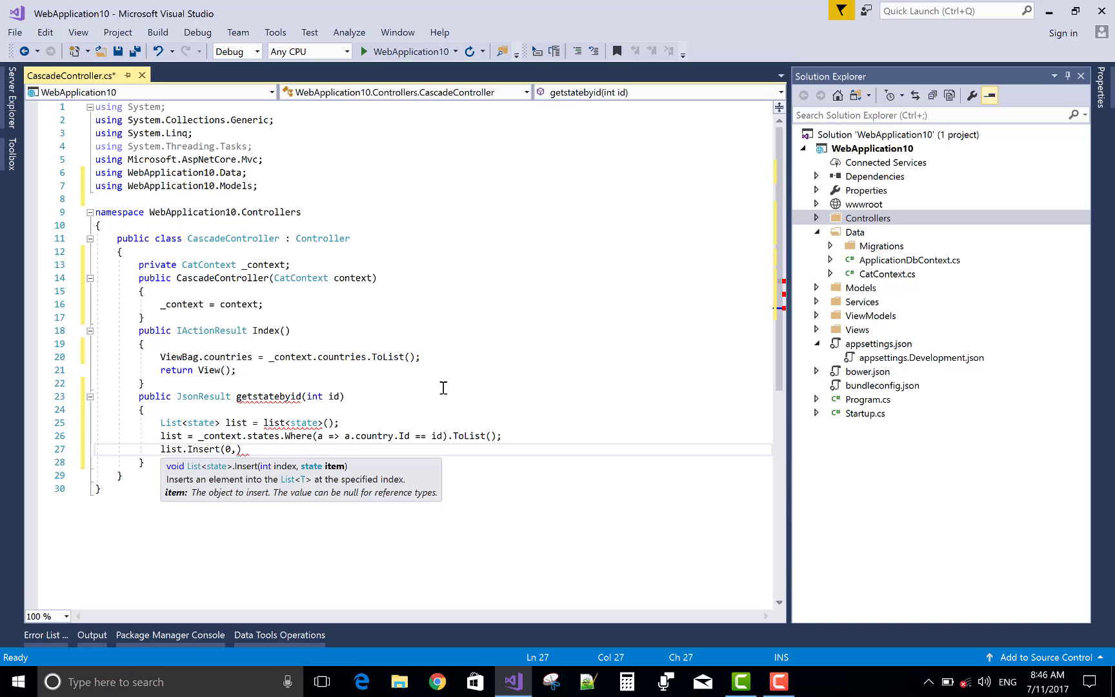
type("new")
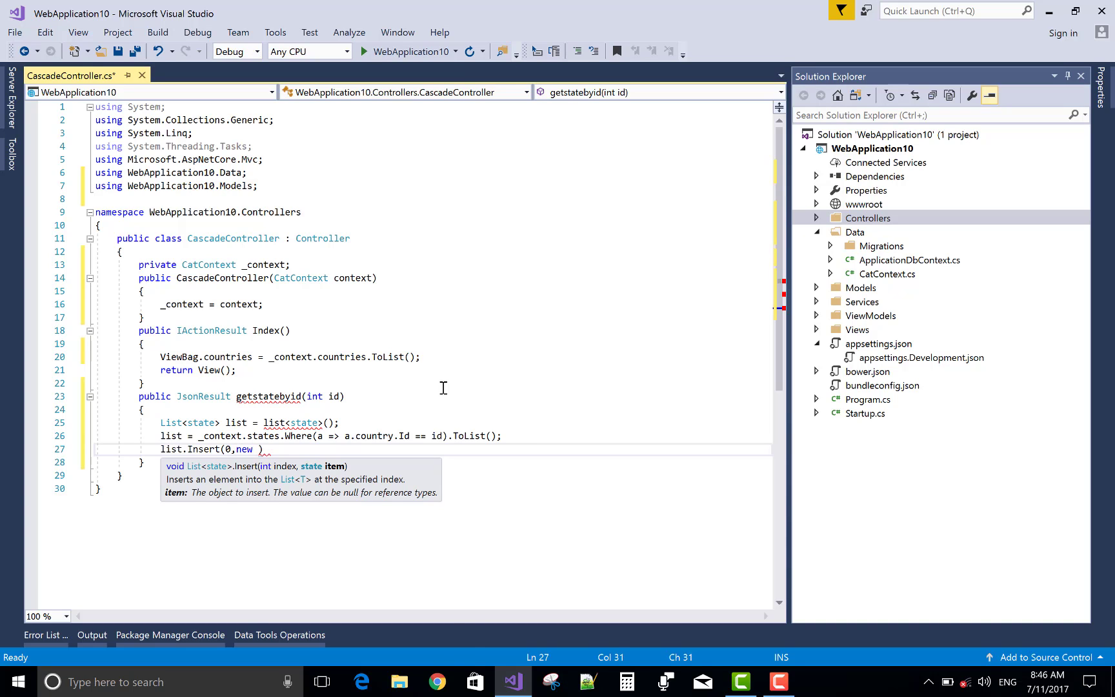
type("state")
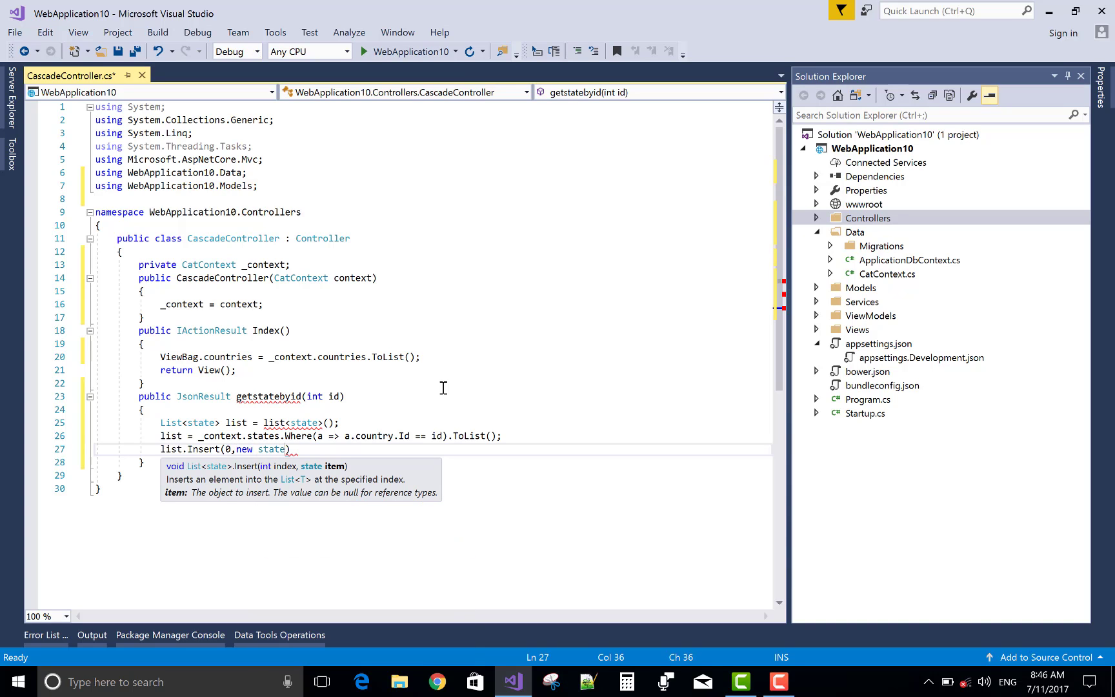
type("{ }")
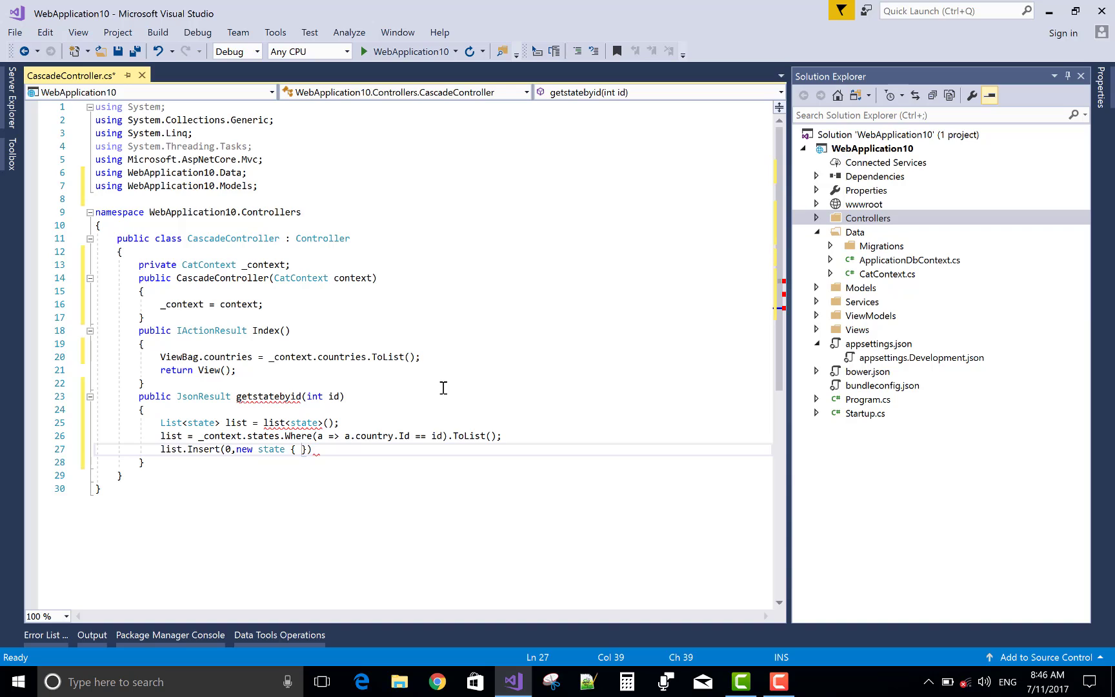
type("Id=")
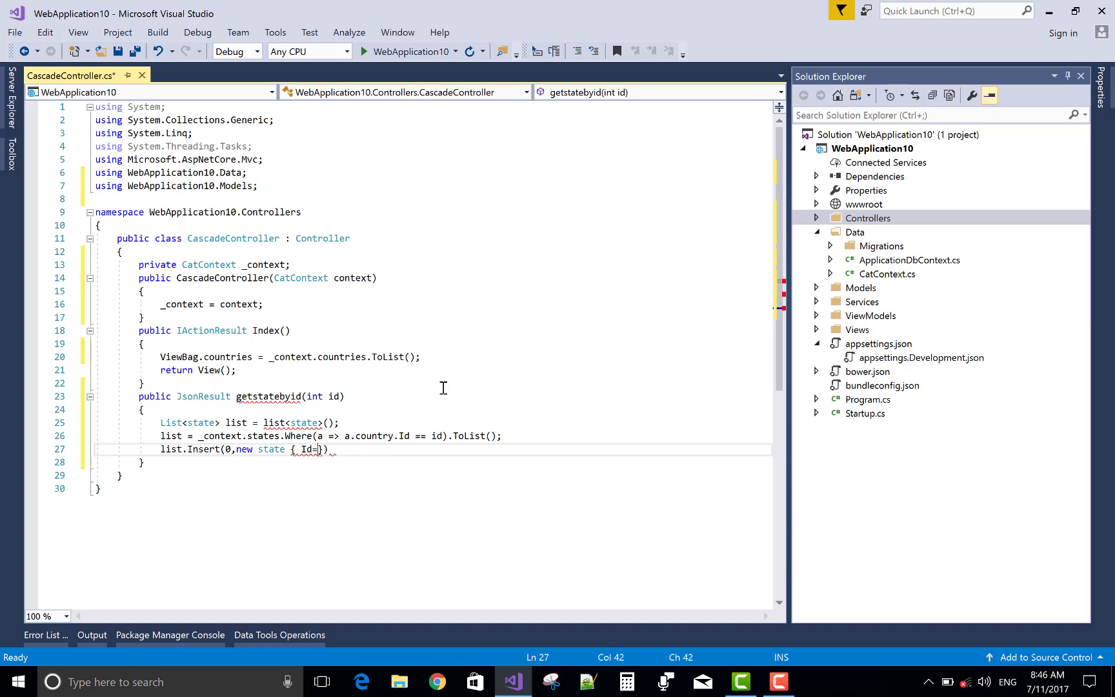
type("0,}")
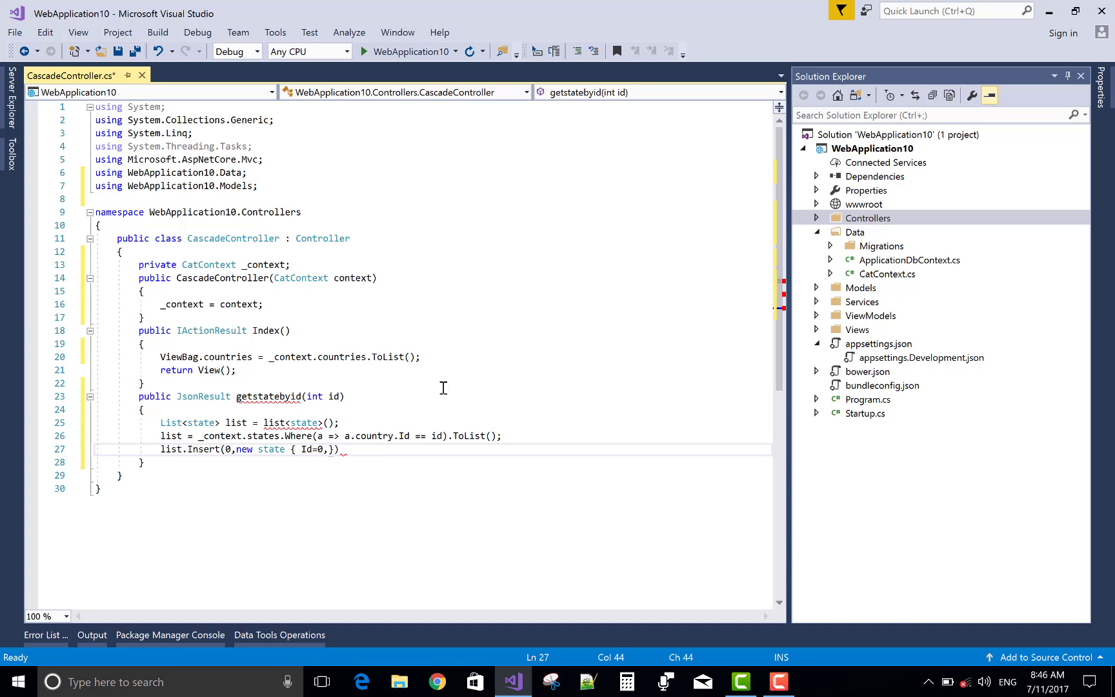
type("name")
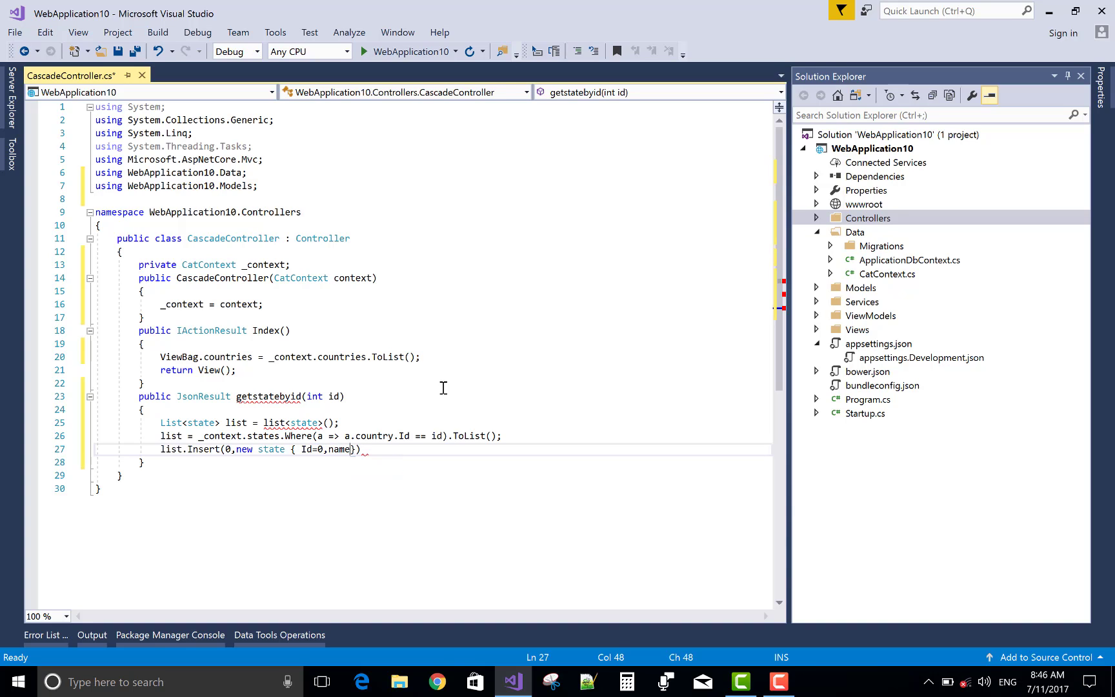
type("=")
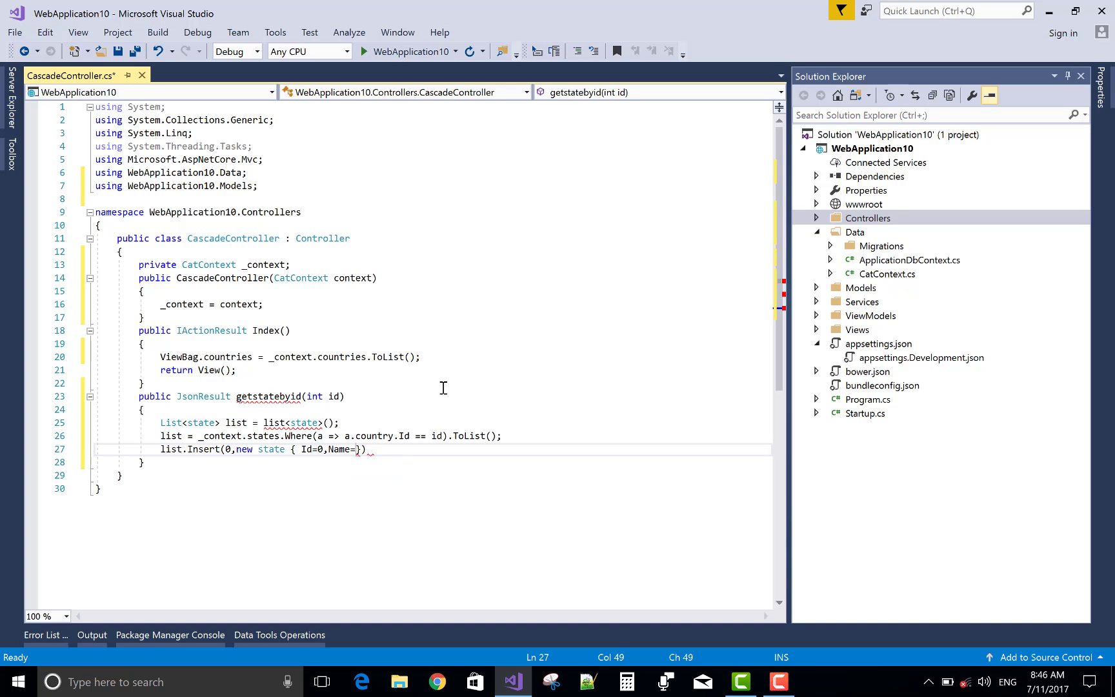
type("\"\"")
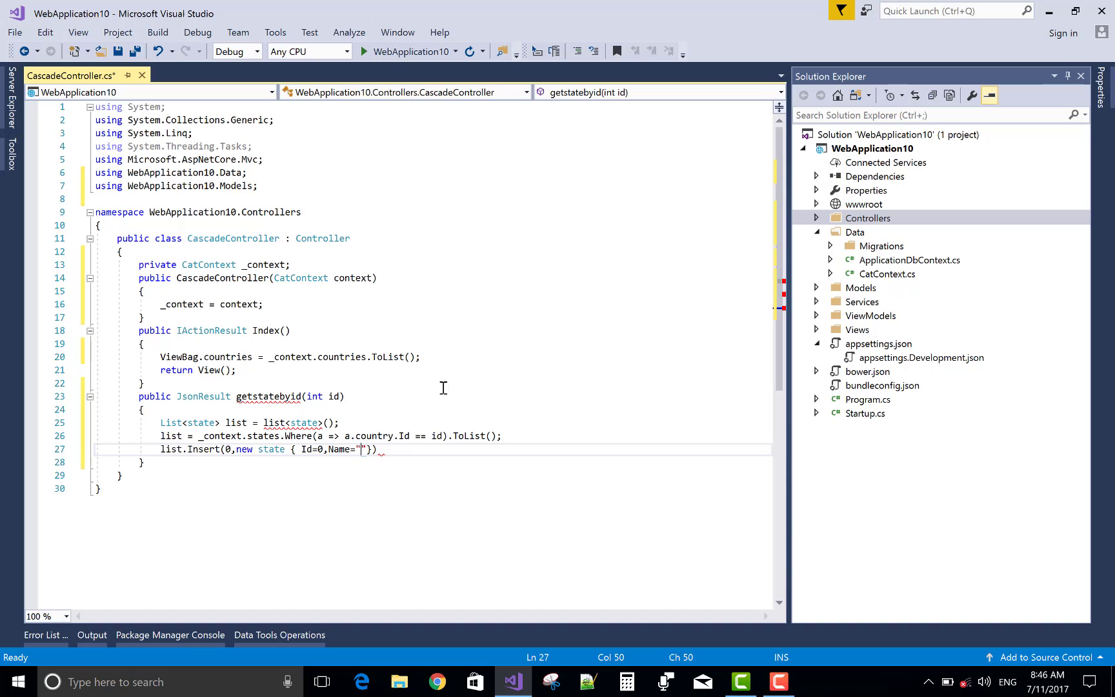
type("Please")
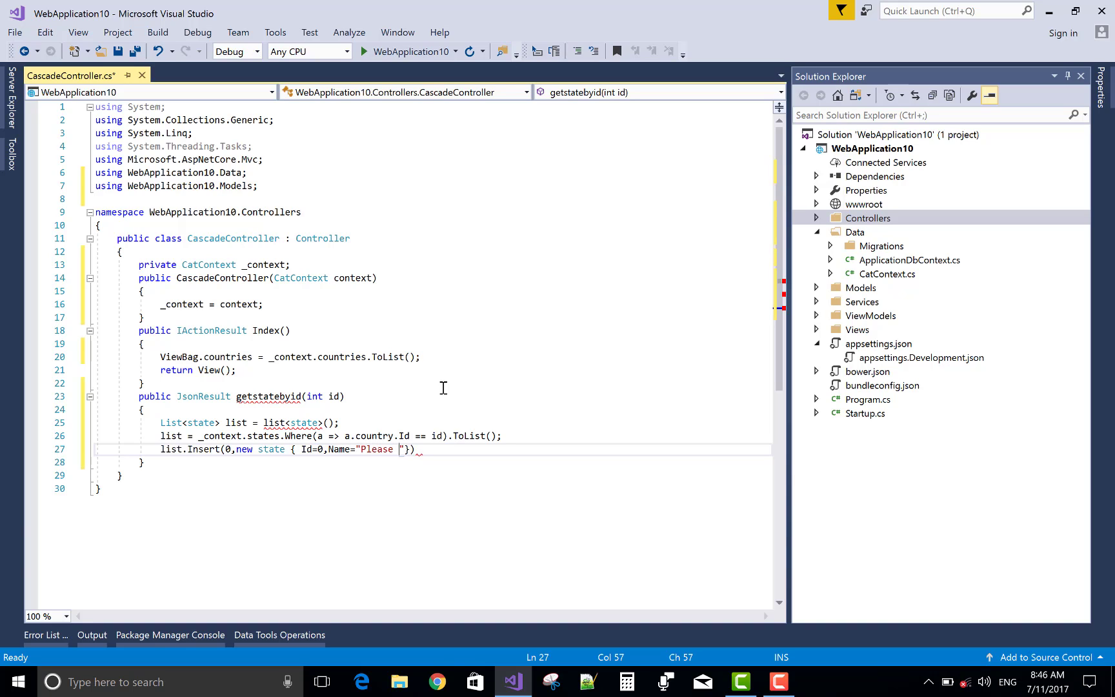
type("Select St")
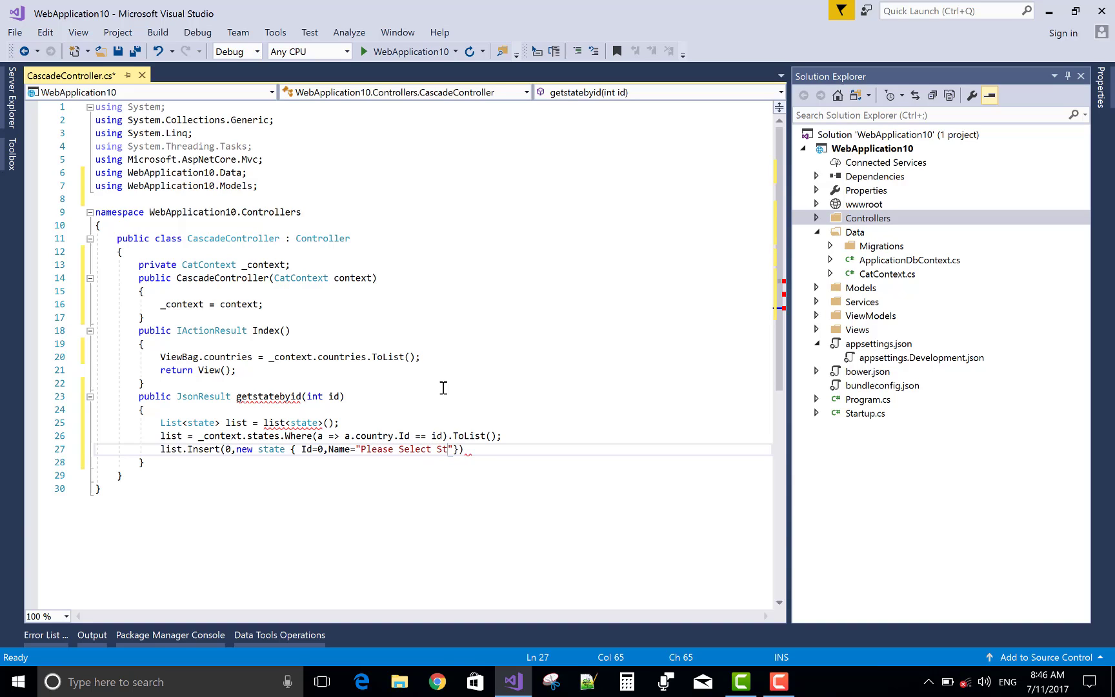
type("ate\"})")
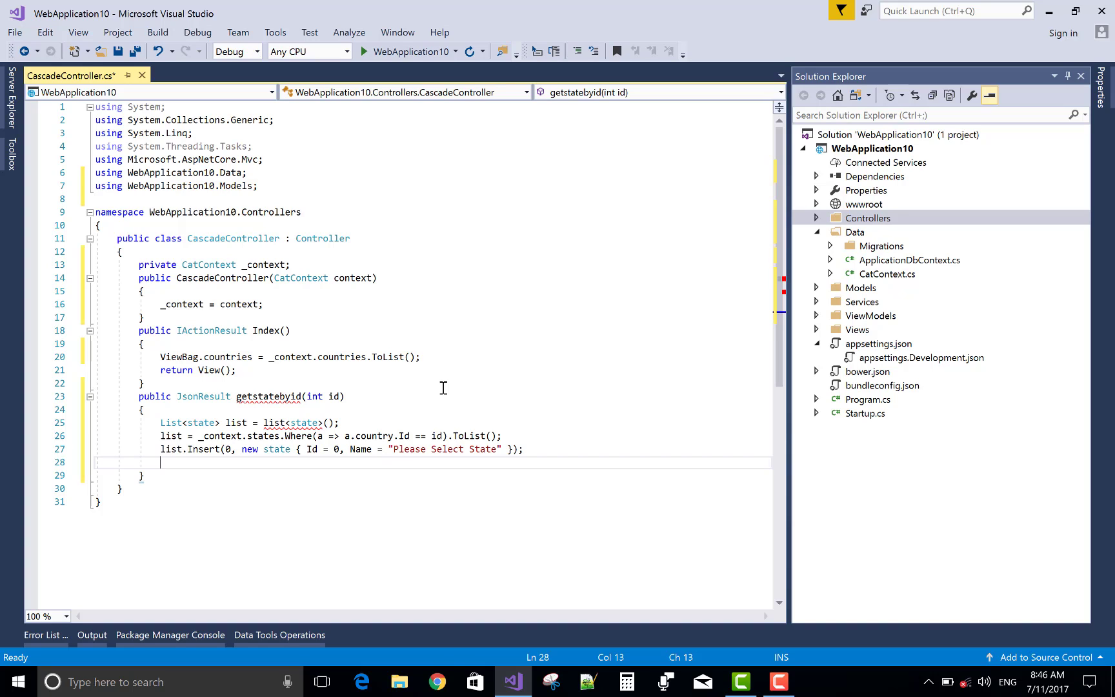
Start return Json(new SelectList and import Microsoft.AspNetCore.Mvc.Rendering via quick fix.
type("return")
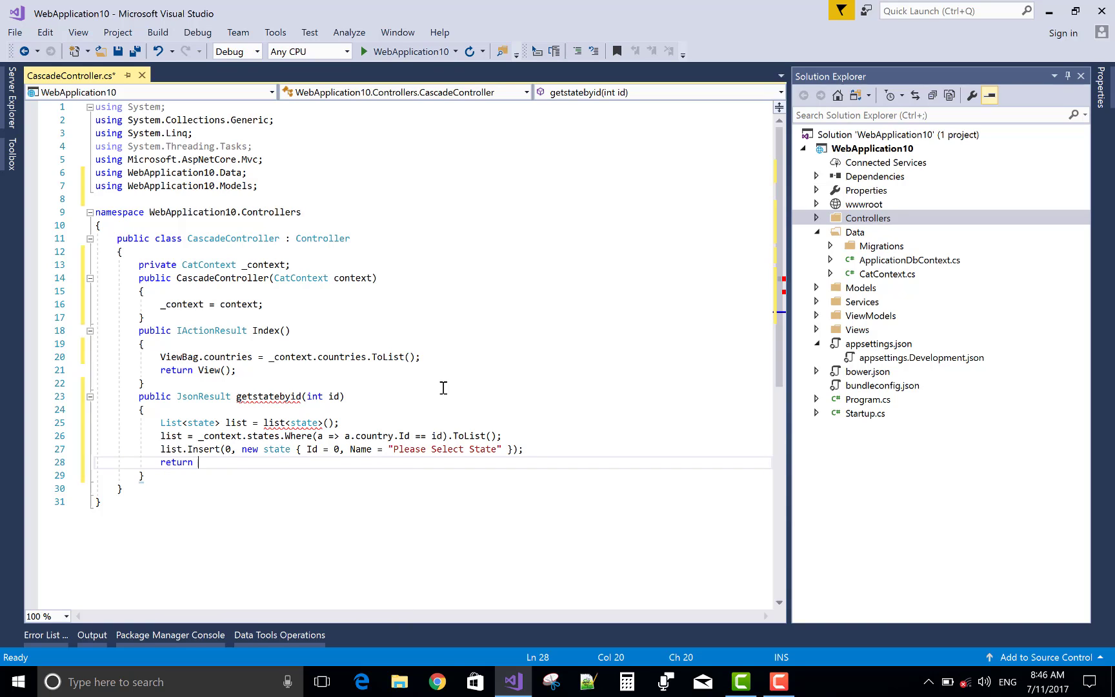
type("Json")
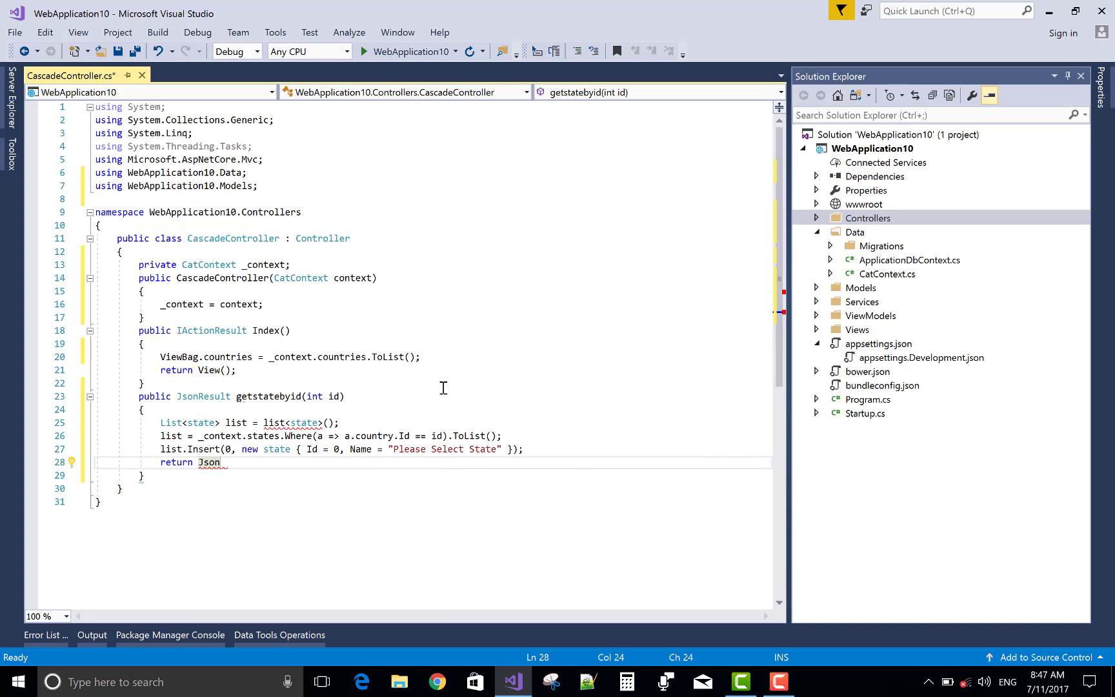
type("(new se)")
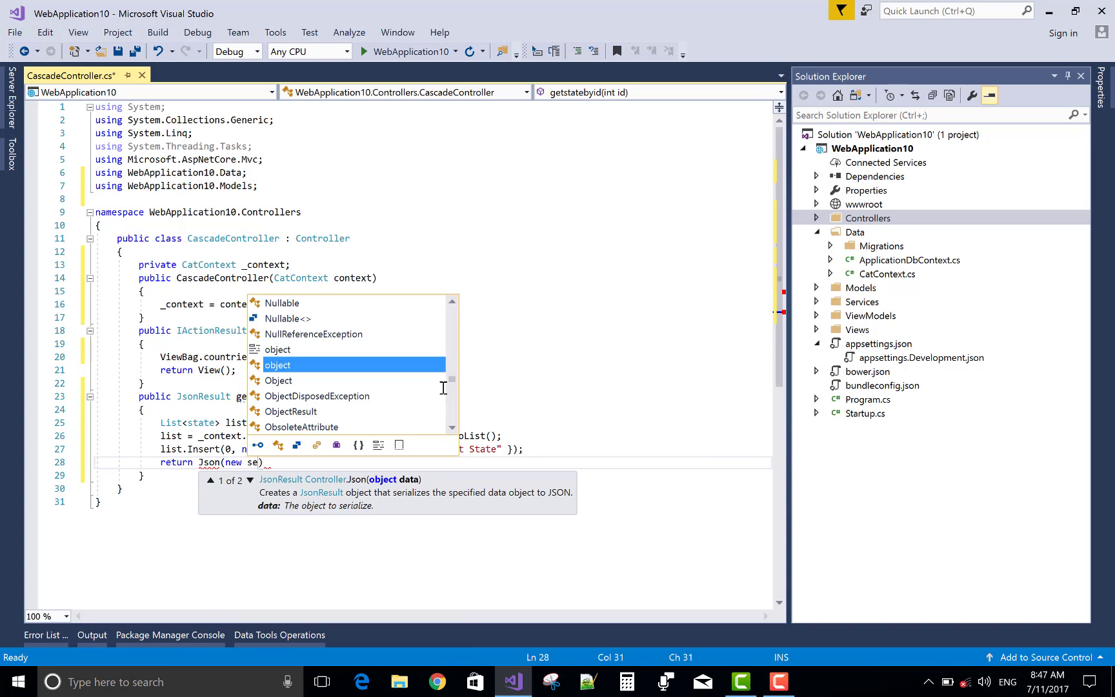
type("lect")
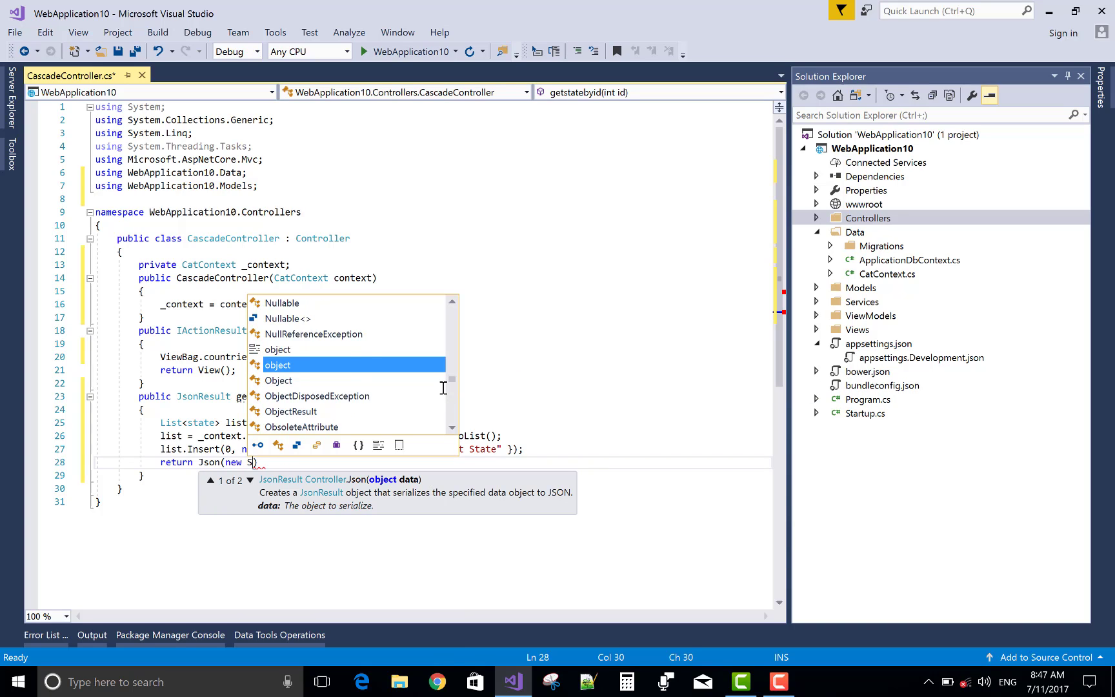
type("electList)")
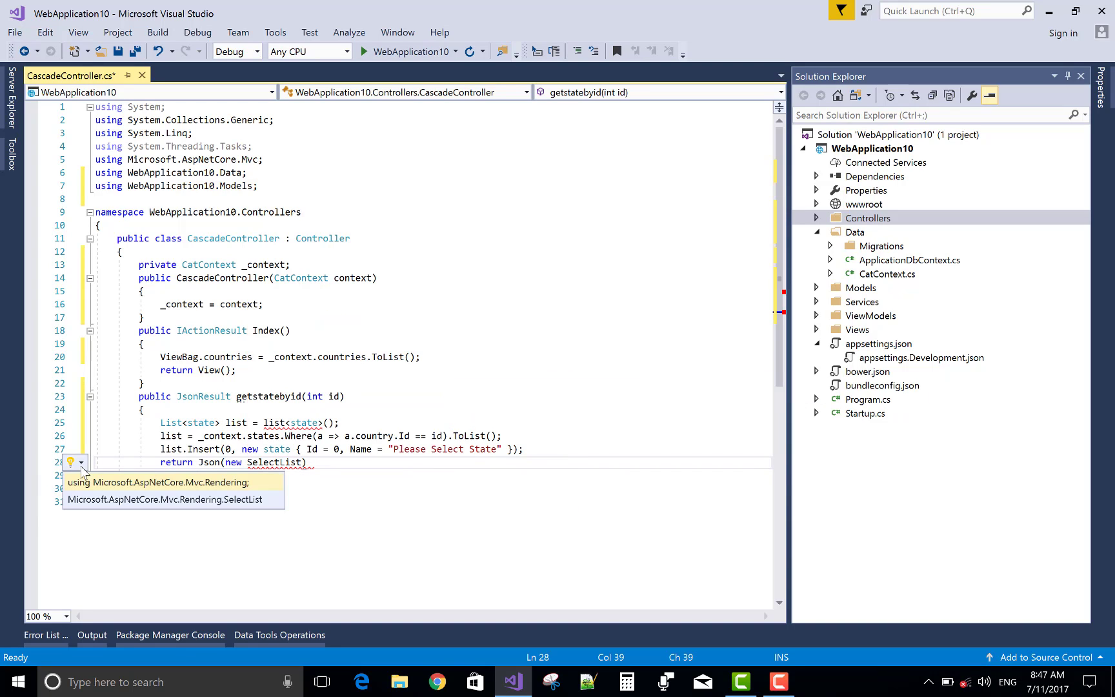
left_click(157, 482)
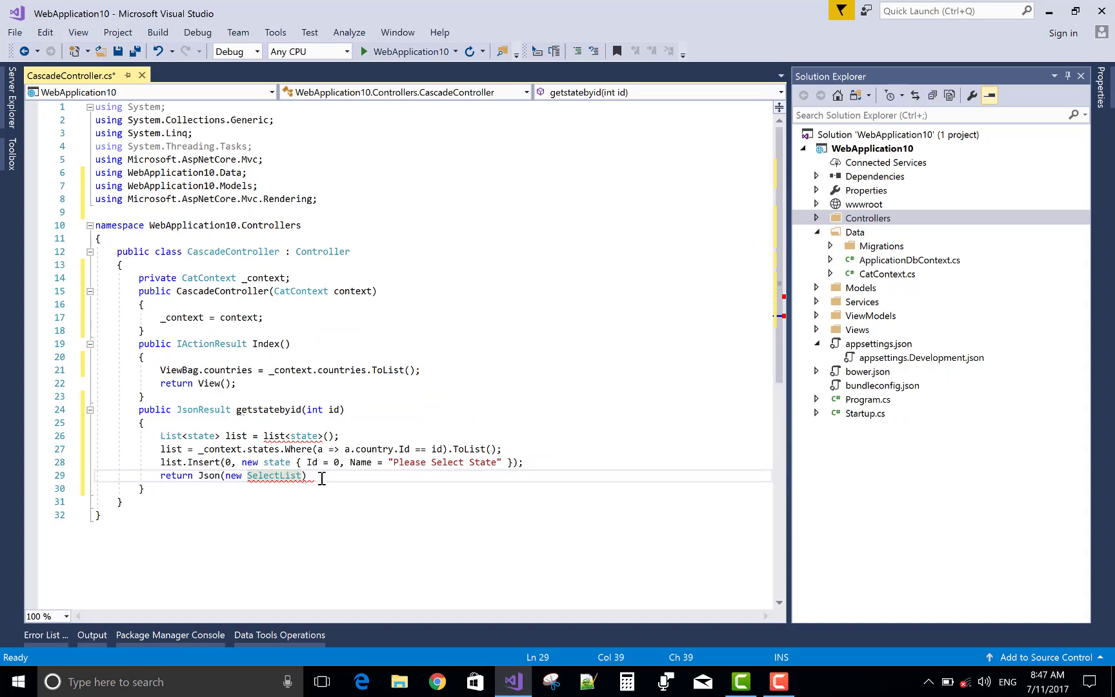
Correct the declaration to new List<state>() and finish Json(new SelectList(list, "Id", "Name"));.
left_click(271, 435)
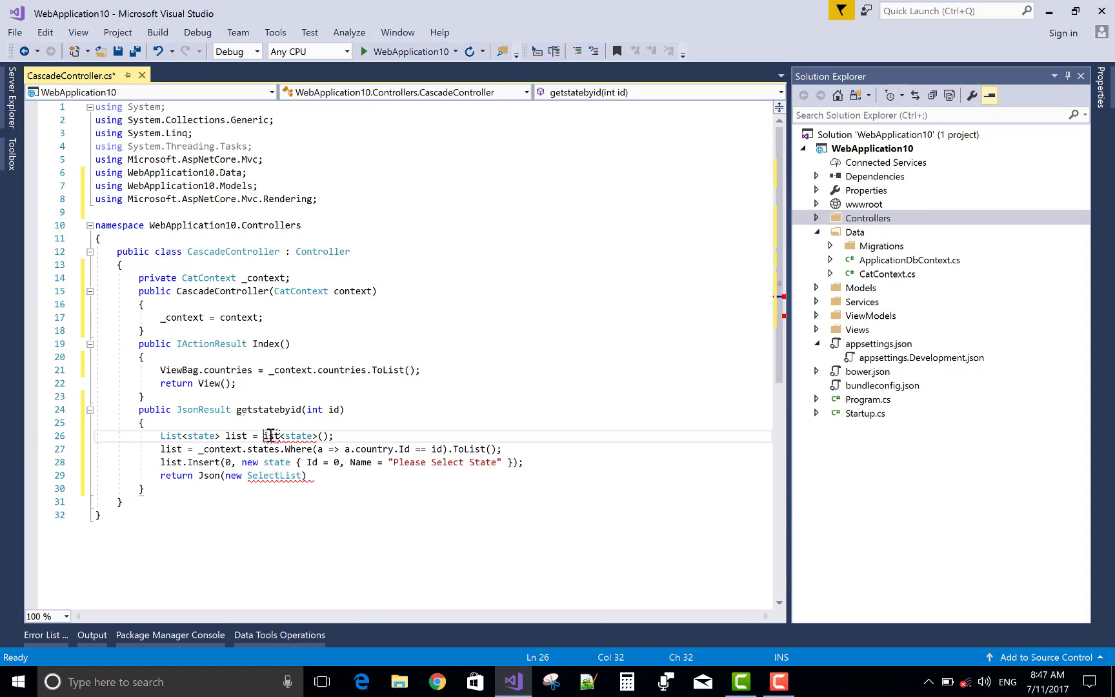
mouse_move(272, 437)
type("new")
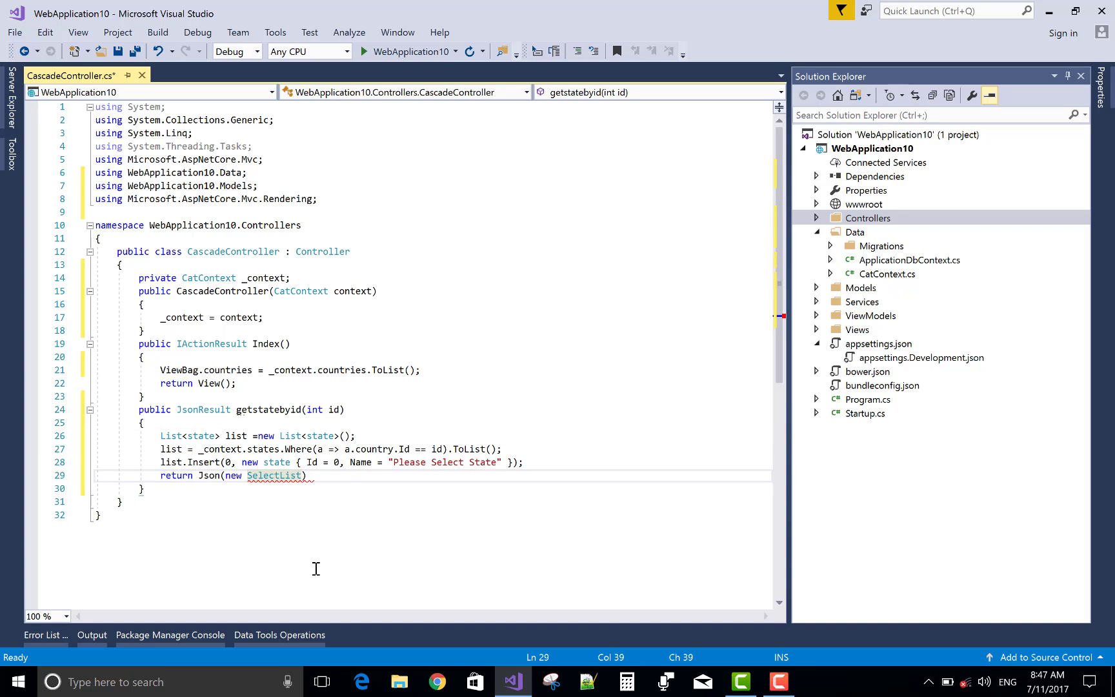
type("(")
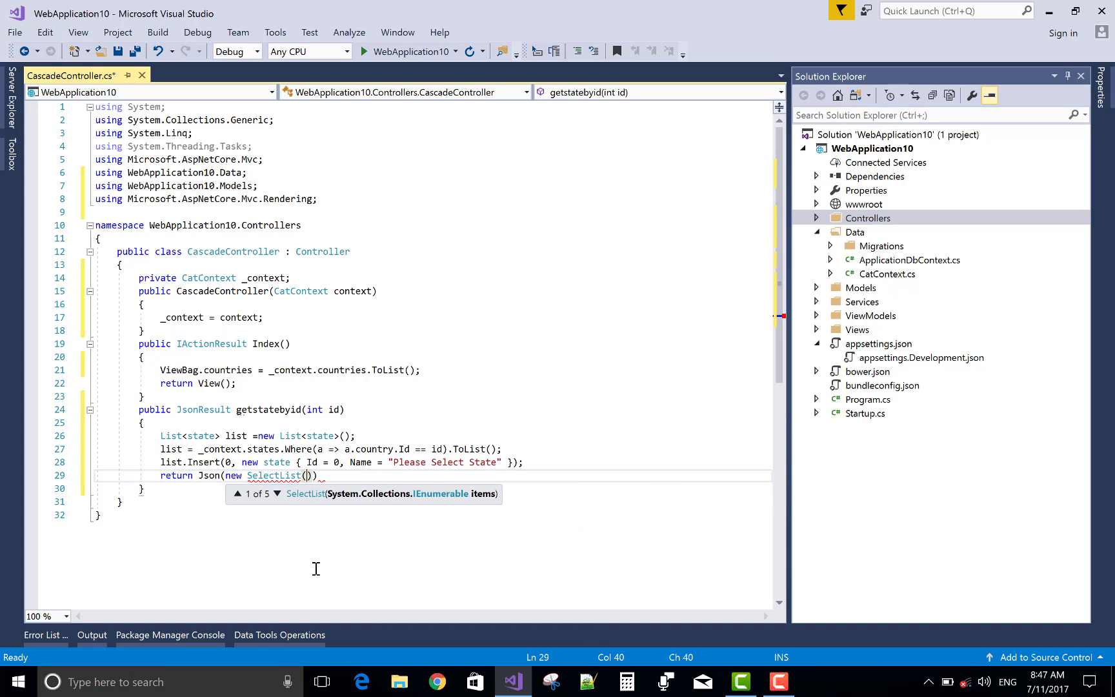
type("list,")
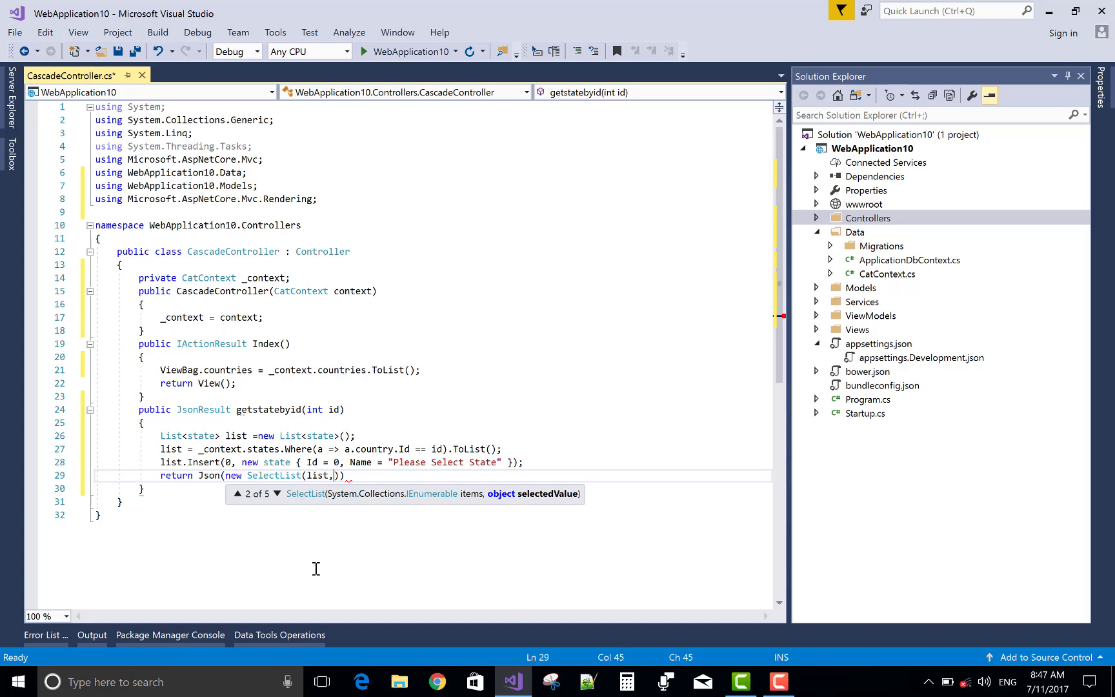
type(")")
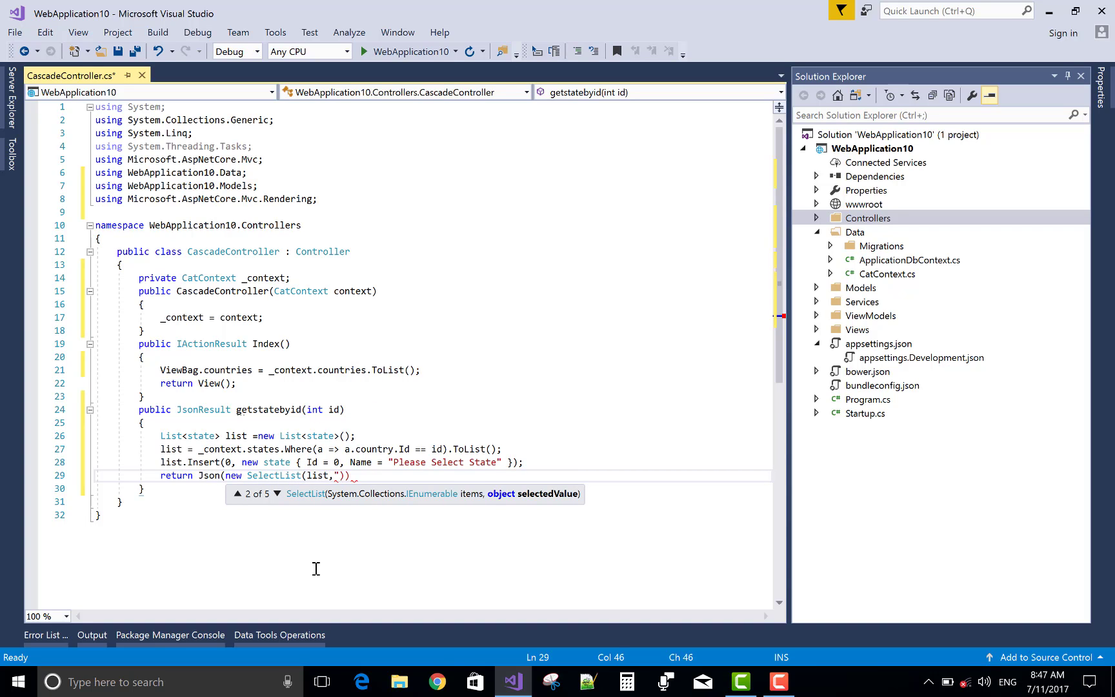
type("Id\",\"Na\"")
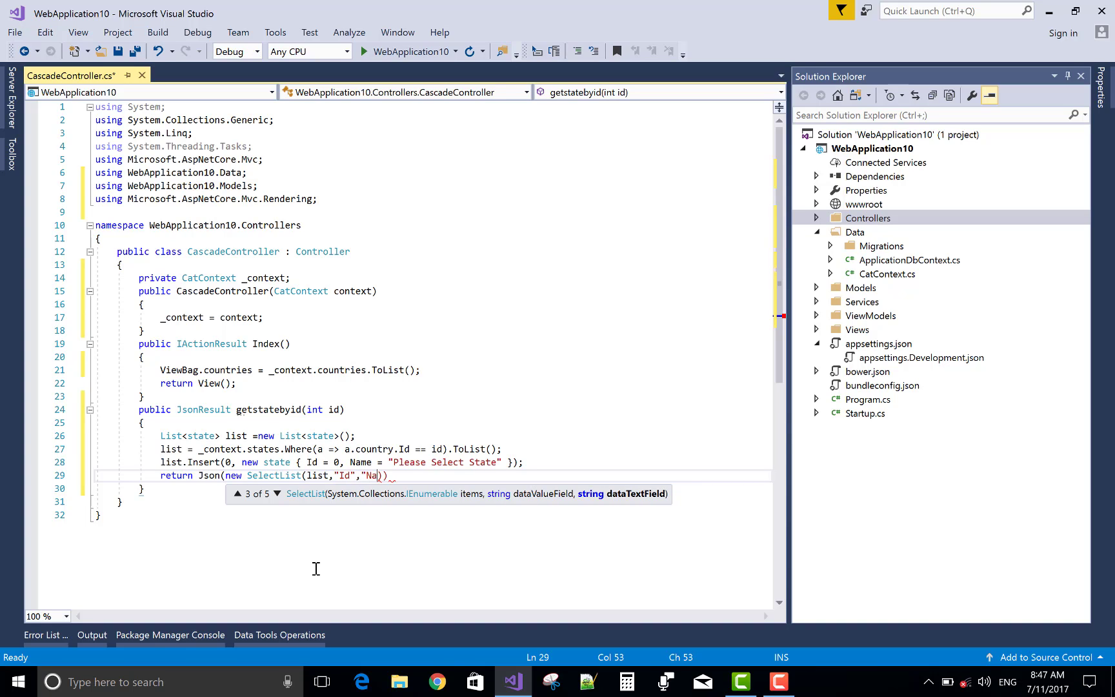
type("me\"")
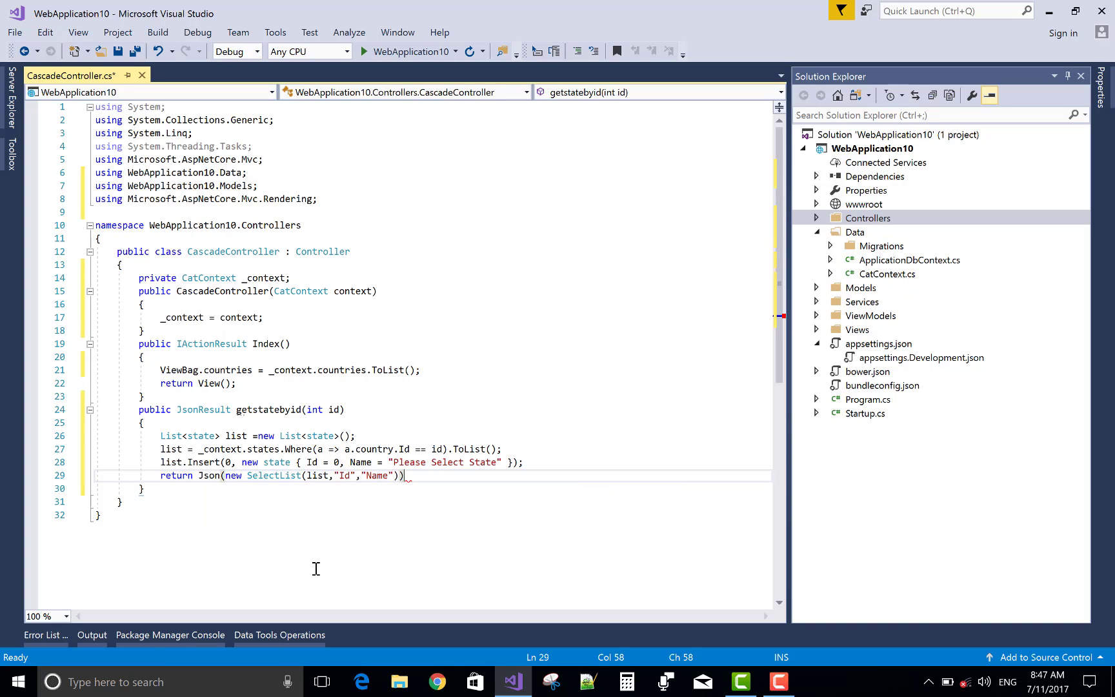
type(";")
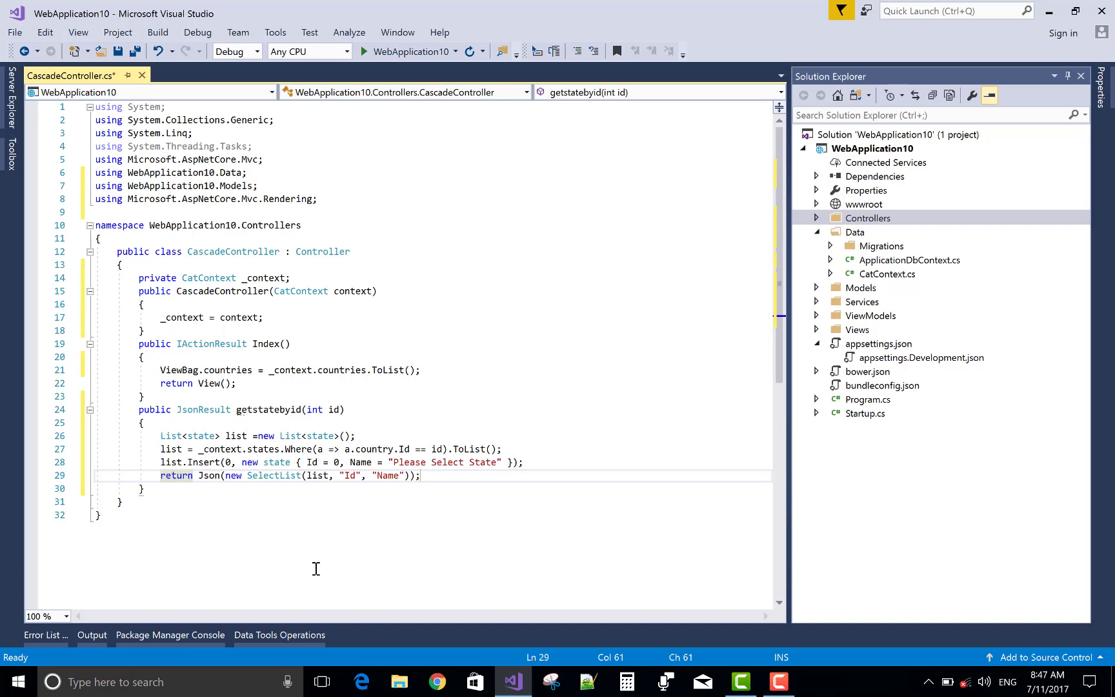
mouse_move(128, 114)
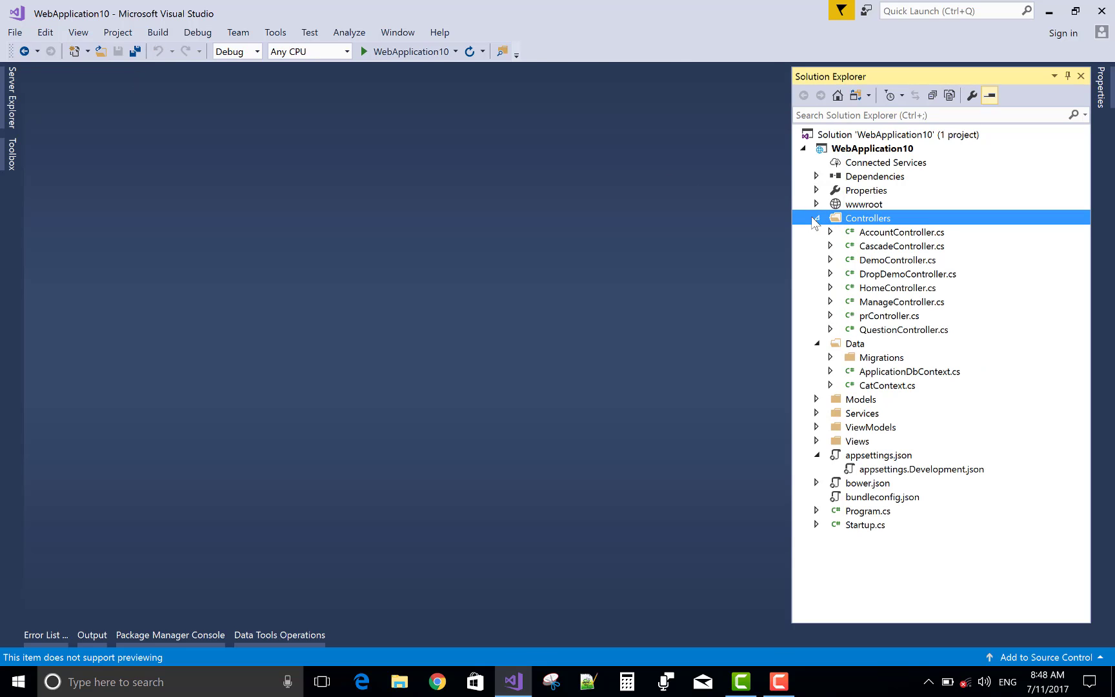
Add an empty Index view named Index from CascadeController's Index action.
left_click(902, 247)
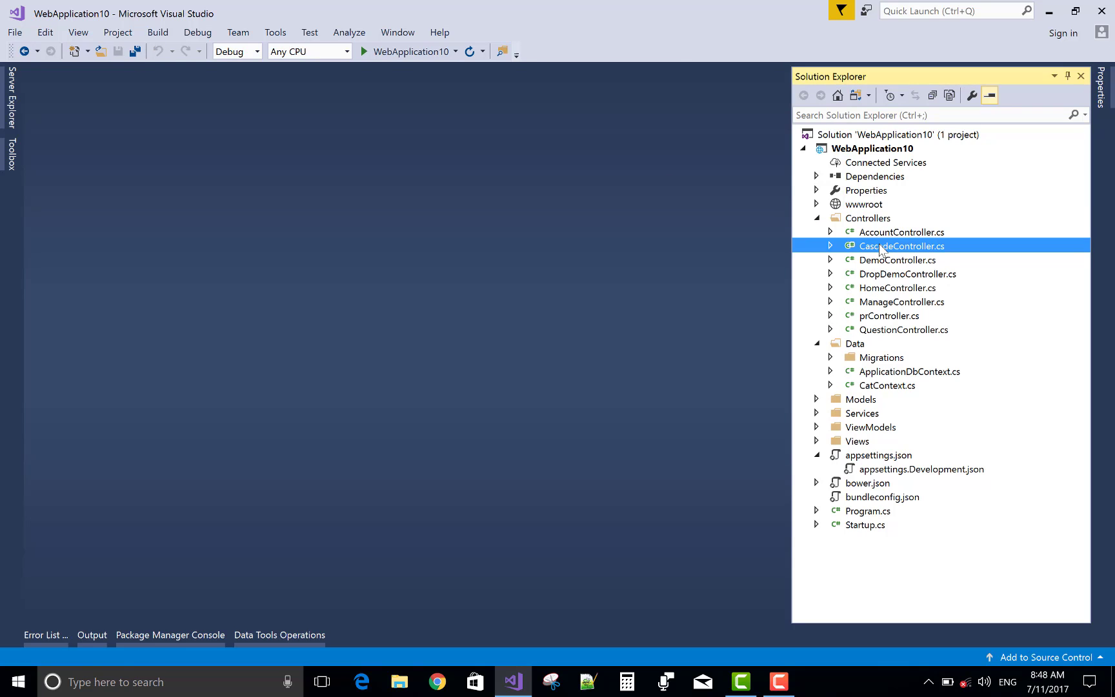
double_click(901, 245)
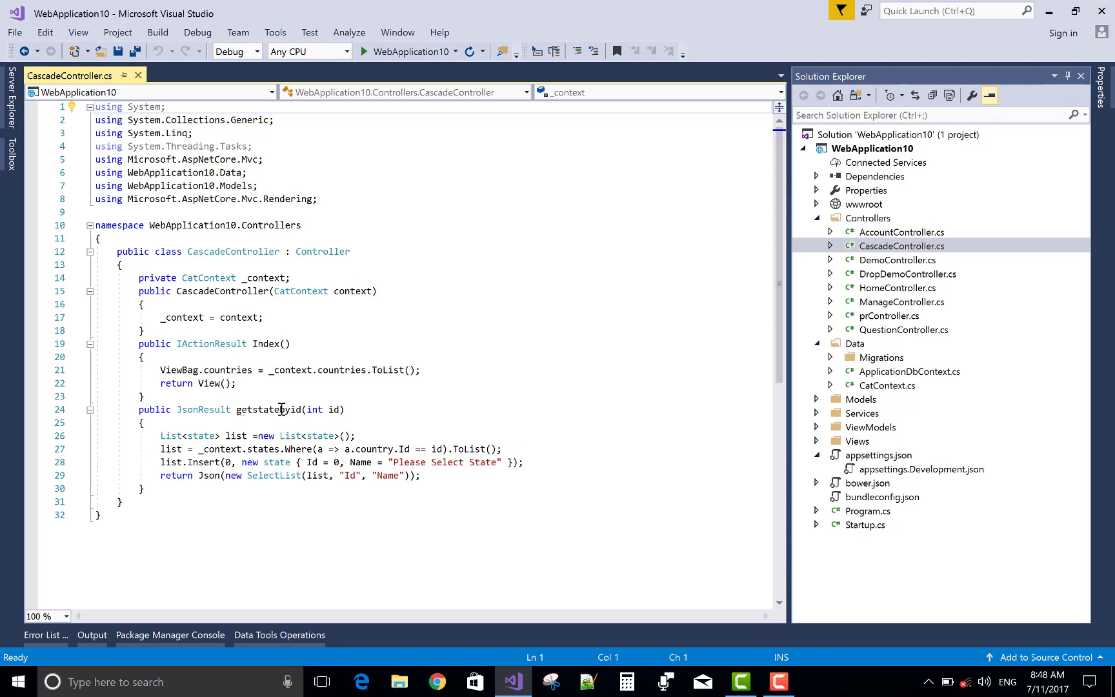
left_click(265, 345)
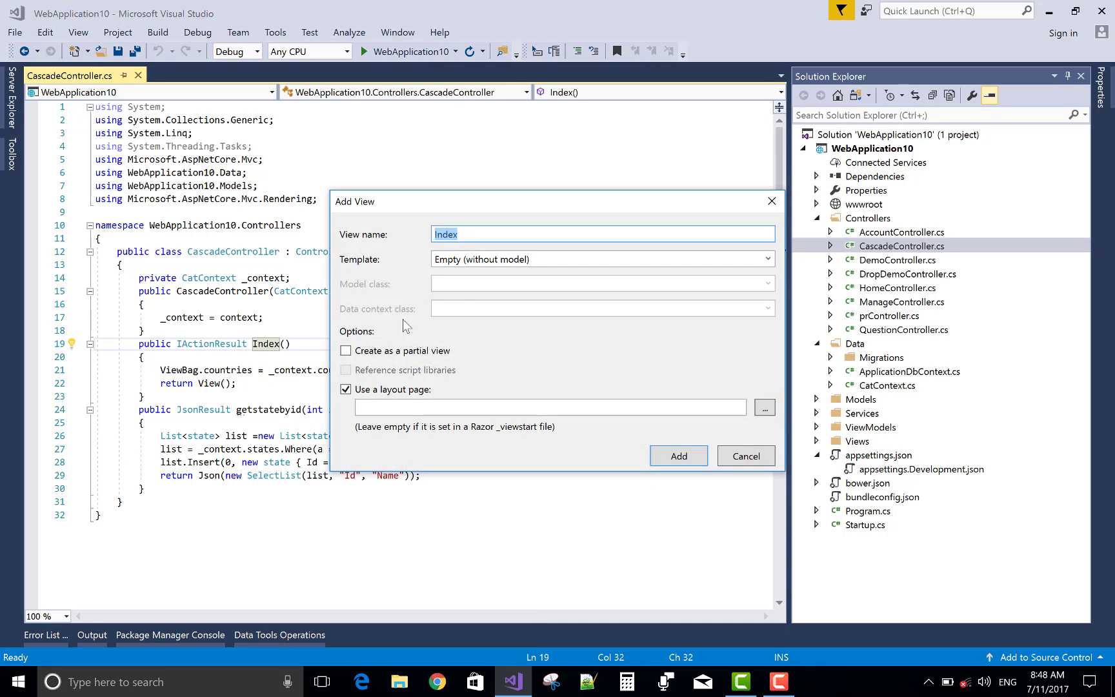
left_click(677, 456)
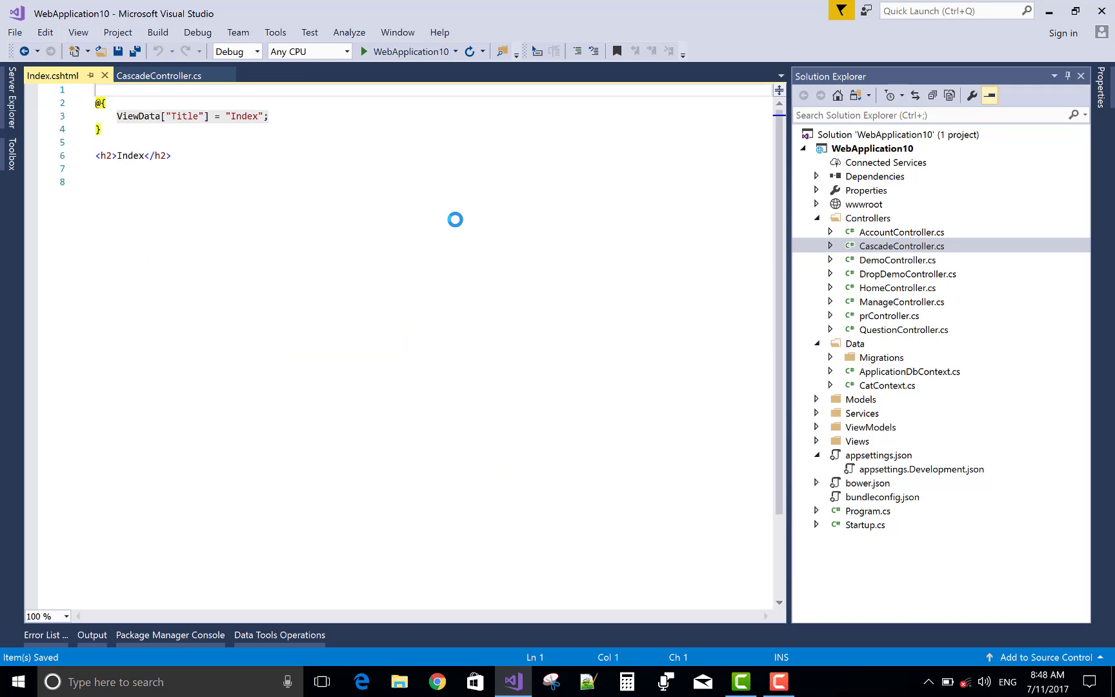
type("@model")
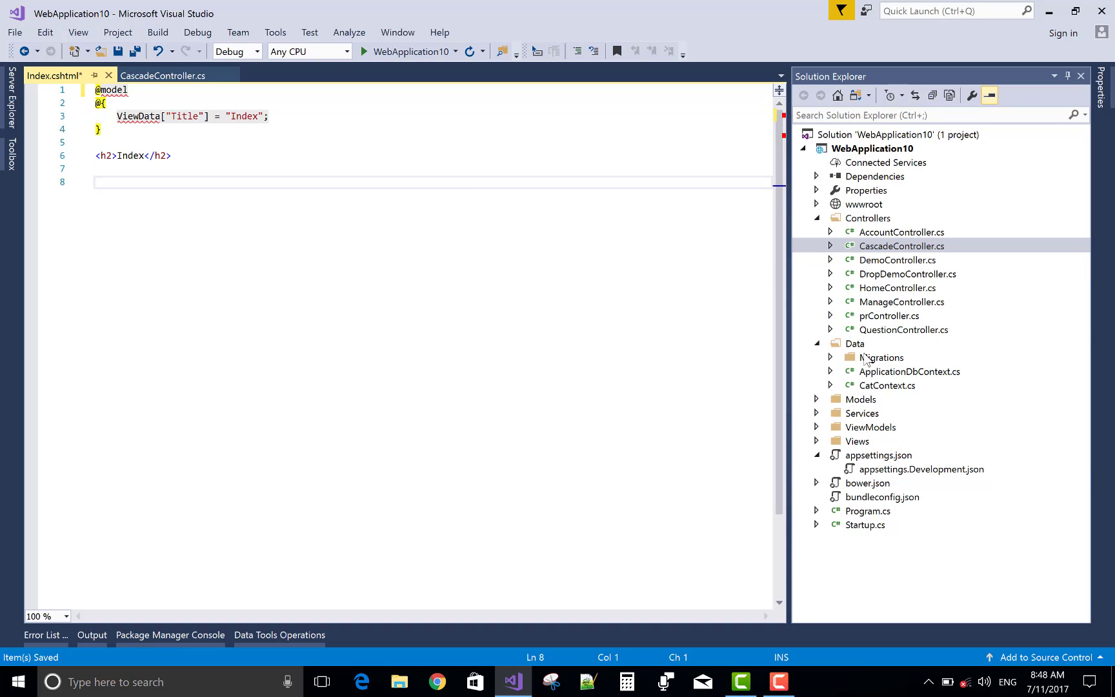
mouse_move(902, 324)
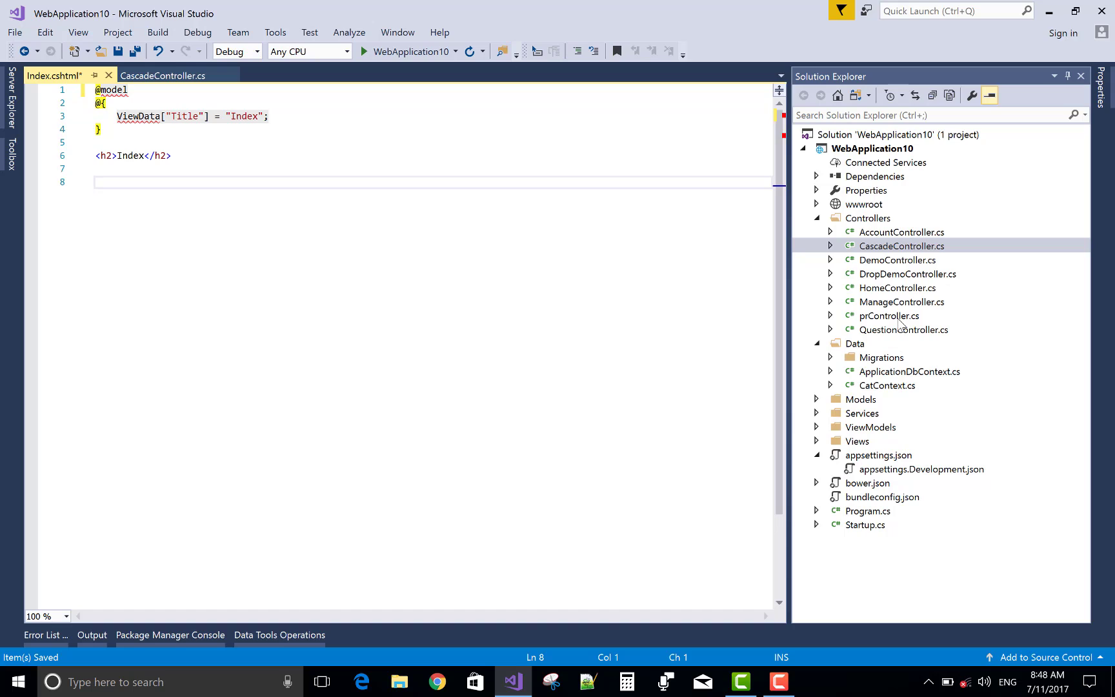
mouse_move(902, 253)
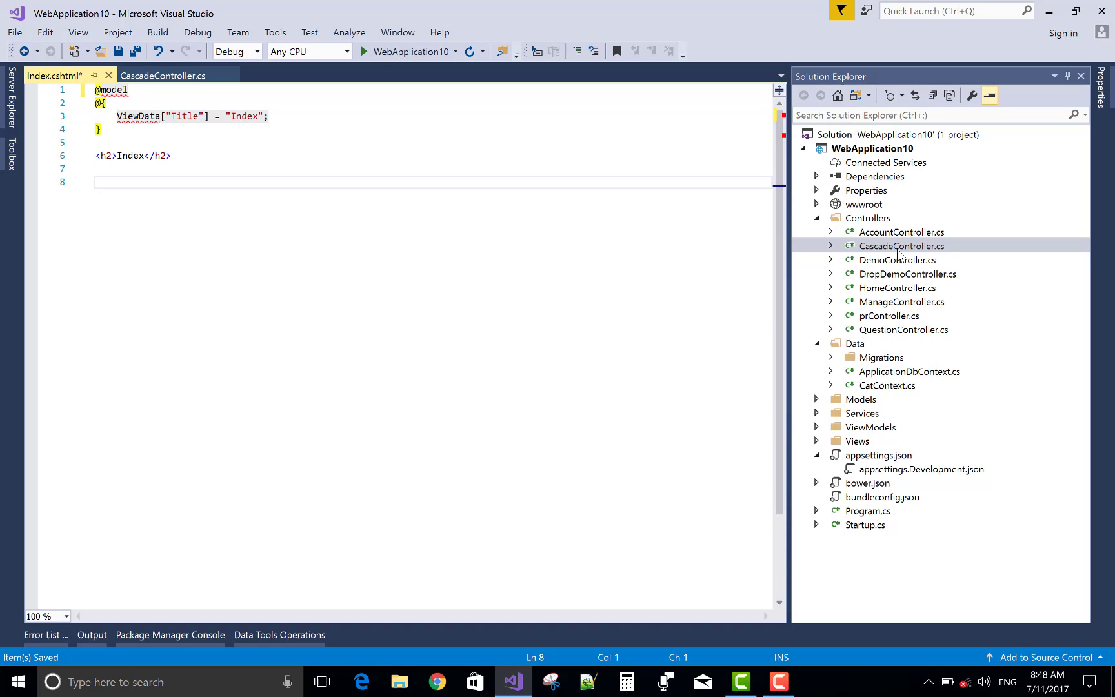
mouse_move(903, 251)
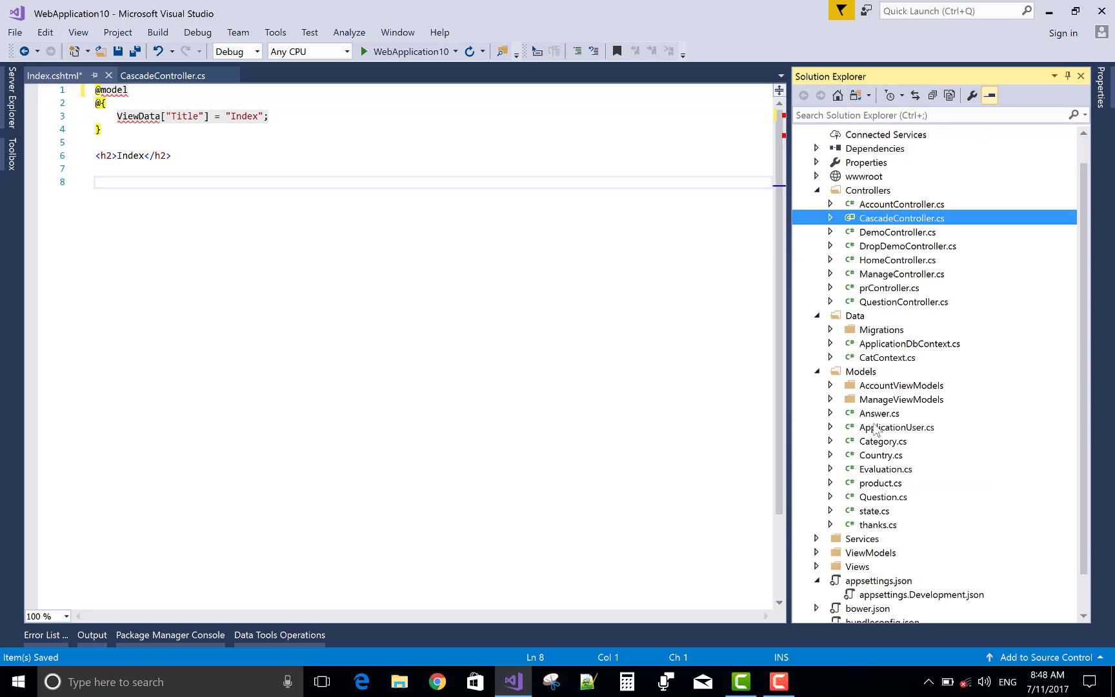
mouse_move(883, 499)
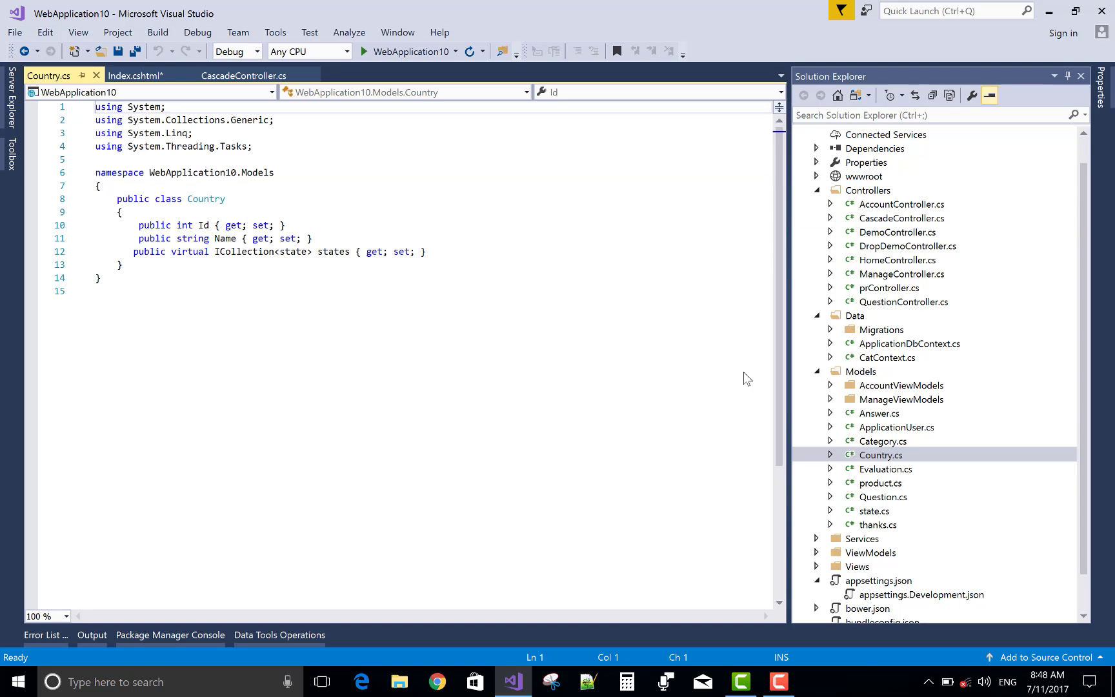
double_click(205, 199)
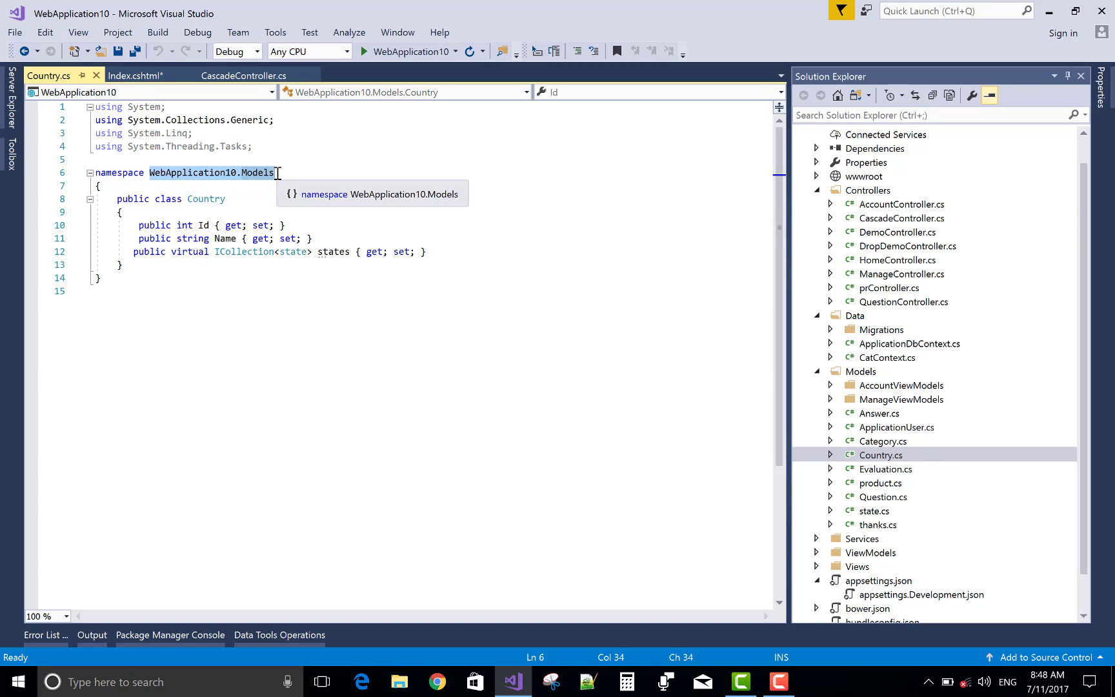
mouse_move(135, 75)
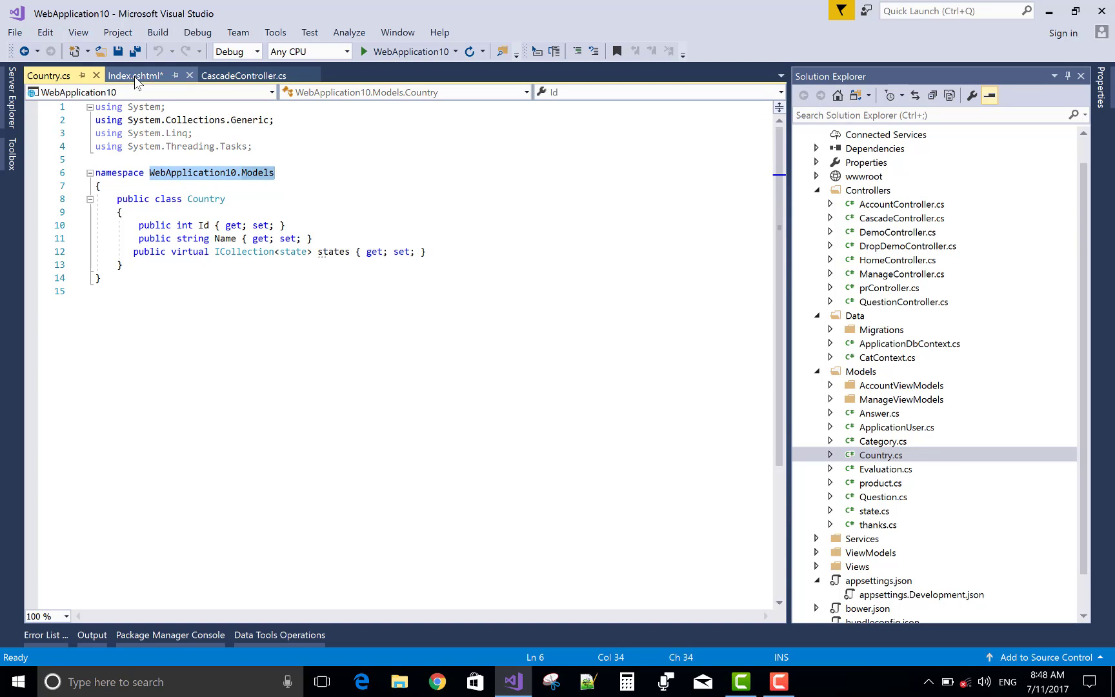
left_click(134, 75)
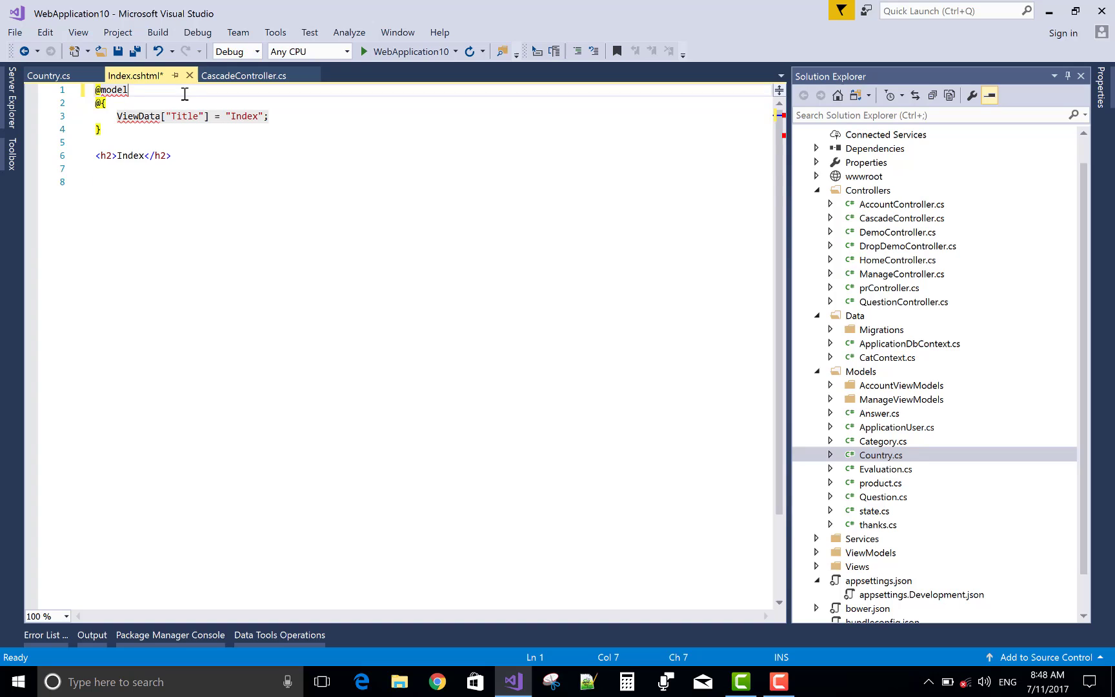
type("WebApplication10.Models.")
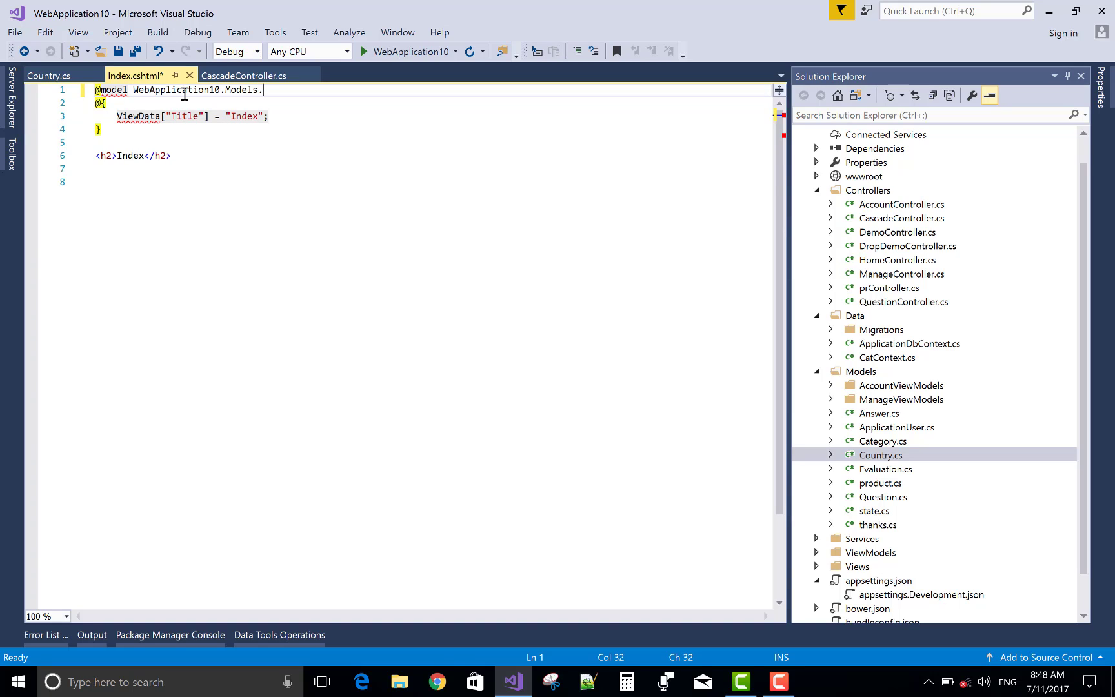
type("Country")
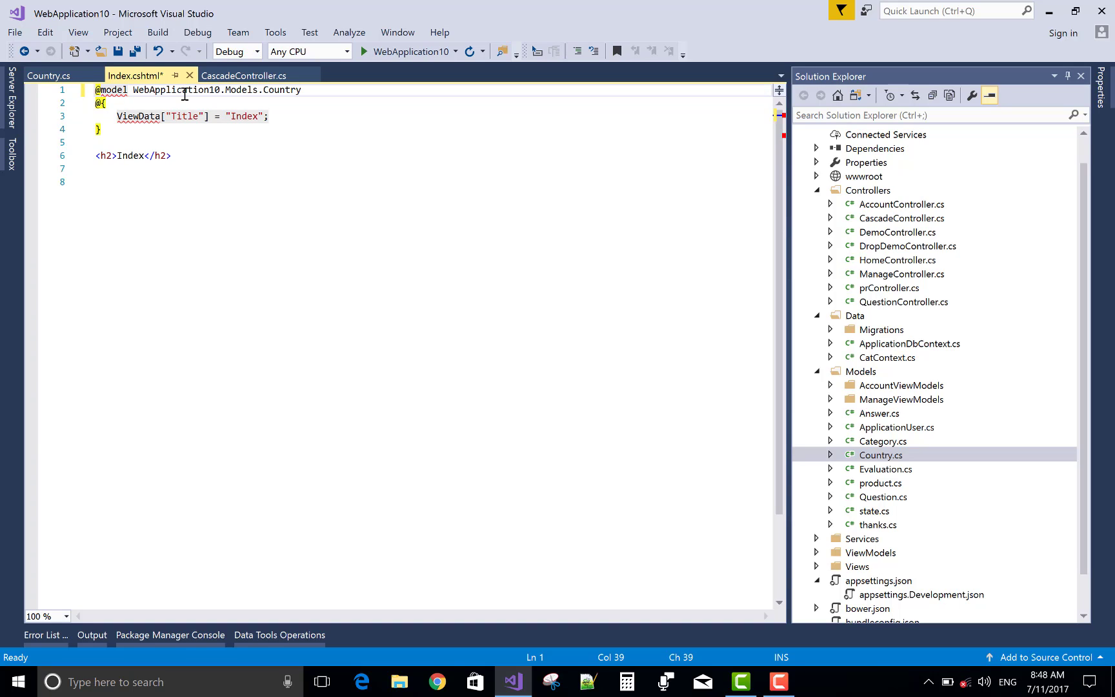
mouse_move(173, 168)
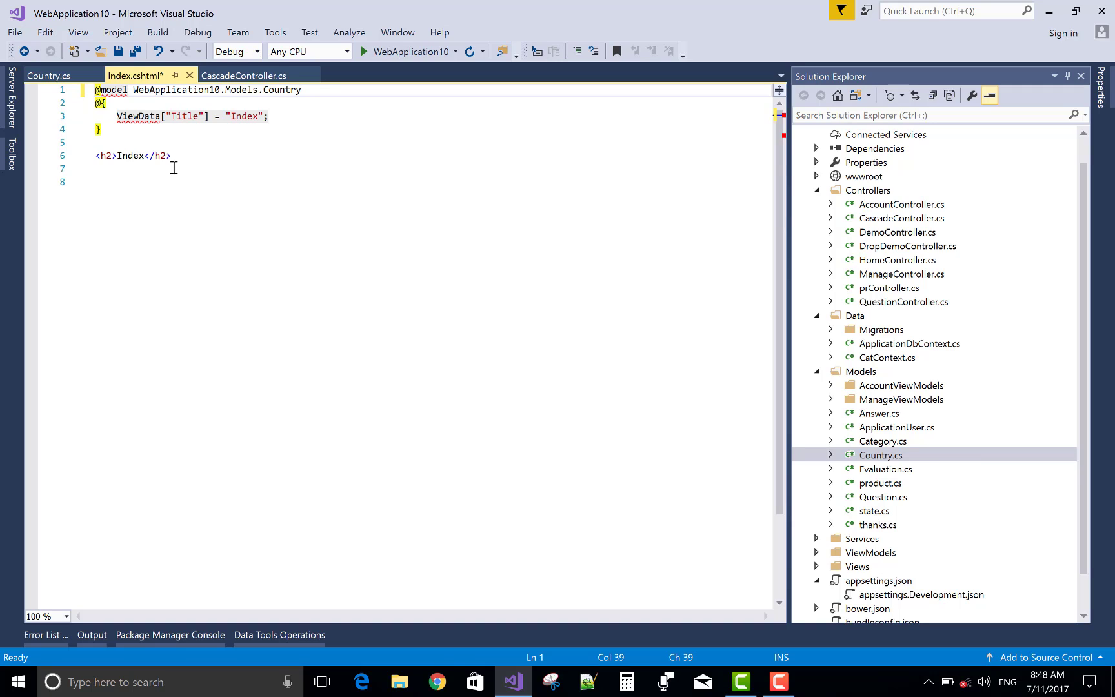
left_click(173, 156)
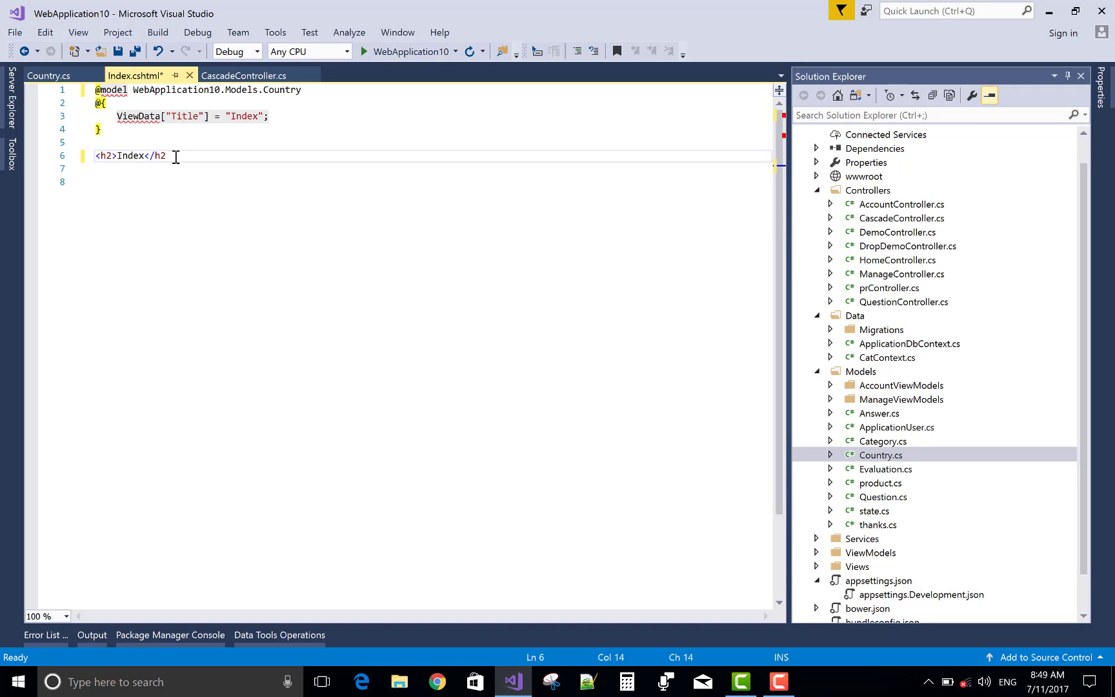